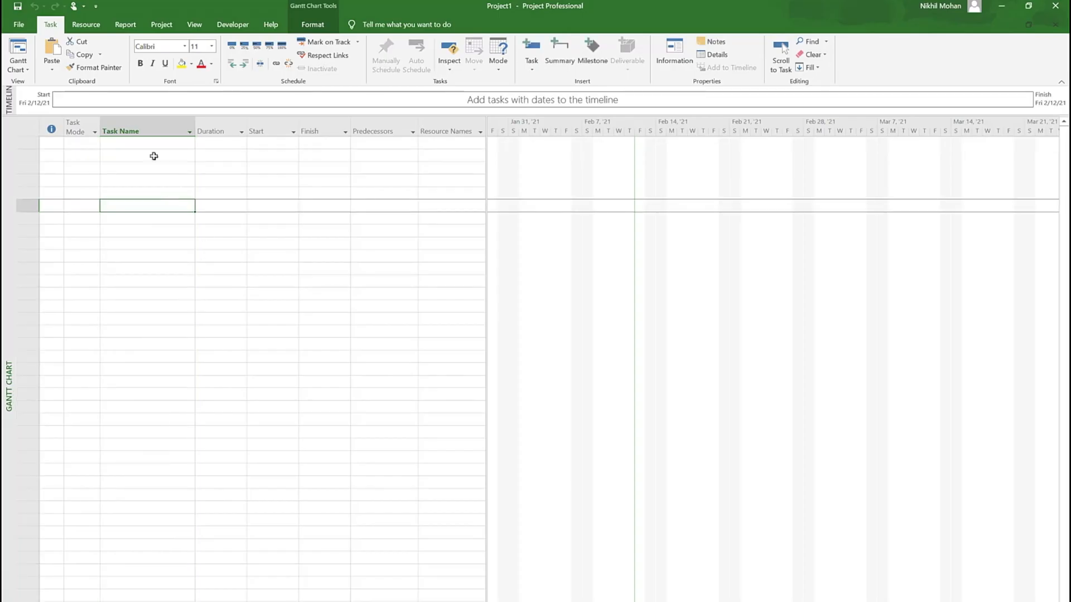
- Name the first task '2 Month Project' in the blank schedule
{"action": "left_click", "coordinate": [146, 144]}
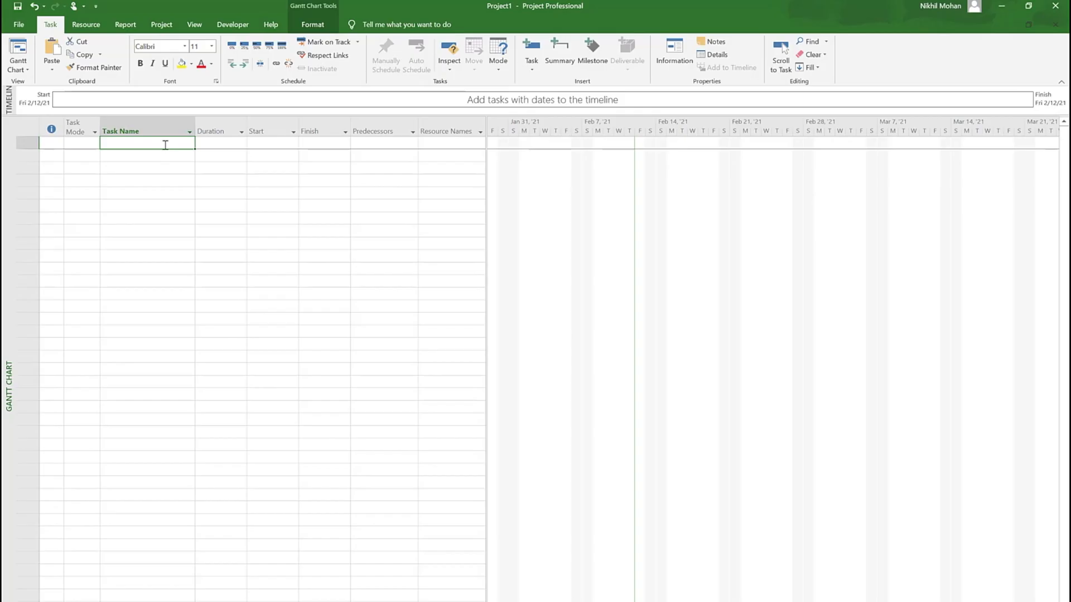
{"action": "type", "text": "2"}
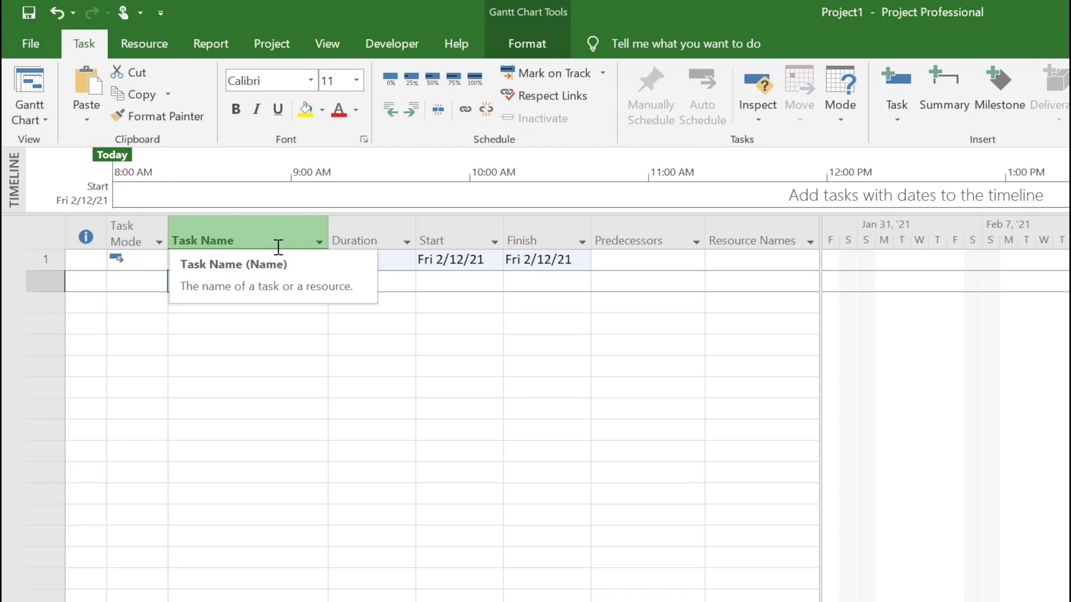
{"action": "type", "text": "2 Month Project"}
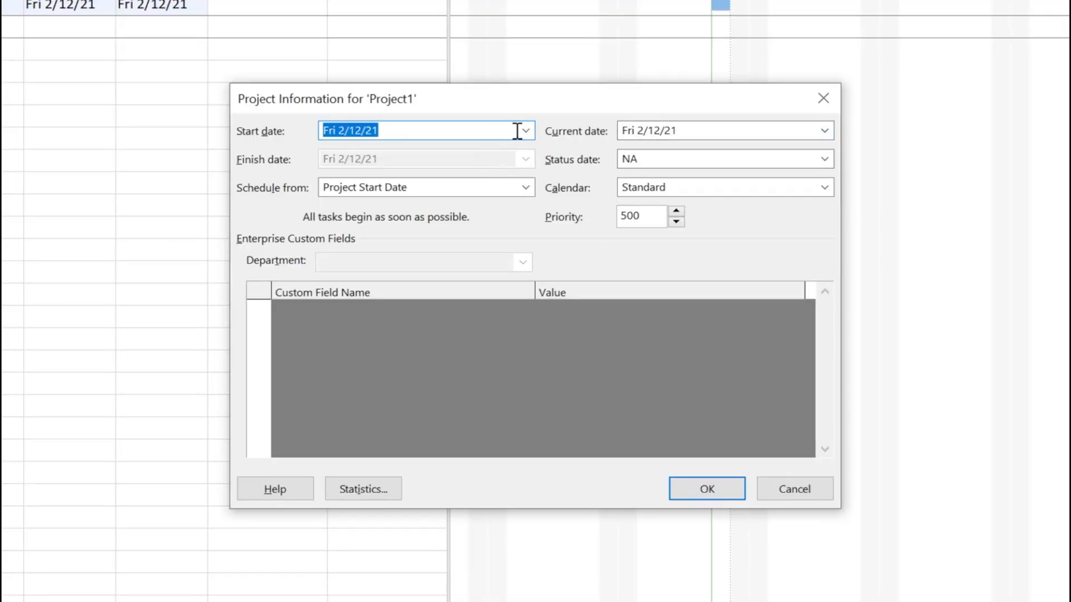
- Set the project start date to Mon 2/1/2021 in Project Information
{"action": "type", "text": "Mon 2/1/2021"}
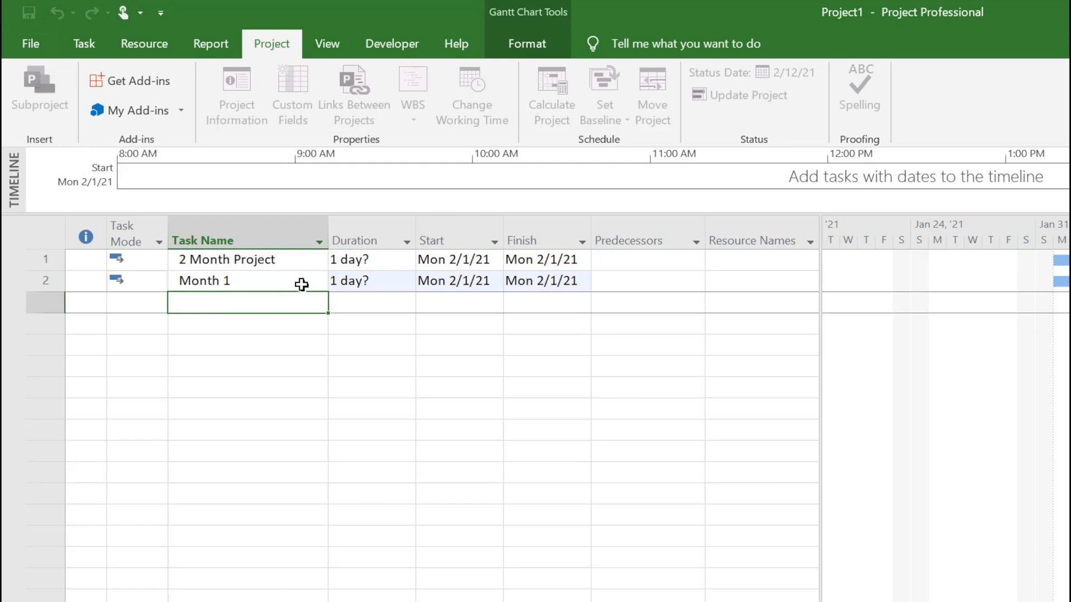
- Add Week 1–Week 4 under Month 1, then Month 2 with its own Week 1–Week 4
{"action": "type", "text": "Week 1"}
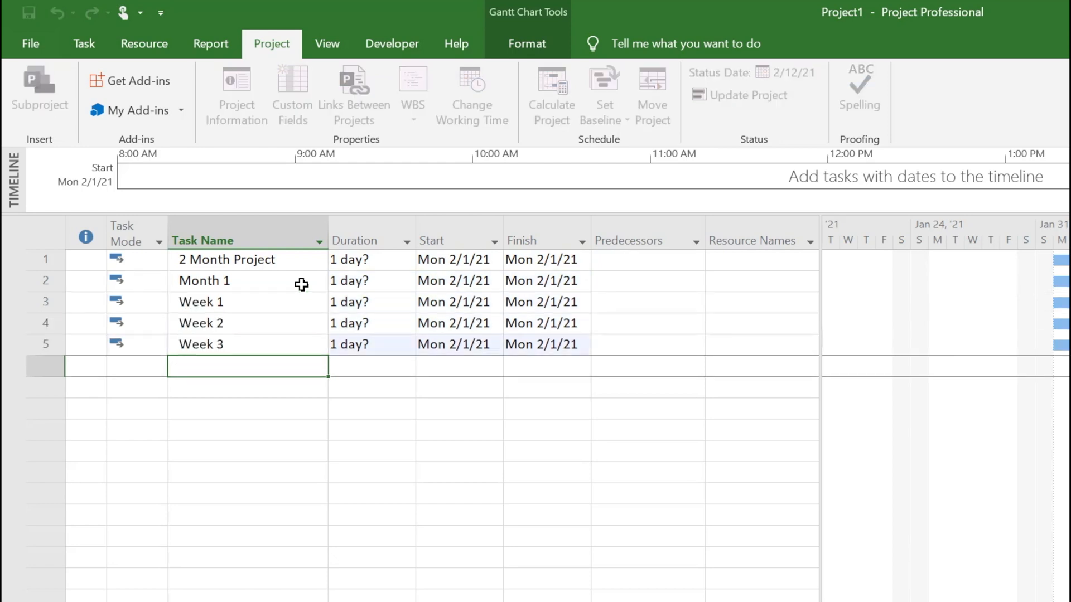
{"action": "type", "text": "Week 4"}
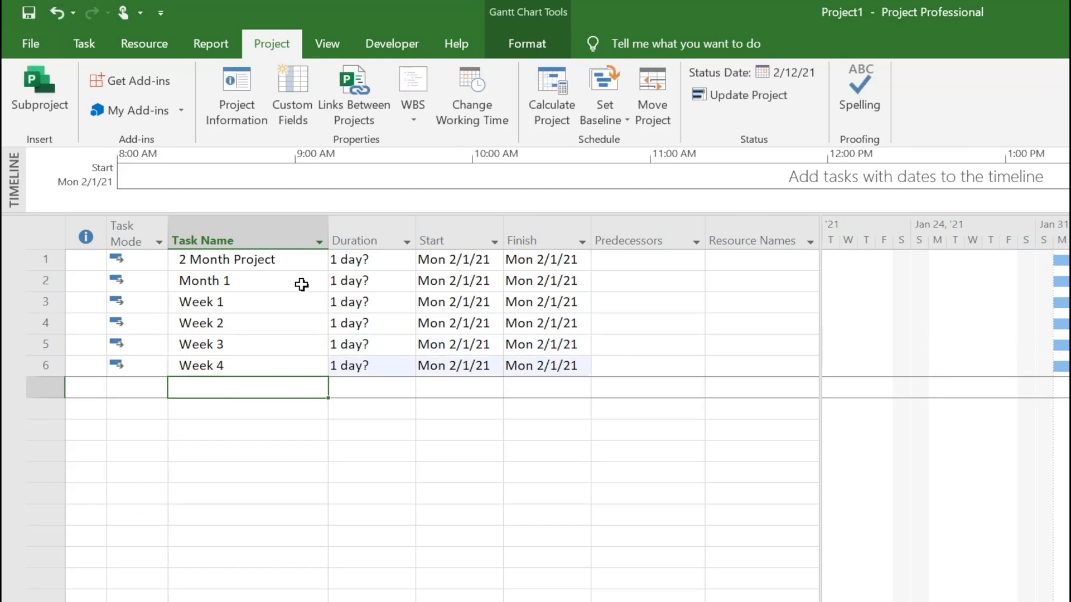
{"action": "type", "text": "Month 2"}
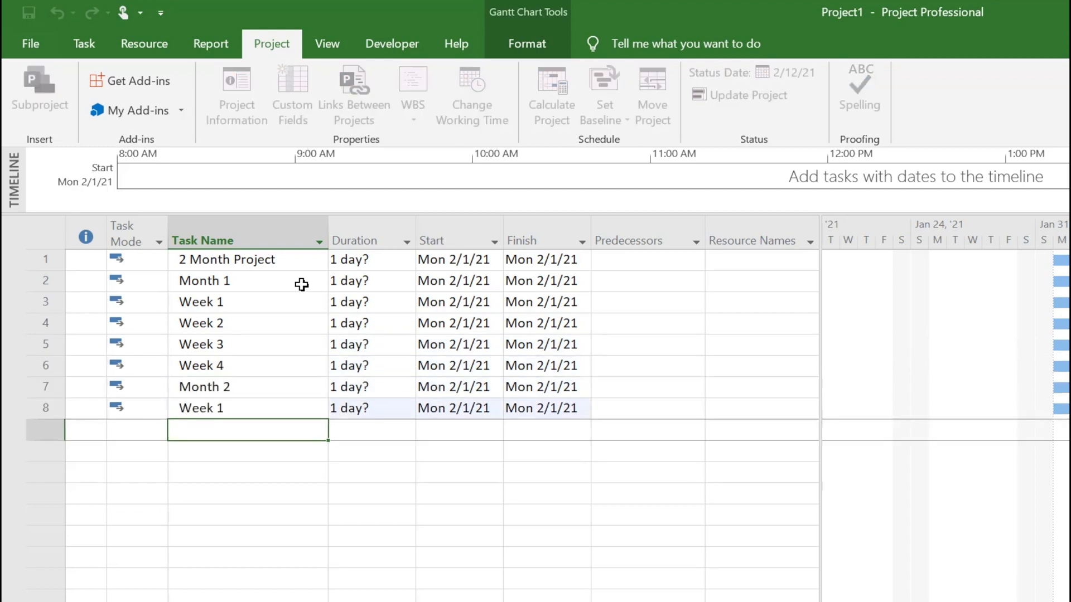
{"action": "type", "text": "Week 2"}
{"action": "left_click", "coordinate": [248, 449]}
{"action": "type", "text": "Week 3"}
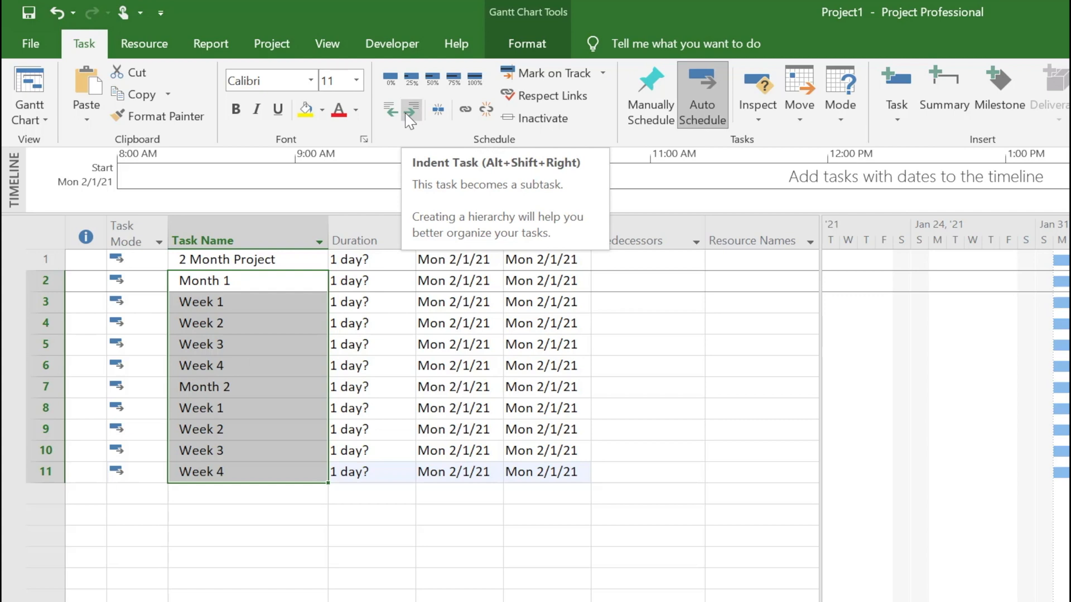
- Indent Month 1 and Month 2 under 2 Month Project, with their weeks nested beneath
{"action": "left_click", "coordinate": [409, 110]}
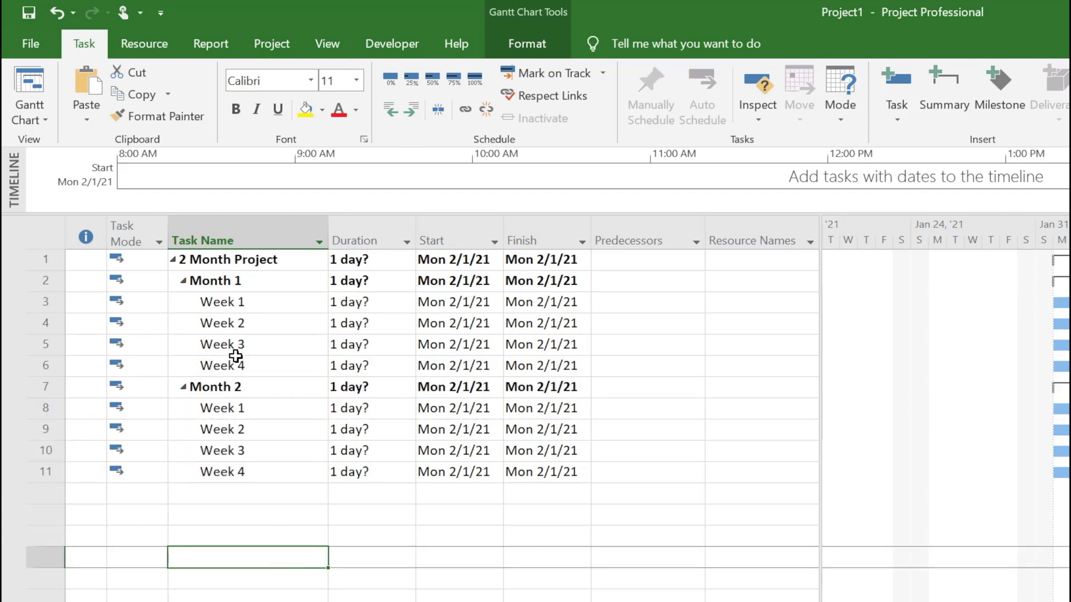
{"action": "left_click", "coordinate": [222, 302]}
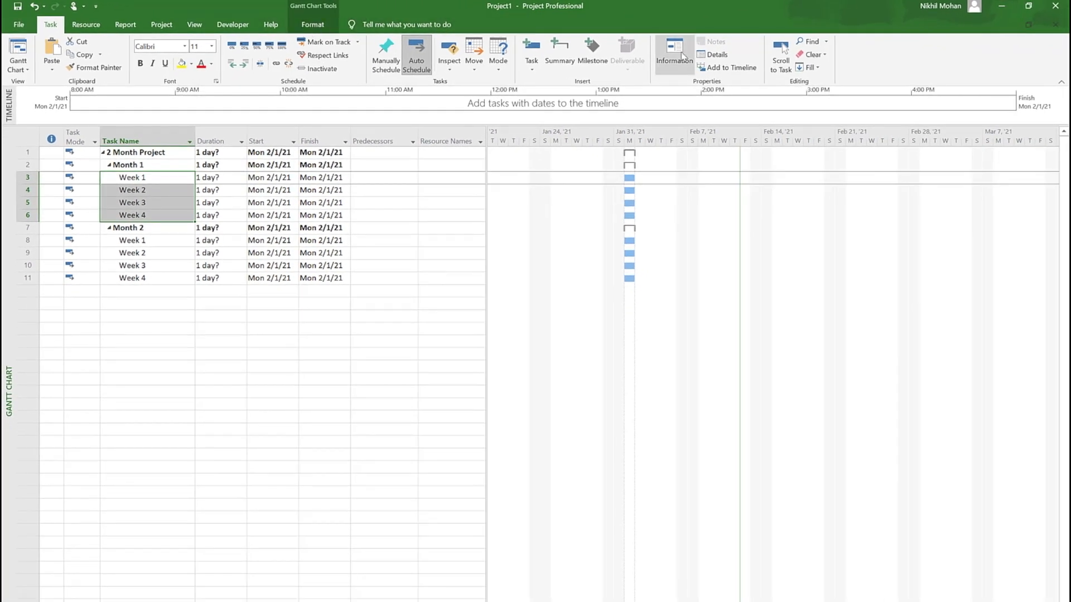
- Give all selected week tasks a 5-day duration via Task Information
{"action": "left_click", "coordinate": [674, 55]}
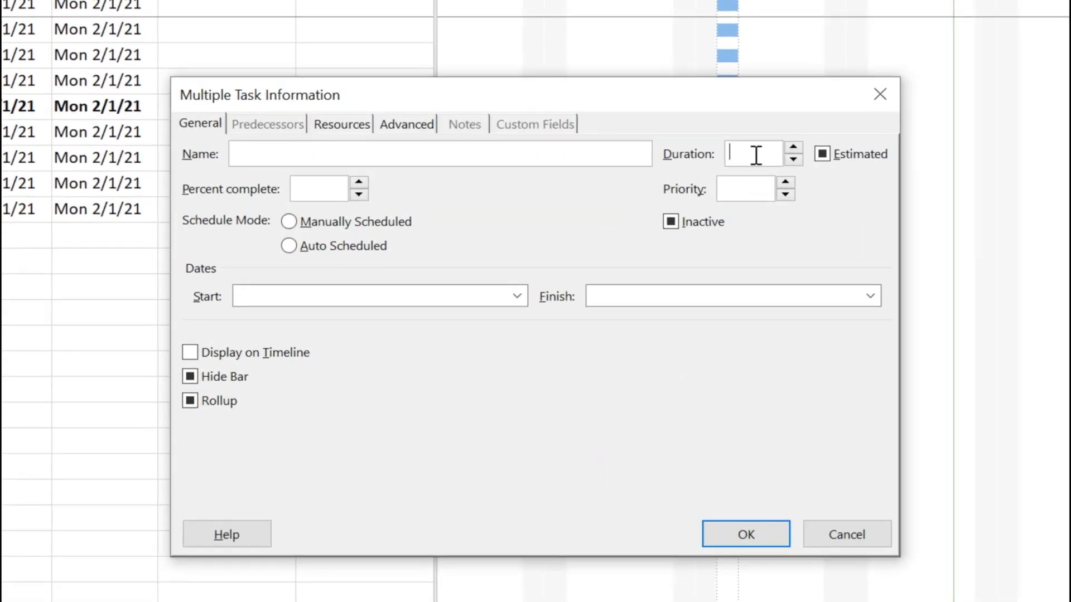
{"action": "left_click", "coordinate": [745, 533]}
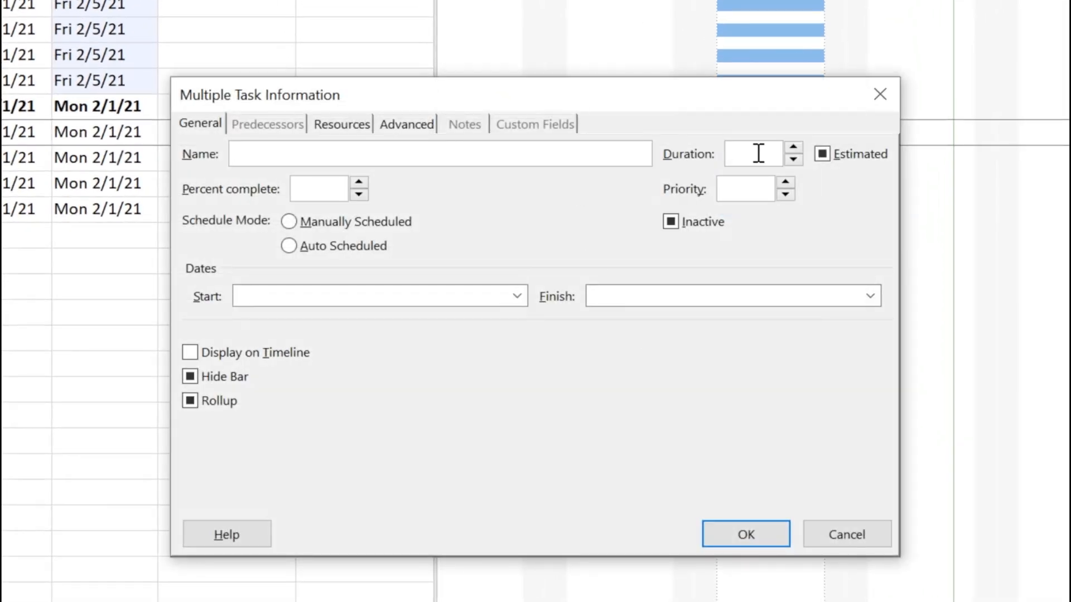
{"action": "left_click", "coordinate": [745, 534]}
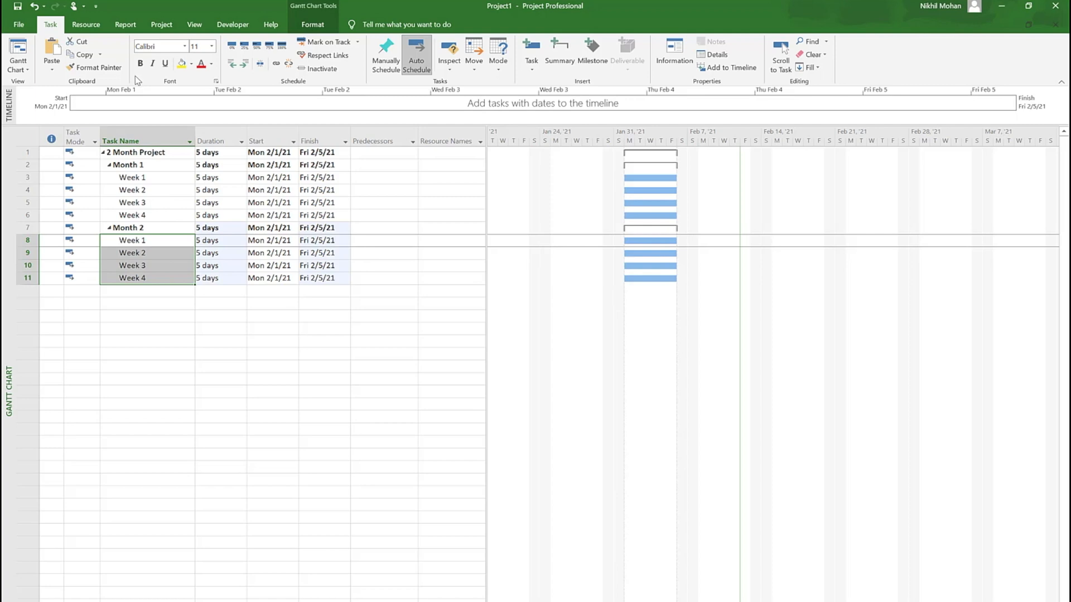
{"action": "mouse_move", "coordinate": [114, 104]}
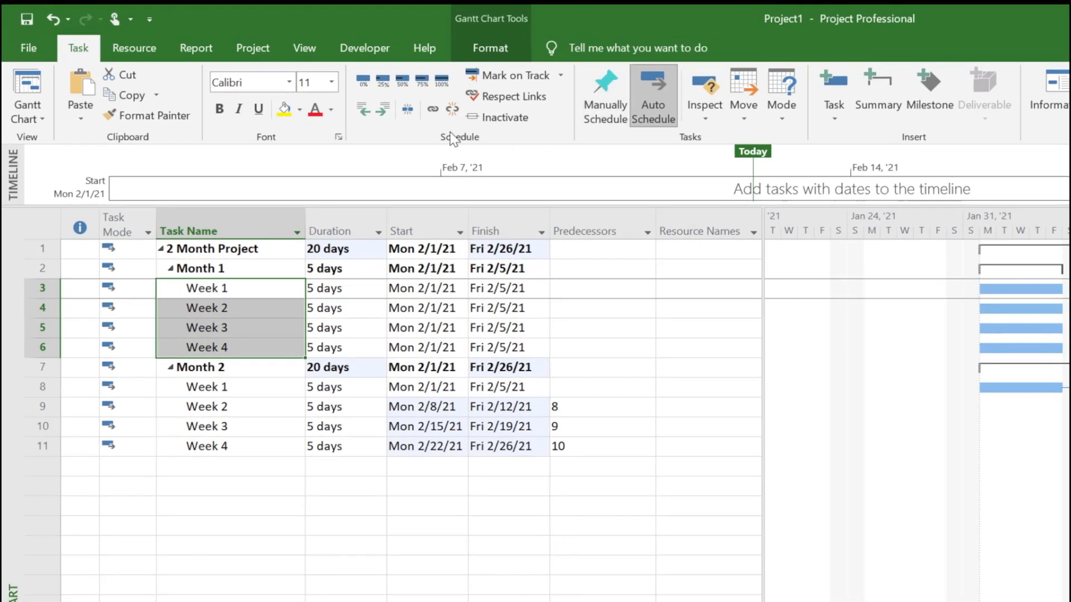
{"action": "mouse_move", "coordinate": [431, 110]}
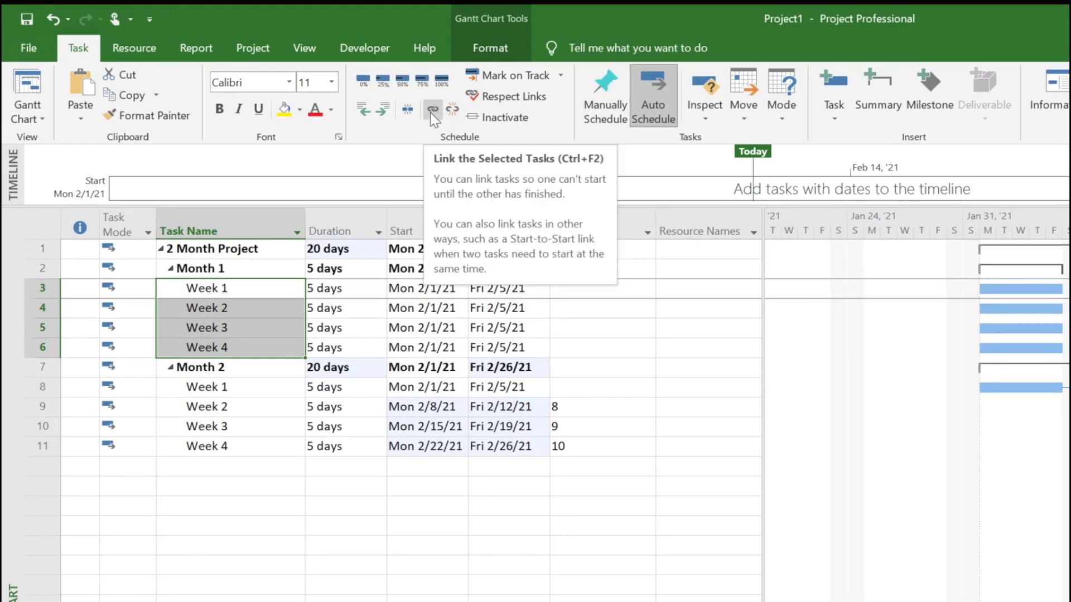
- Link Month 1's weeks in sequence and give Month 2's Week 1 predecessor 6
{"action": "left_click", "coordinate": [432, 109]}
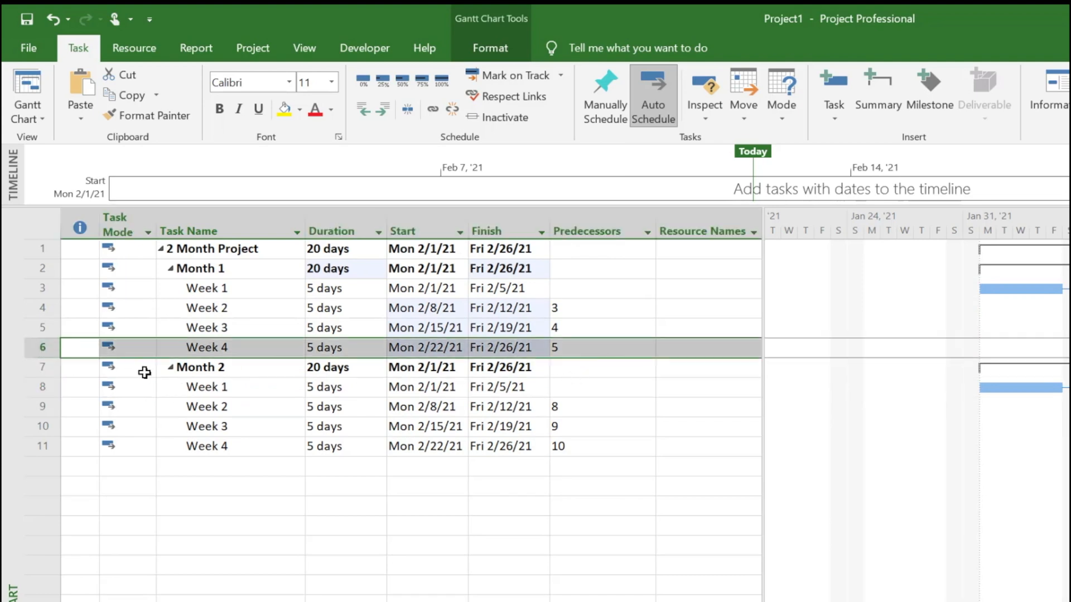
{"action": "left_click", "coordinate": [594, 387]}
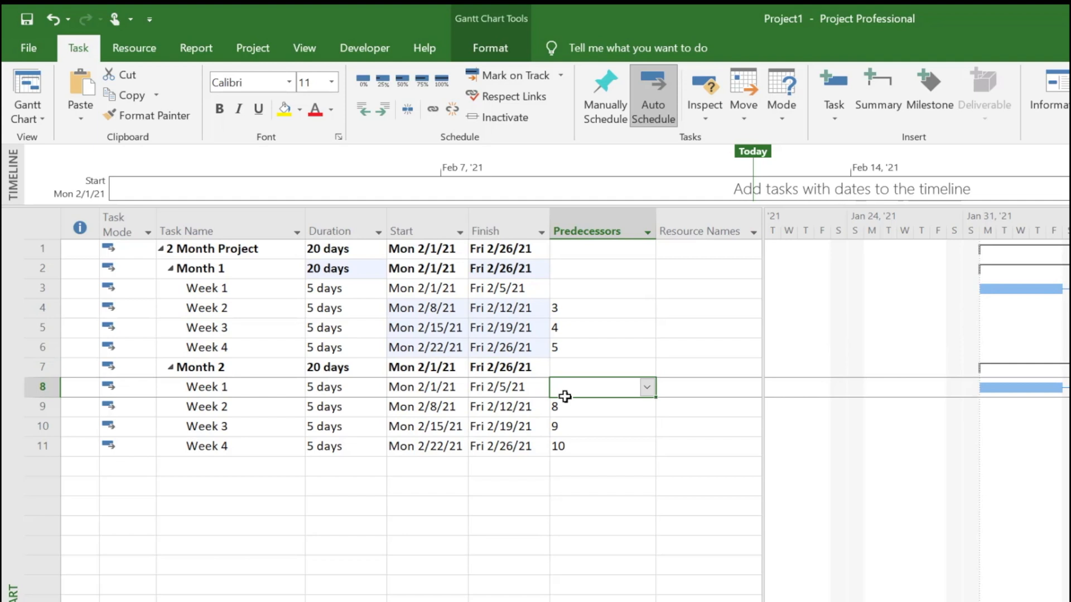
{"action": "type", "text": "6"}
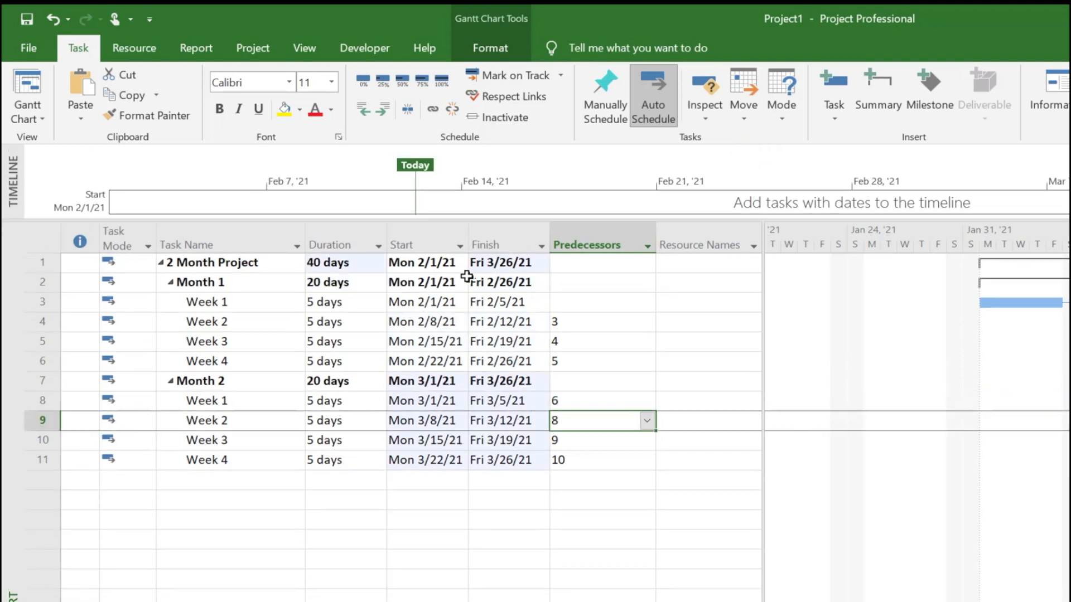
- Check the project's 40-day span to Fri 3/26/21 and widen the task table
{"action": "left_click", "coordinate": [424, 262]}
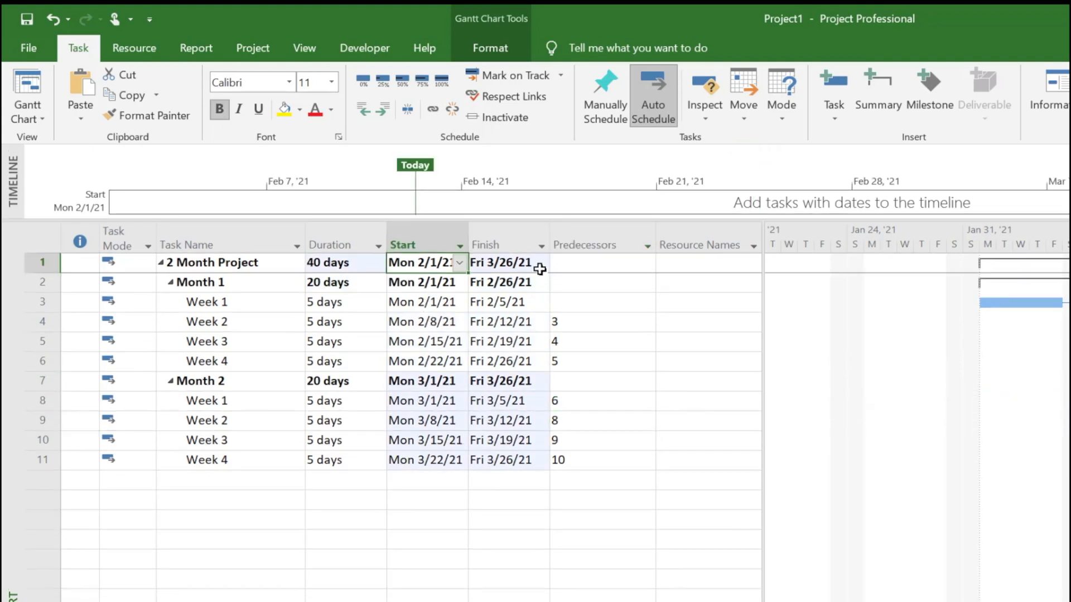
{"action": "left_click", "coordinate": [505, 262]}
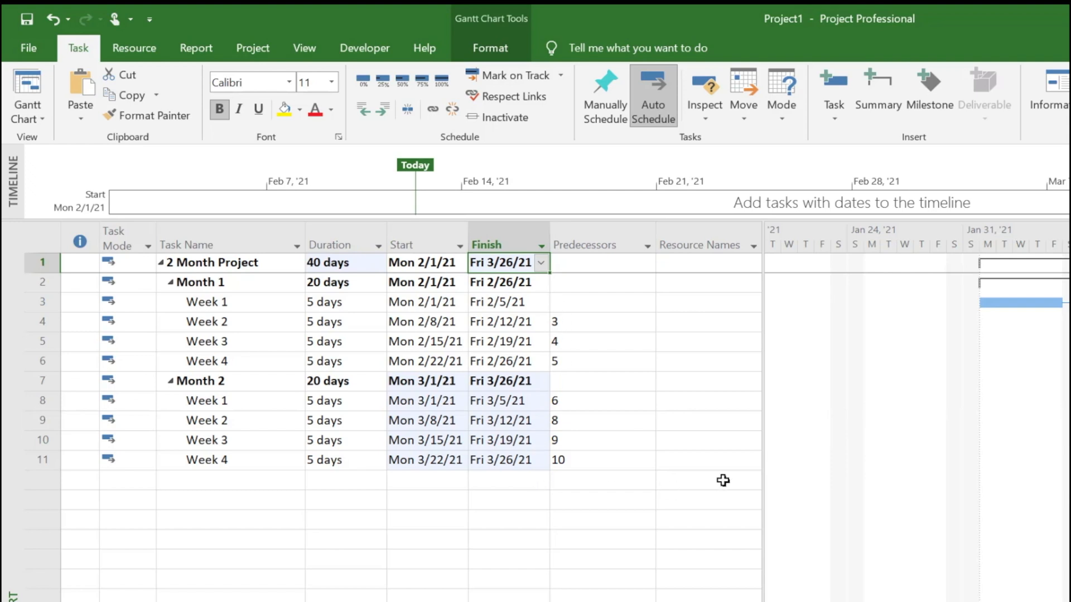
{"action": "mouse_move", "coordinate": [763, 276]}
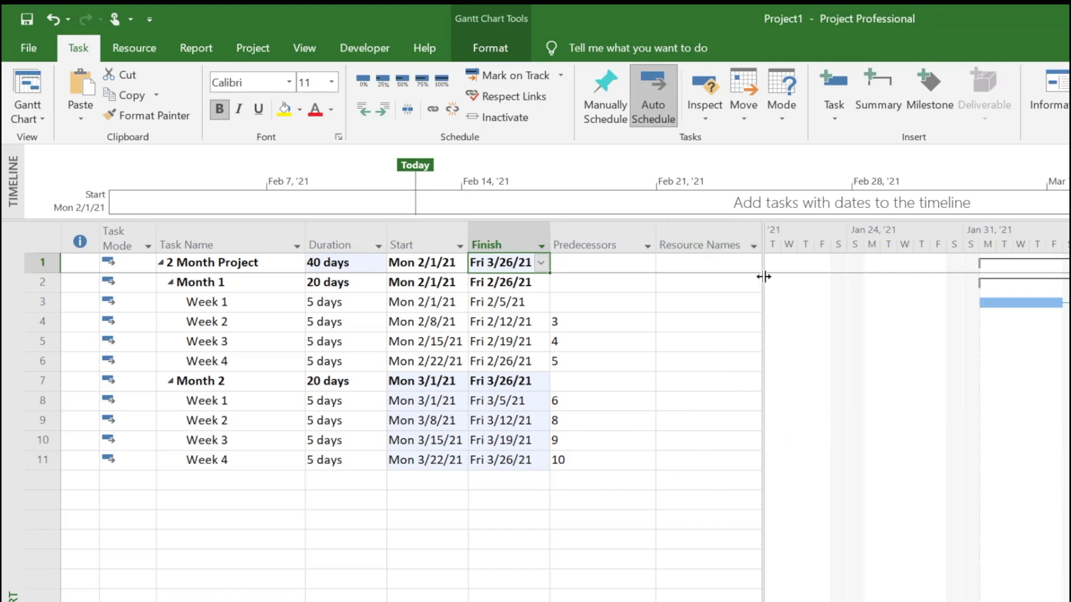
{"action": "left_click", "coordinate": [703, 262]}
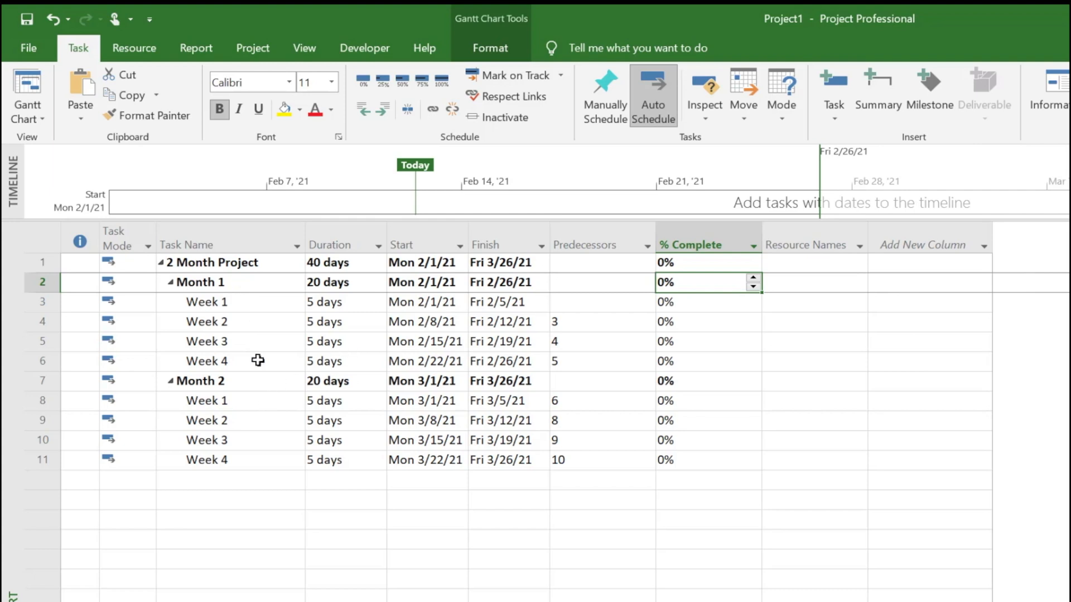
{"action": "mouse_move", "coordinate": [212, 299]}
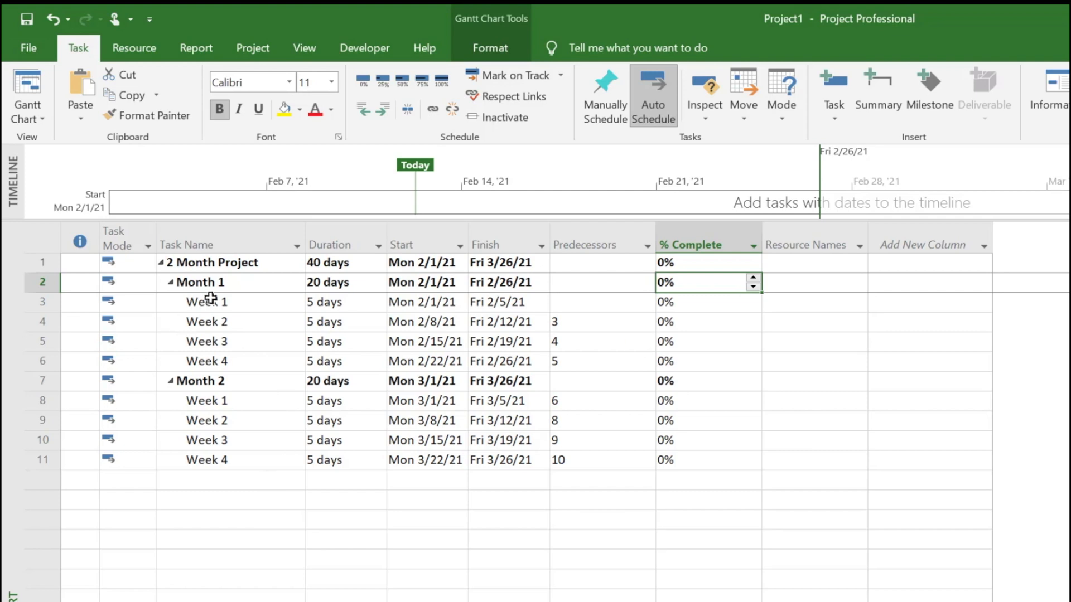
{"action": "mouse_move", "coordinate": [676, 296]}
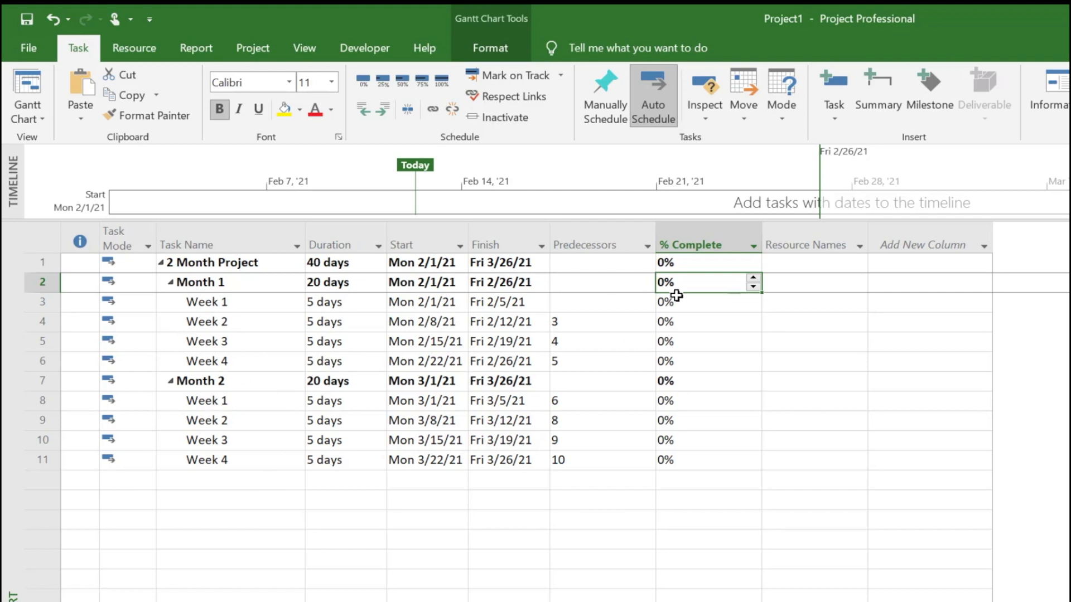
- Mark Month 1's Week 1 100% and Week 2 50% complete in the % Complete column
{"action": "left_click", "coordinate": [206, 302]}
{"action": "type", "text": "1"}
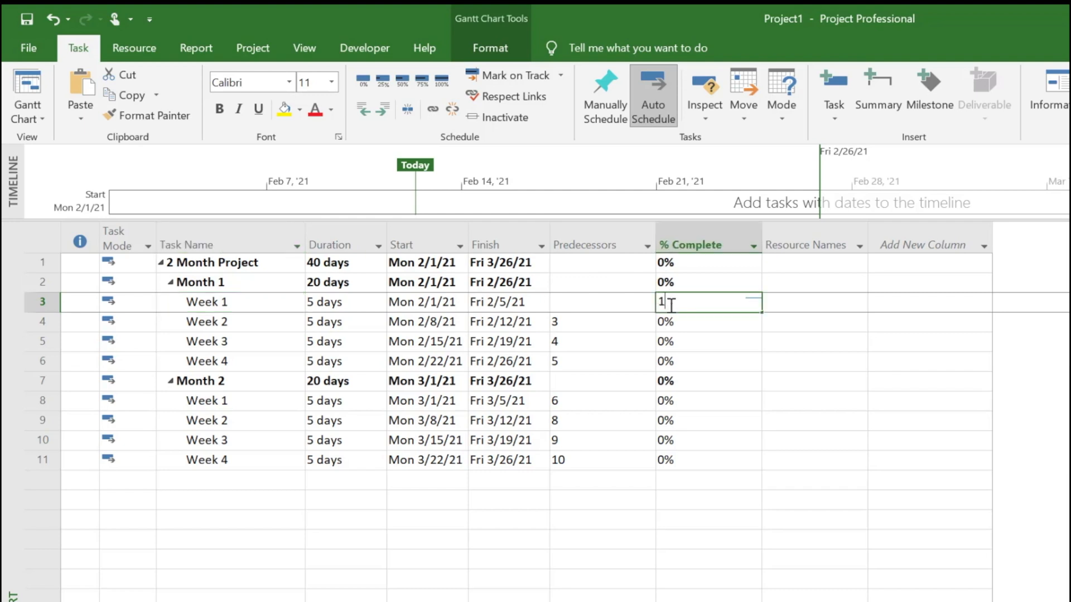
{"action": "key", "text": "Return"}
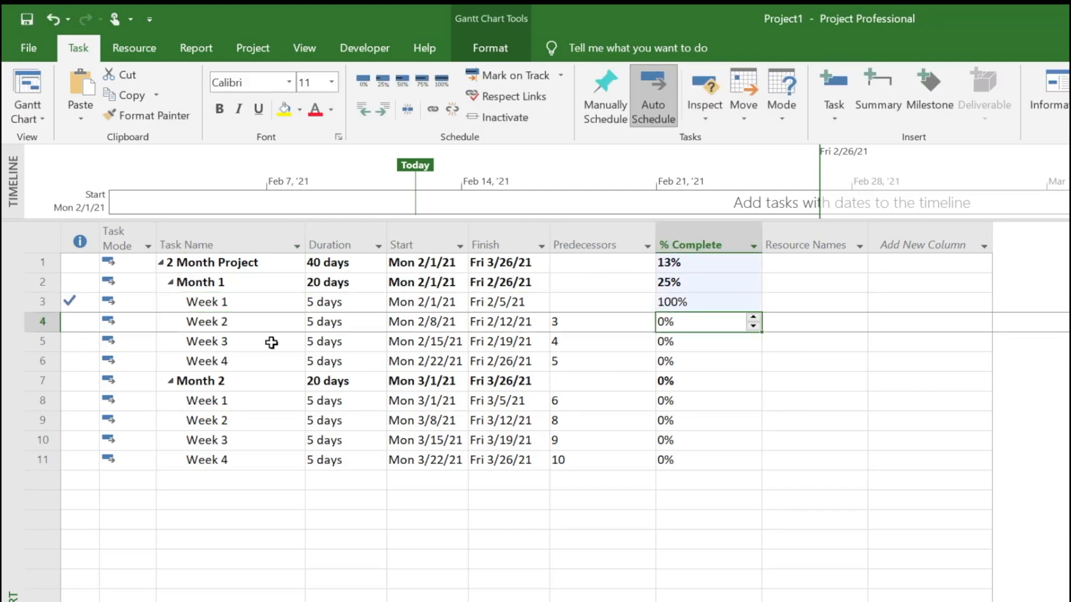
{"action": "mouse_move", "coordinate": [513, 330]}
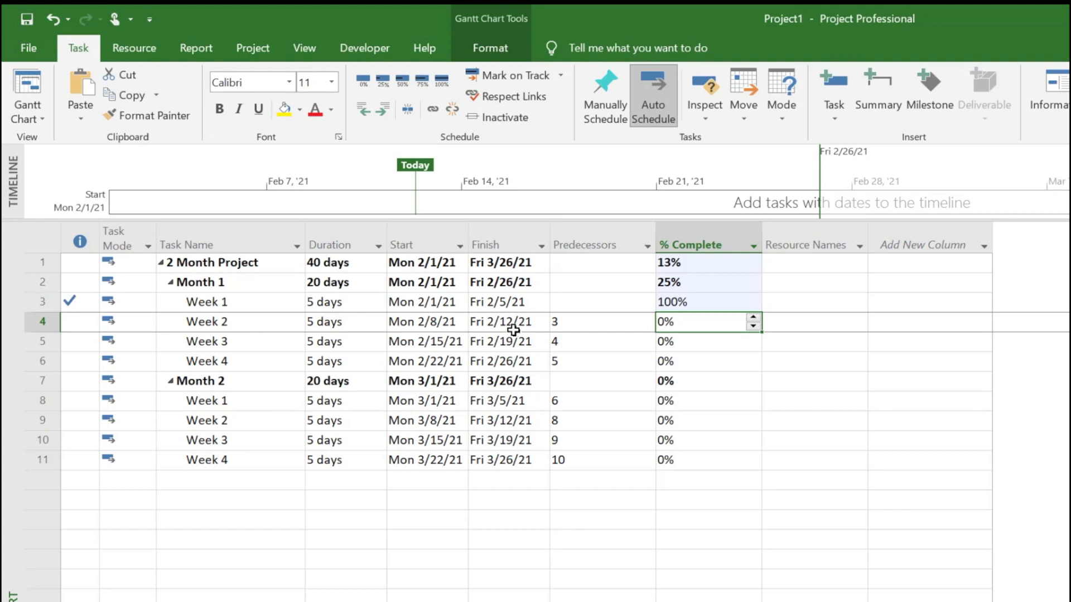
{"action": "mouse_move", "coordinate": [638, 330]}
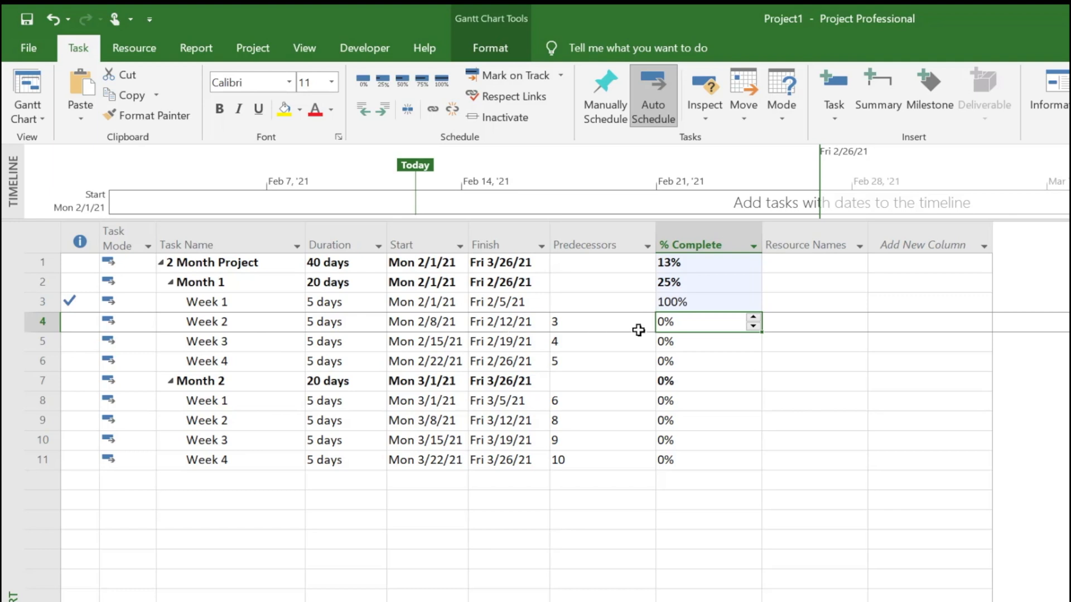
{"action": "mouse_move", "coordinate": [521, 334]}
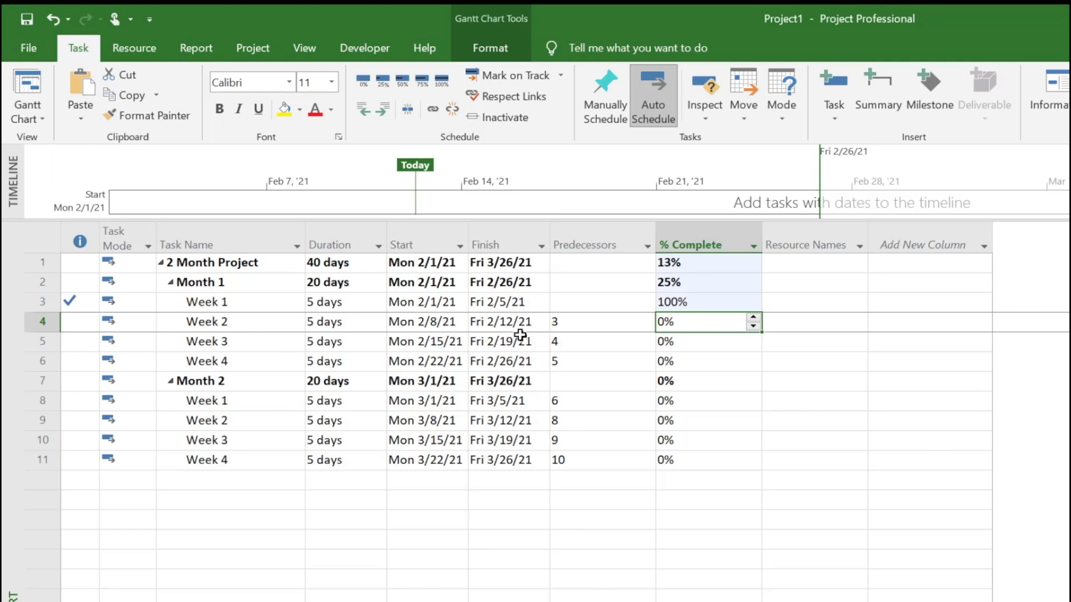
{"action": "mouse_move", "coordinate": [700, 327]}
{"action": "type", "text": "50"}
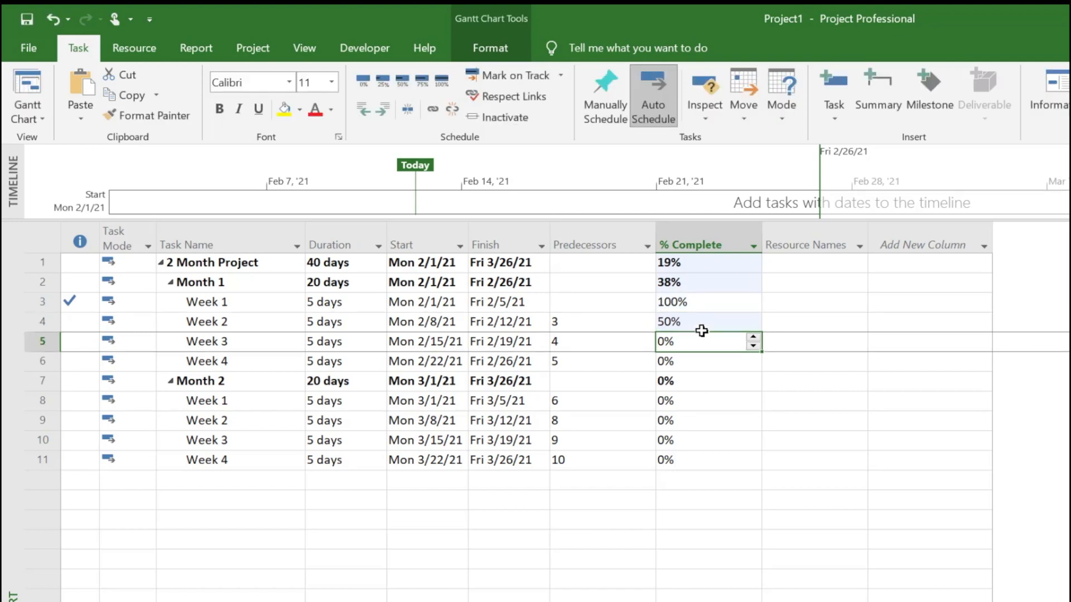
{"action": "left_click", "coordinate": [708, 499]}
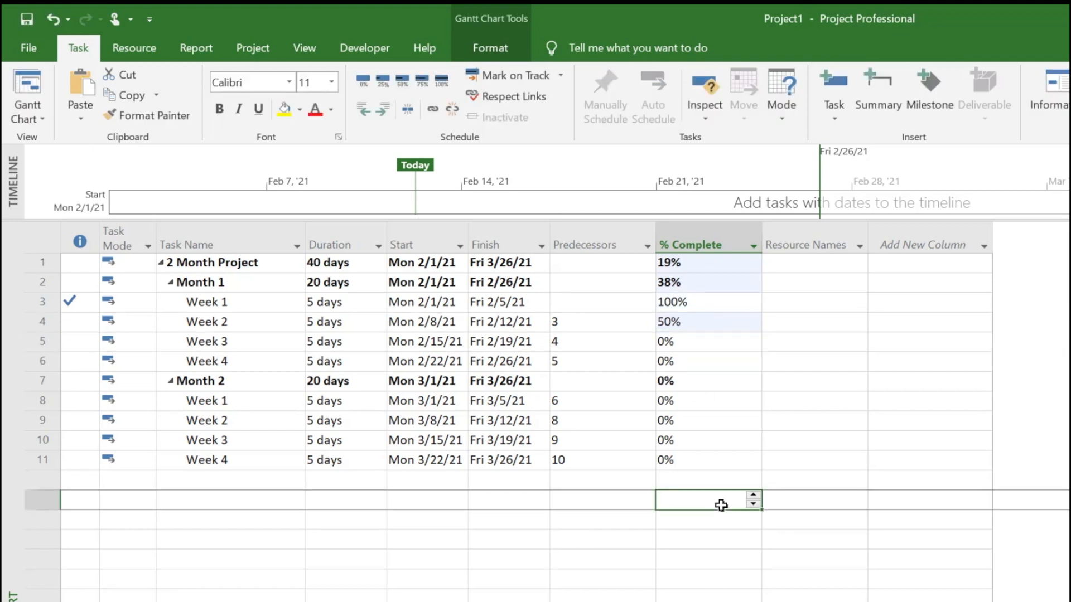
{"action": "mouse_move", "coordinate": [485, 303]}
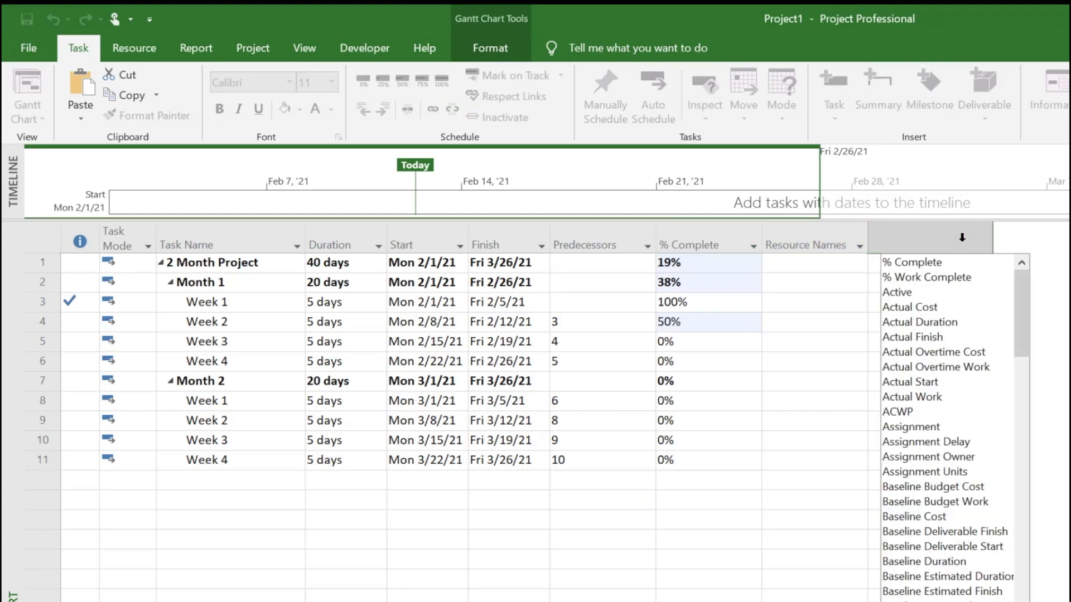
- Add the Status column showing Late, Complete or Future Task per row
{"action": "type", "text": "status"}
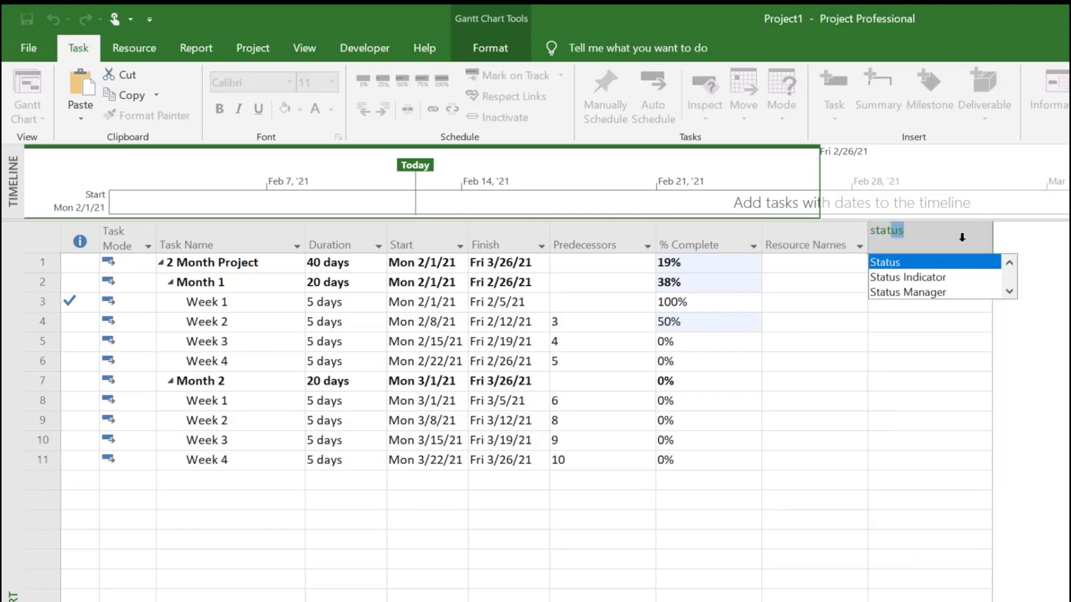
{"action": "left_click", "coordinate": [884, 261]}
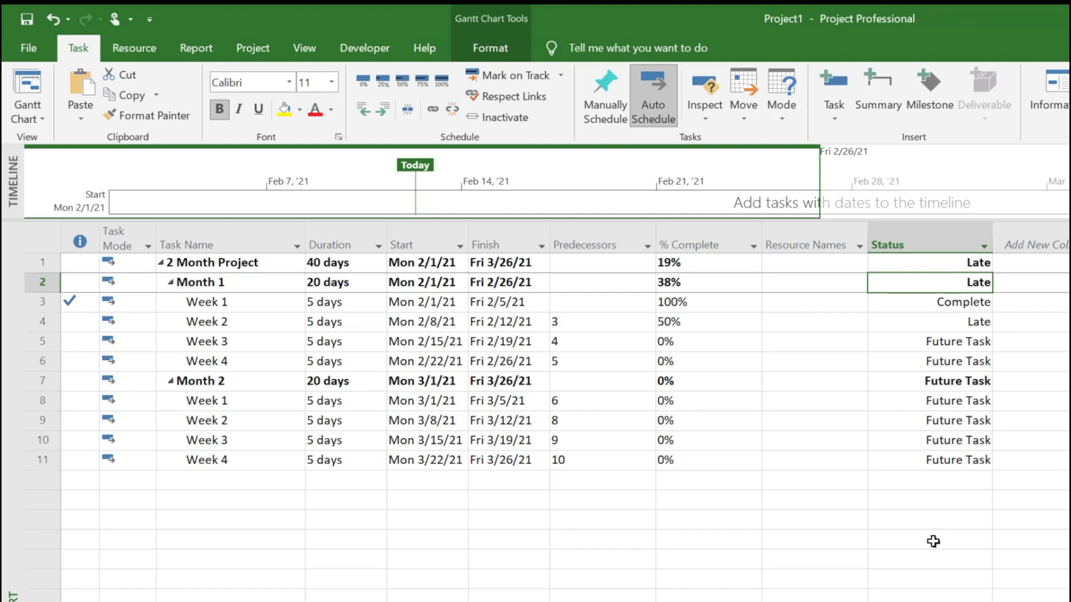
{"action": "left_click", "coordinate": [929, 540]}
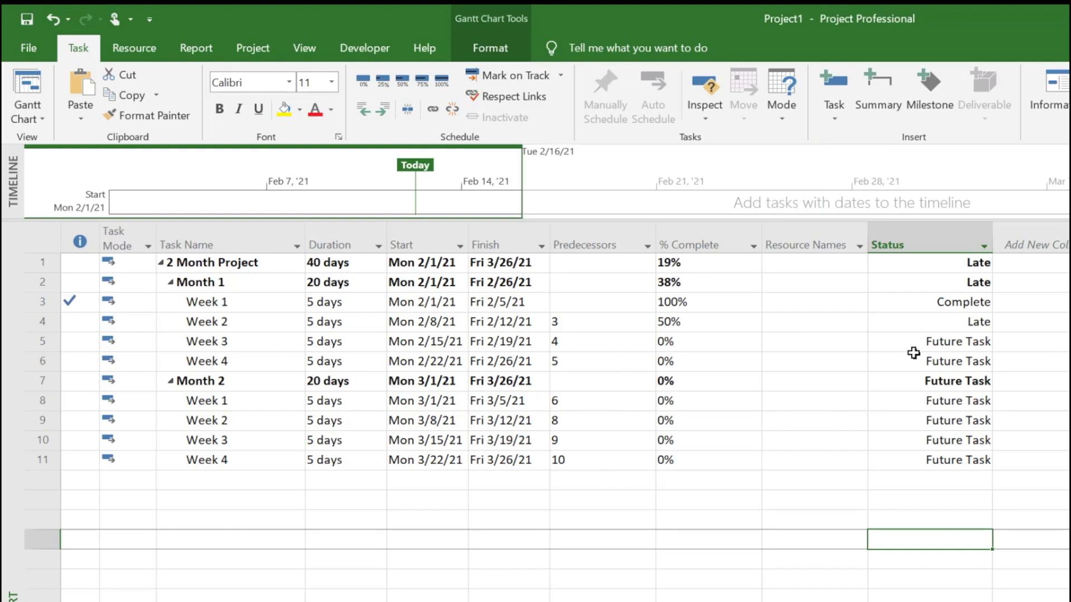
{"action": "mouse_move", "coordinate": [956, 300]}
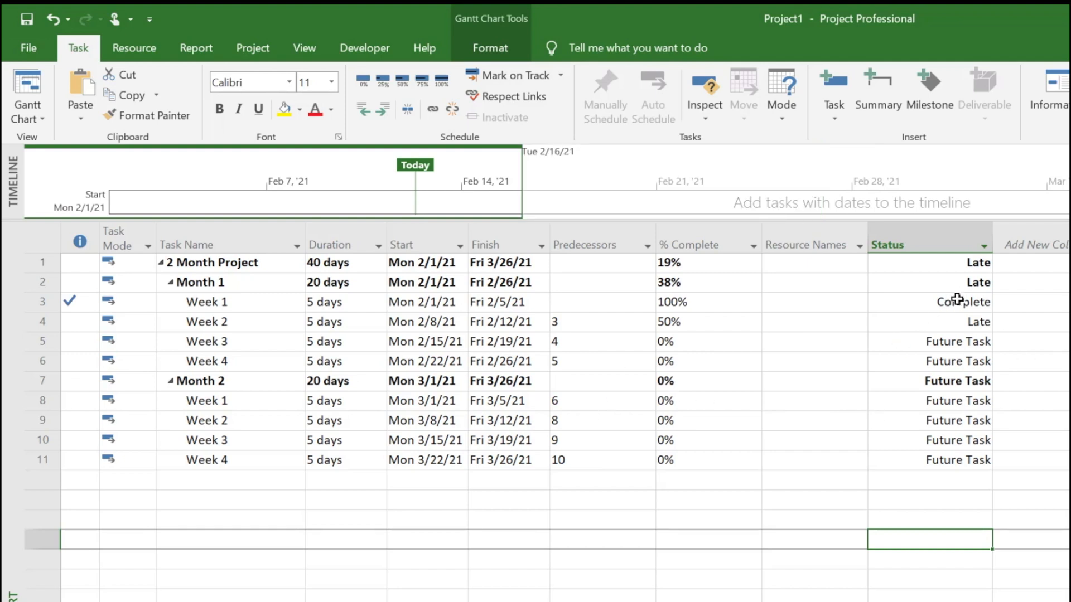
{"action": "mouse_move", "coordinate": [977, 320]}
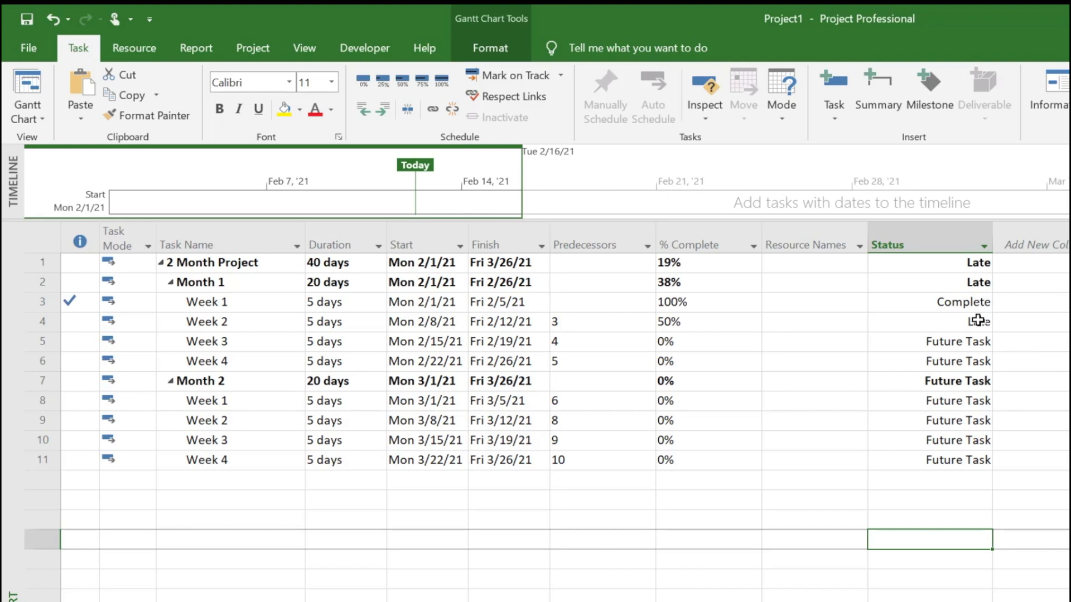
- Enter 90 in Week 2's % Complete cell
{"action": "left_click", "coordinate": [668, 321]}
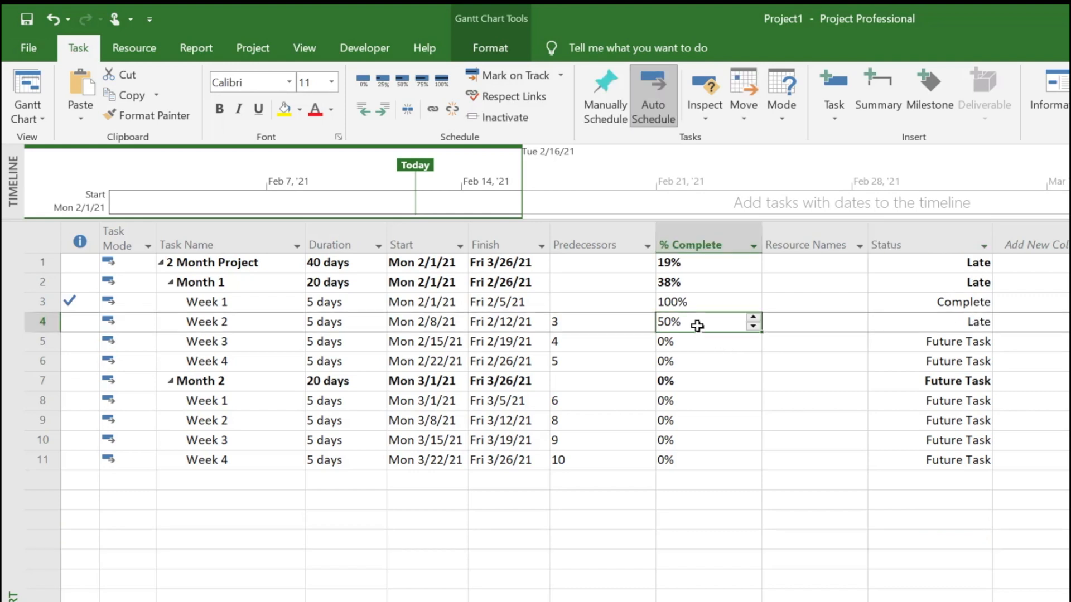
{"action": "type", "text": "90"}
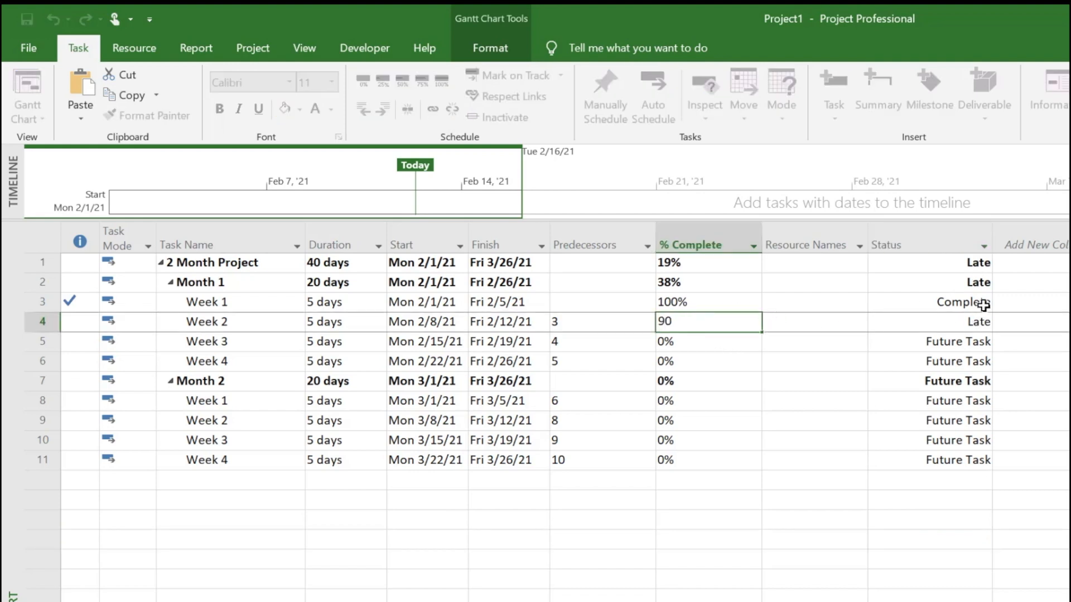
- Commit Week 2 at 90% (On Schedule), then undo back to 50% and Late
{"action": "key", "text": "Return"}
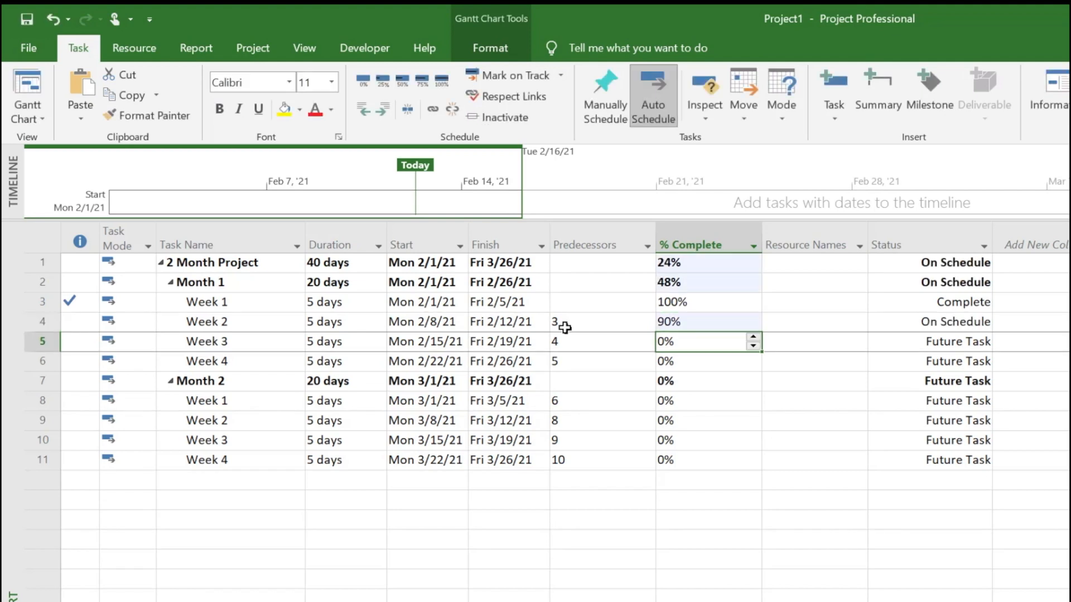
{"action": "mouse_move", "coordinate": [968, 323]}
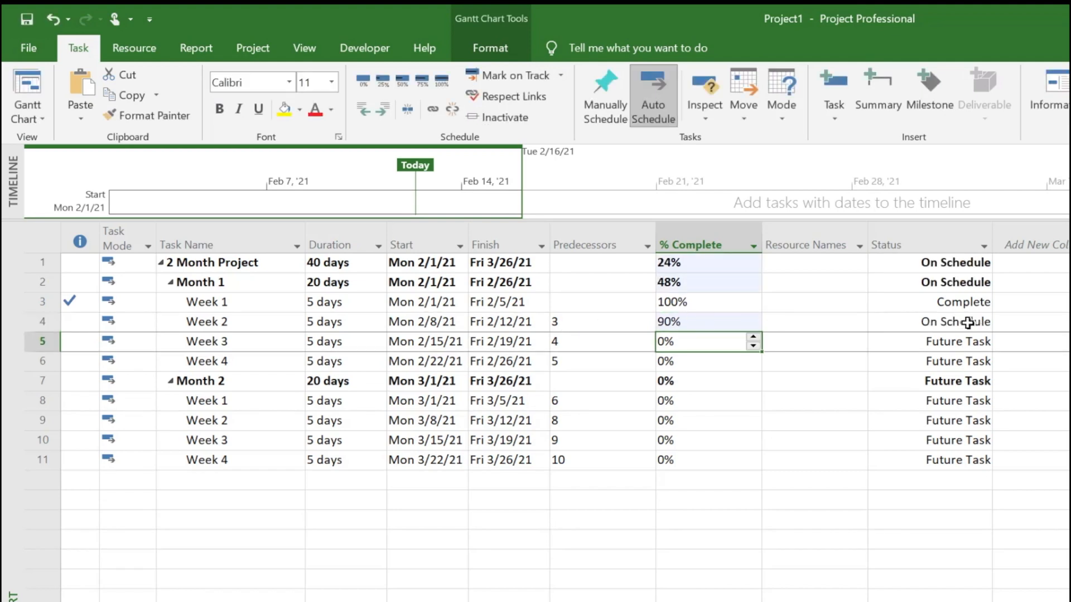
{"action": "left_click", "coordinate": [696, 321]}
{"action": "type", "text": "50"}
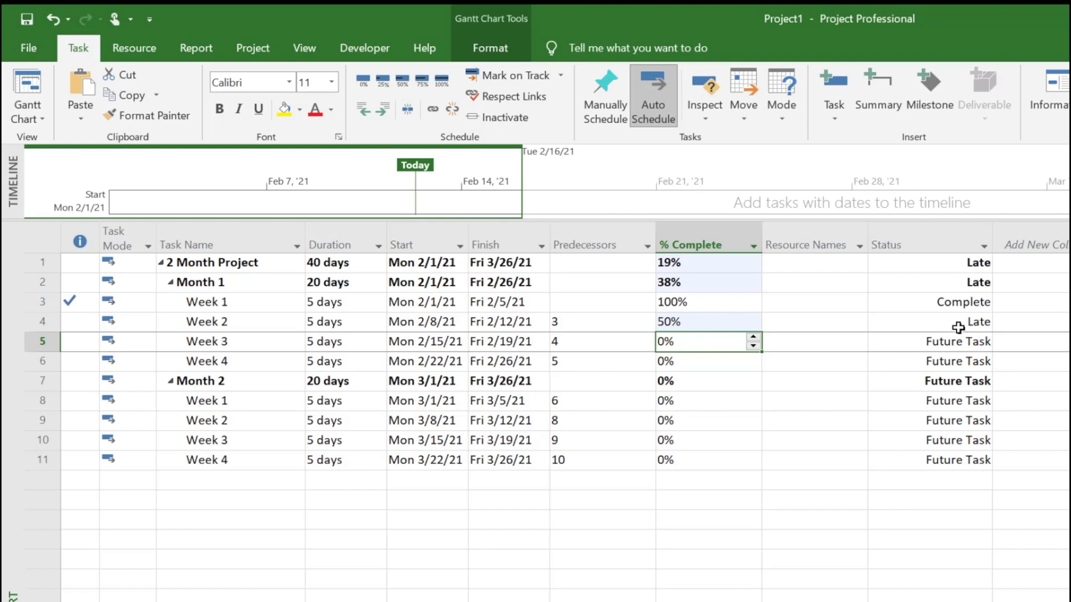
{"action": "left_click", "coordinate": [707, 321]}
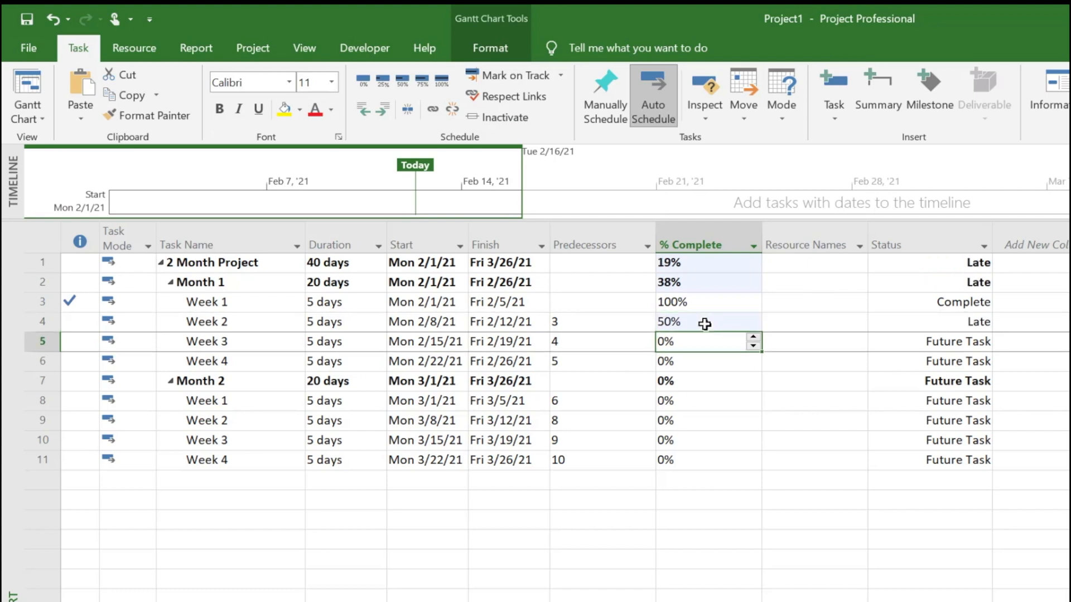
{"action": "mouse_move", "coordinate": [939, 476]}
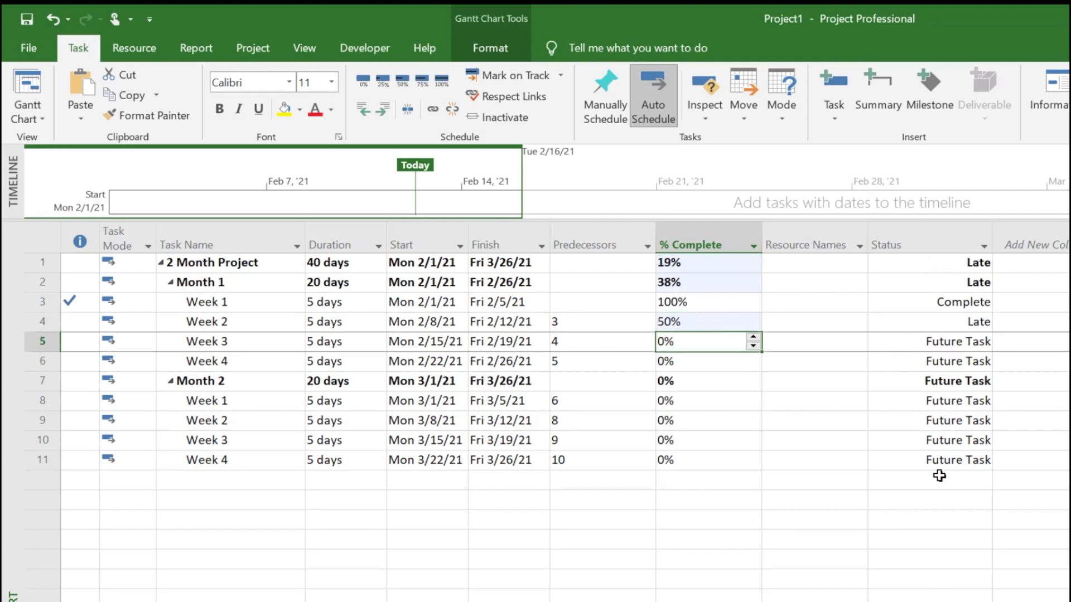
{"action": "mouse_move", "coordinate": [914, 369]}
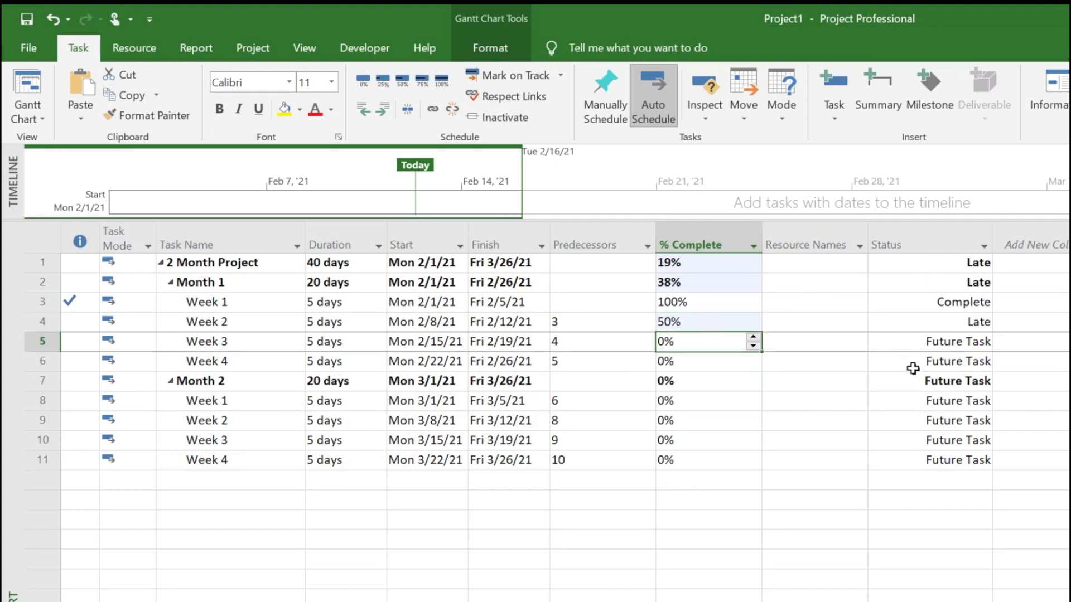
{"action": "mouse_move", "coordinate": [970, 488]}
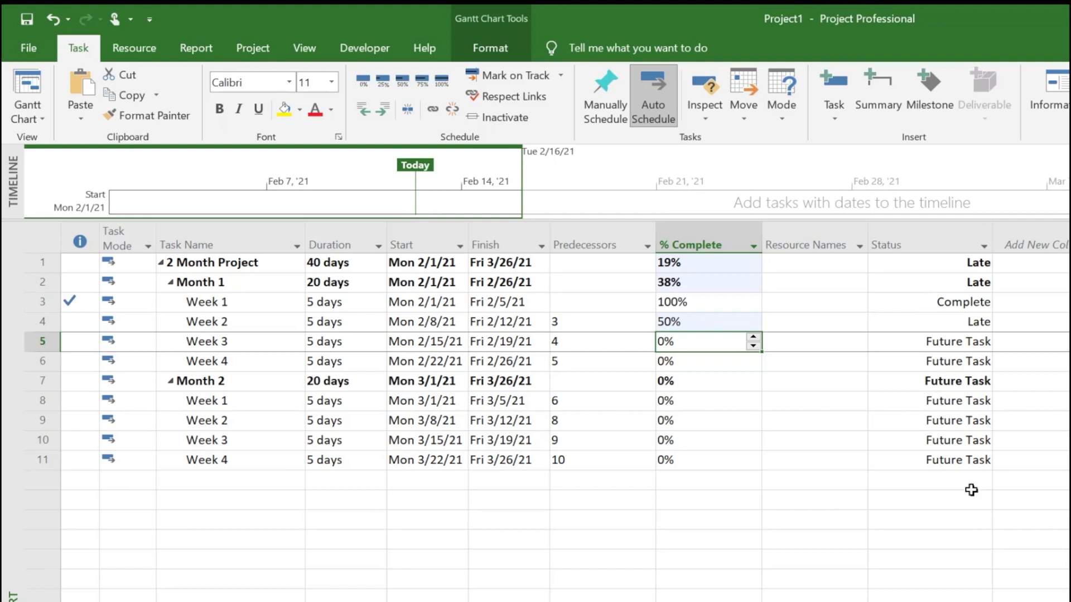
{"action": "left_click", "coordinate": [979, 244]}
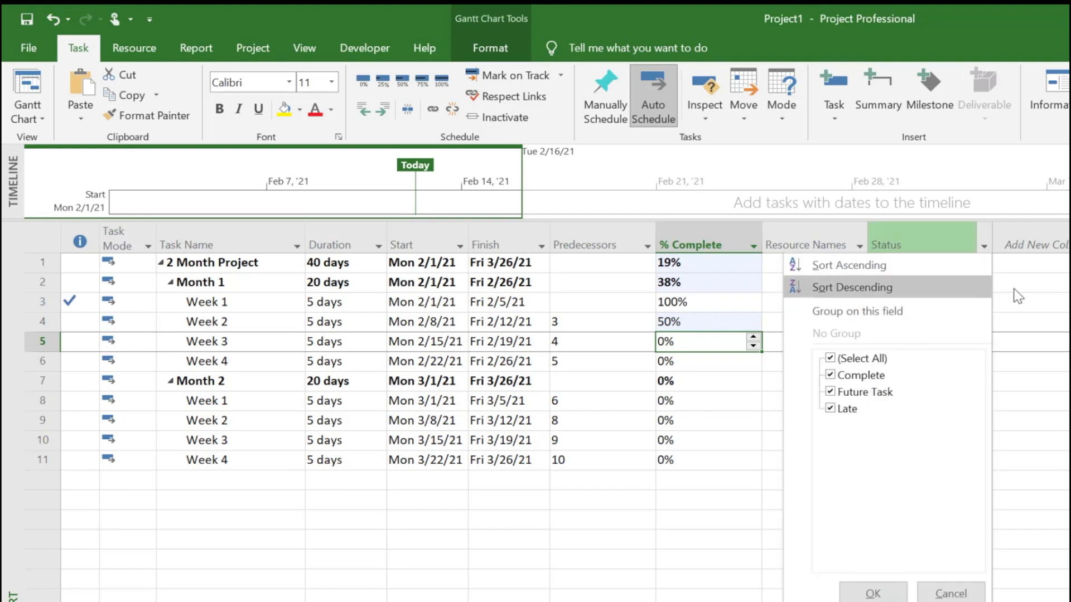
{"action": "left_click", "coordinate": [830, 358]}
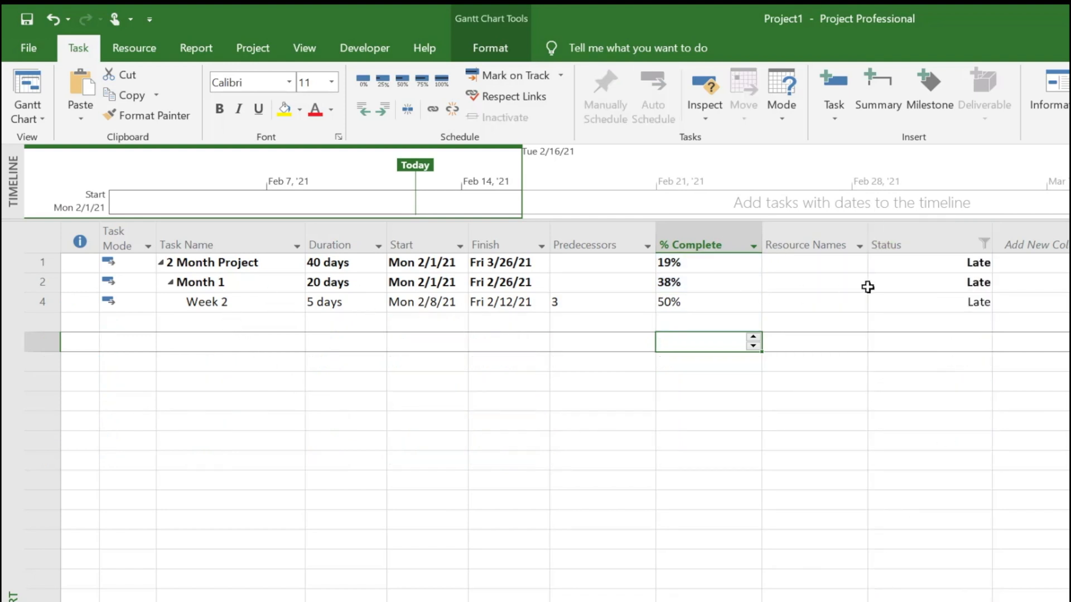
{"action": "left_click", "coordinate": [982, 241]}
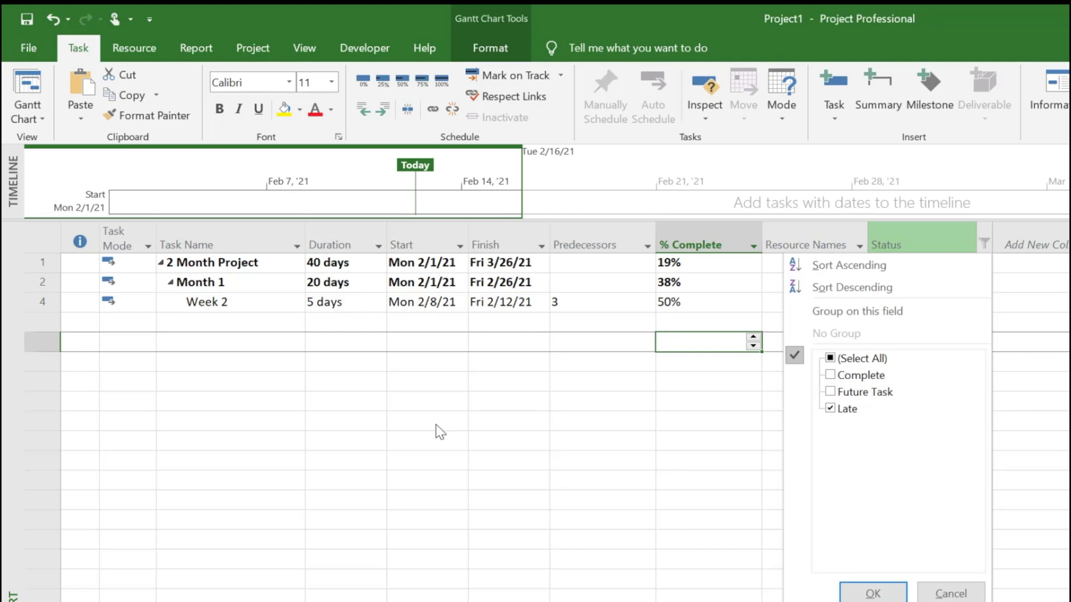
{"action": "left_click", "coordinate": [872, 593]}
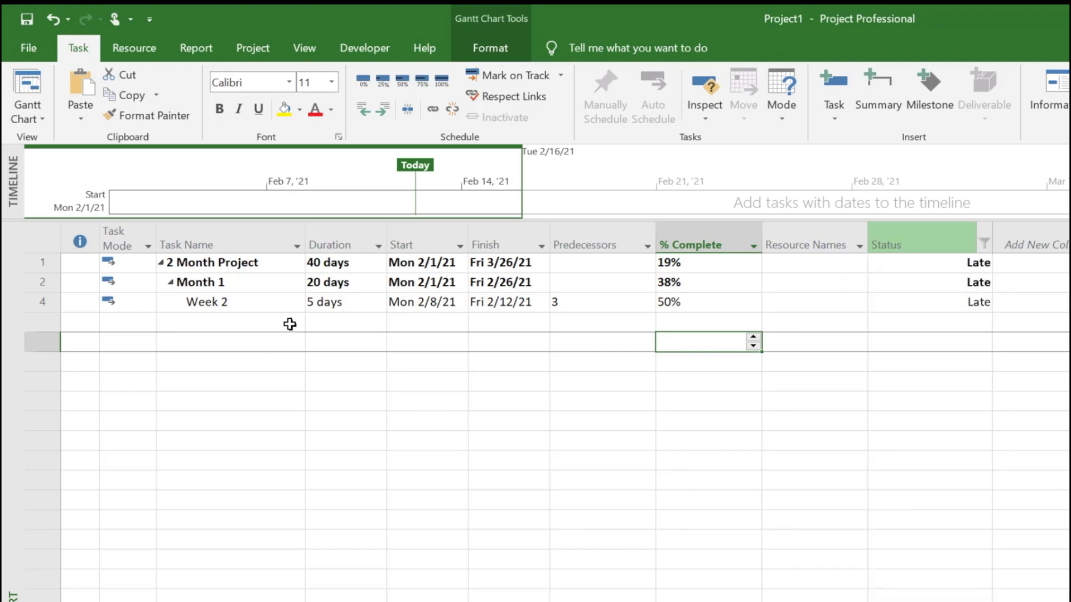
{"action": "mouse_move", "coordinate": [369, 308]}
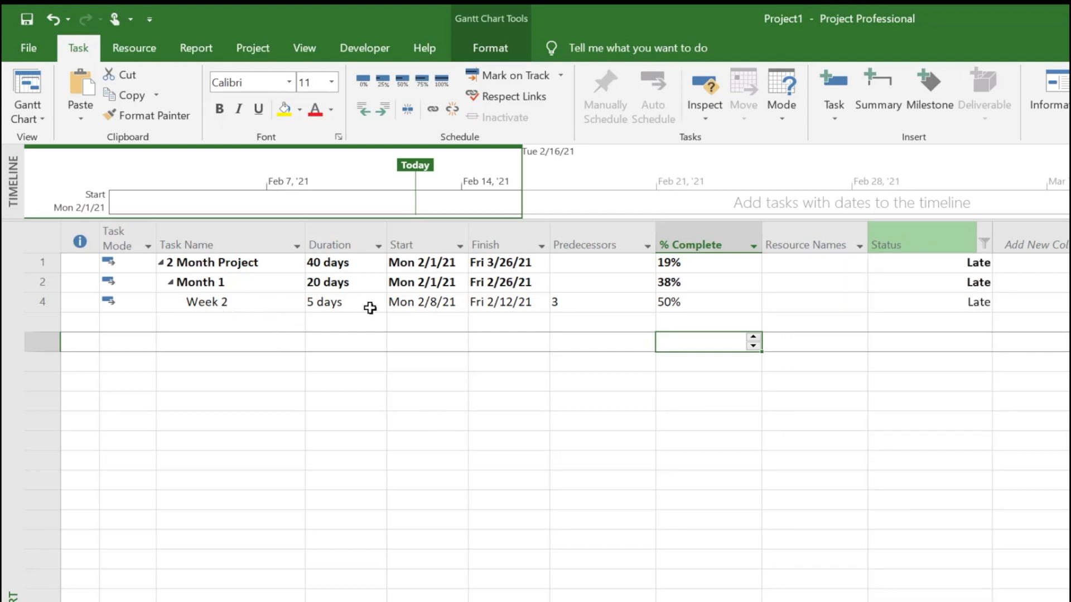
{"action": "mouse_move", "coordinate": [350, 279]}
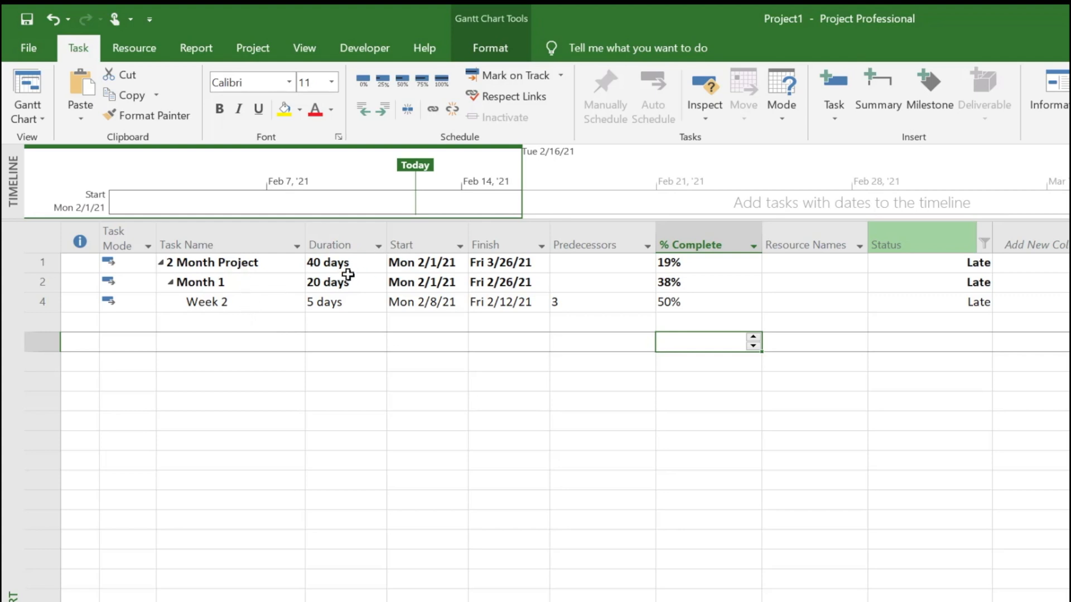
{"action": "left_click", "coordinate": [985, 244]}
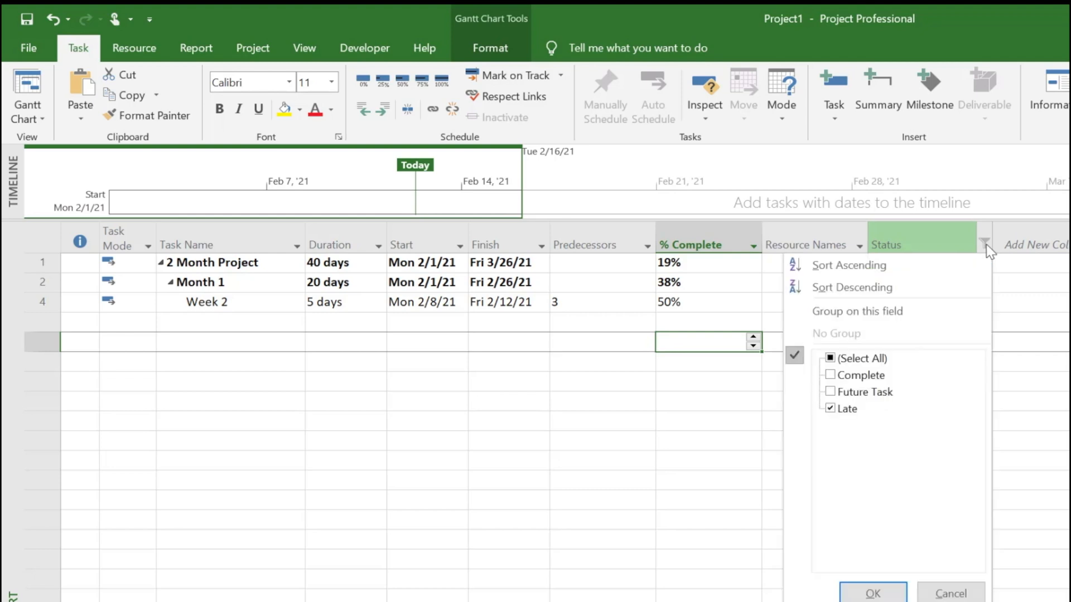
{"action": "left_click", "coordinate": [830, 358]}
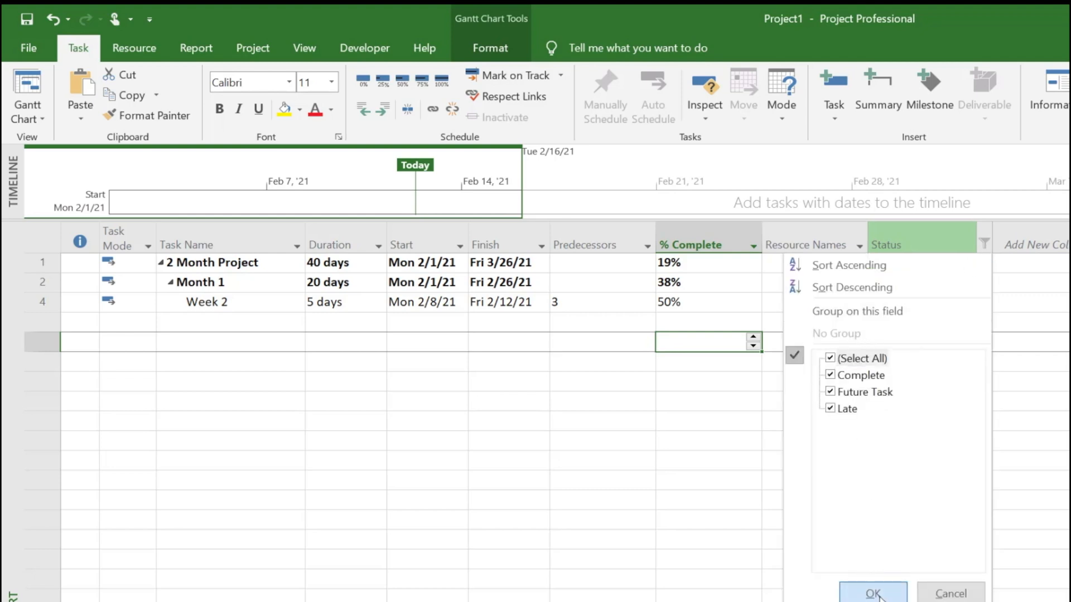
{"action": "left_click", "coordinate": [872, 592]}
{"action": "type", "text": "status"}
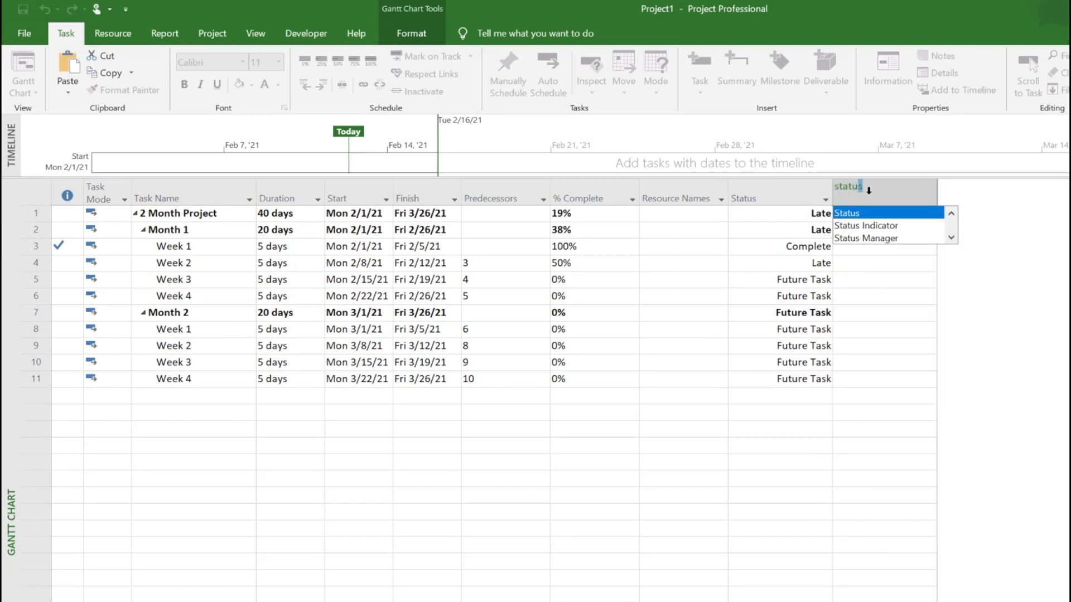
- Add the Status Indicator column flagging late rows and checking the complete Week 1
{"action": "left_click", "coordinate": [866, 226]}
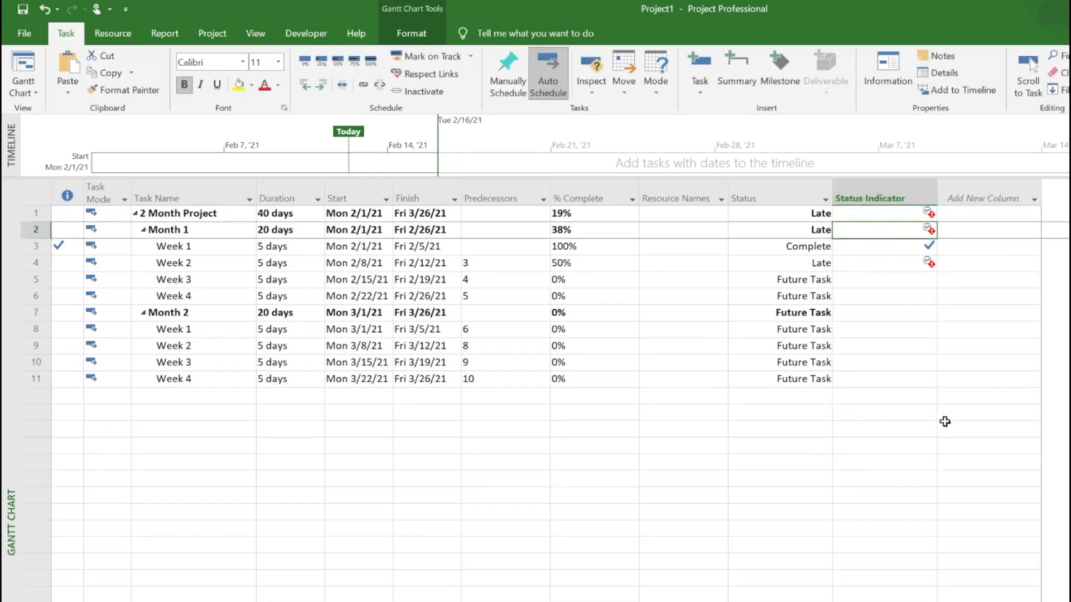
{"action": "left_click", "coordinate": [884, 395]}
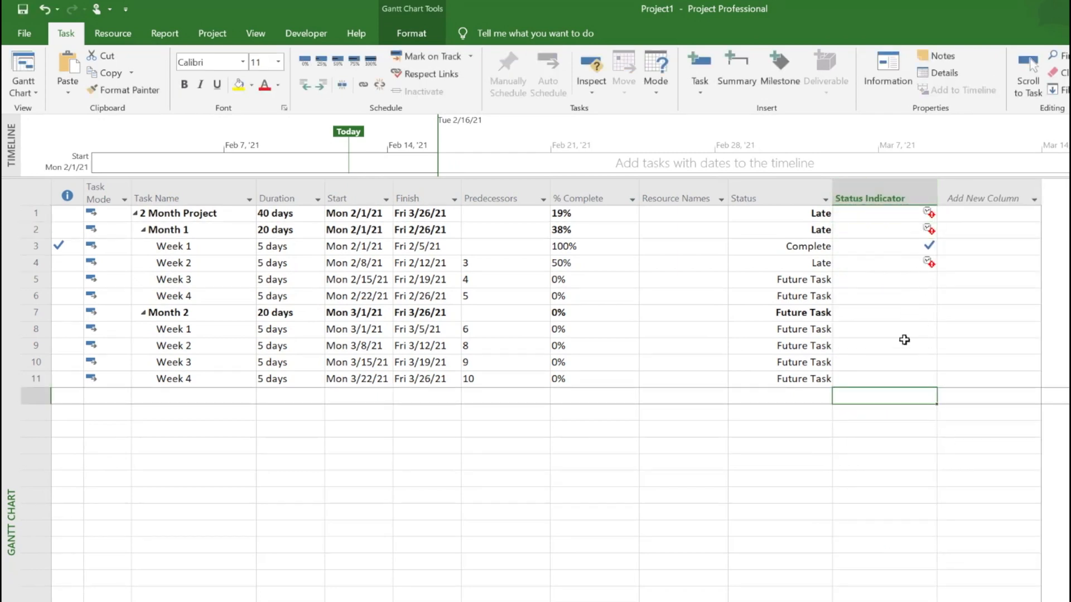
{"action": "left_click", "coordinate": [883, 263]}
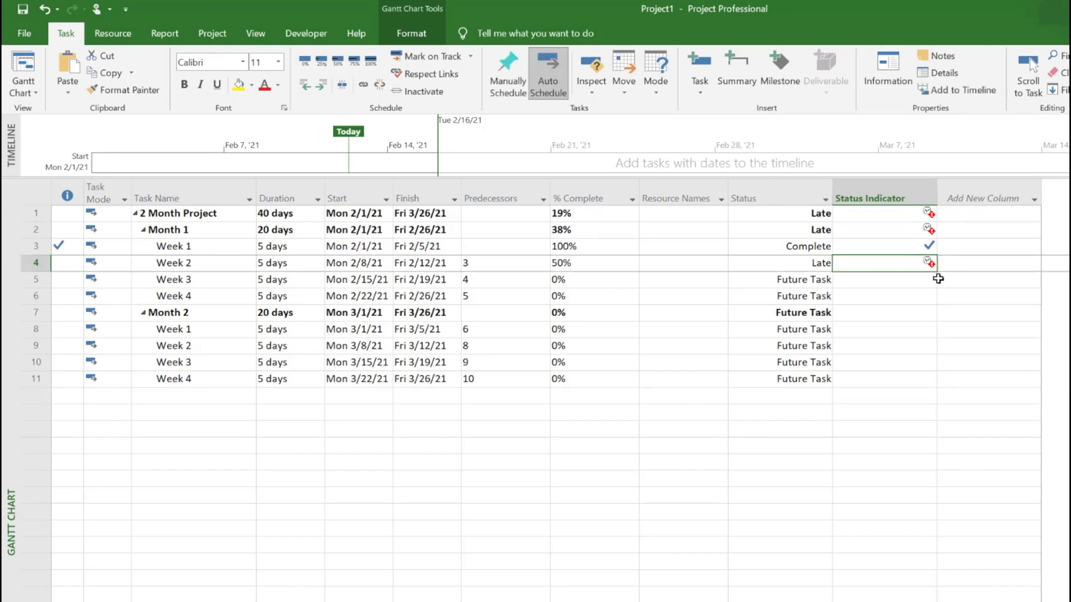
{"action": "mouse_move", "coordinate": [879, 404]}
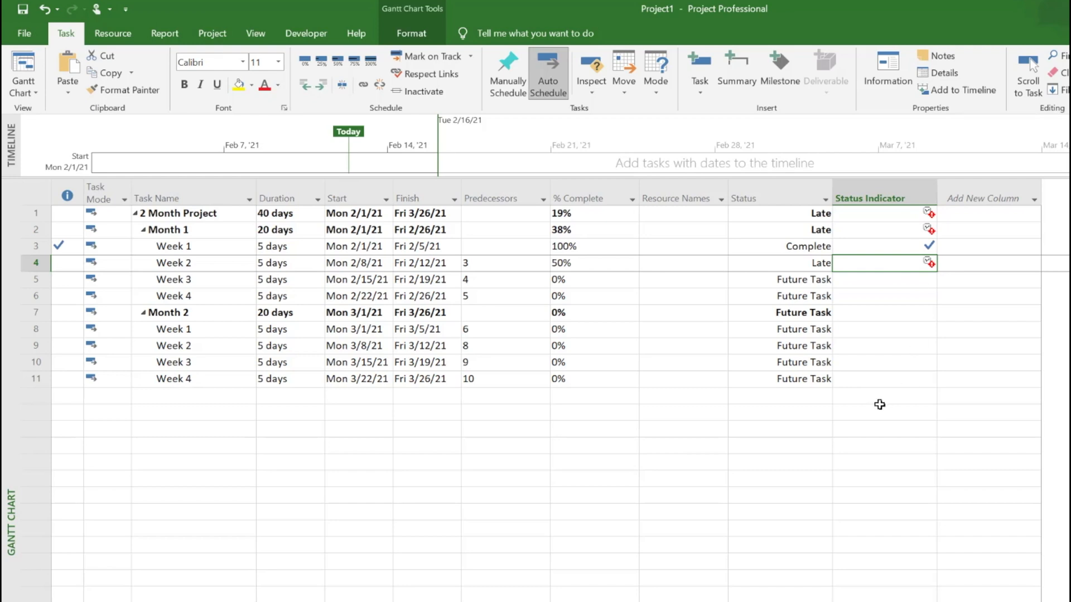
{"action": "mouse_move", "coordinate": [772, 212]}
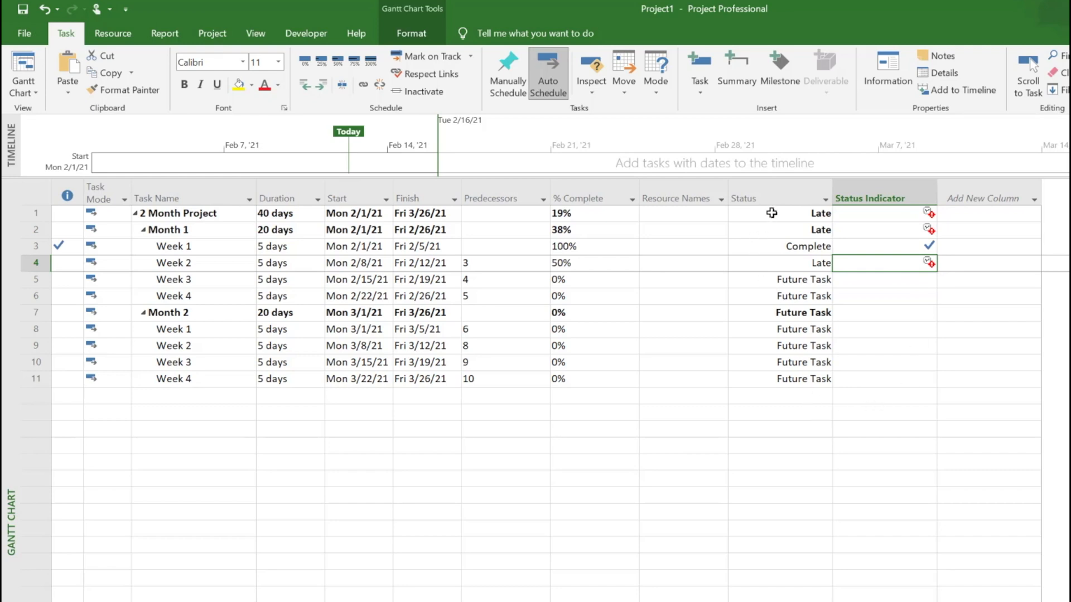
{"action": "mouse_move", "coordinate": [927, 230]}
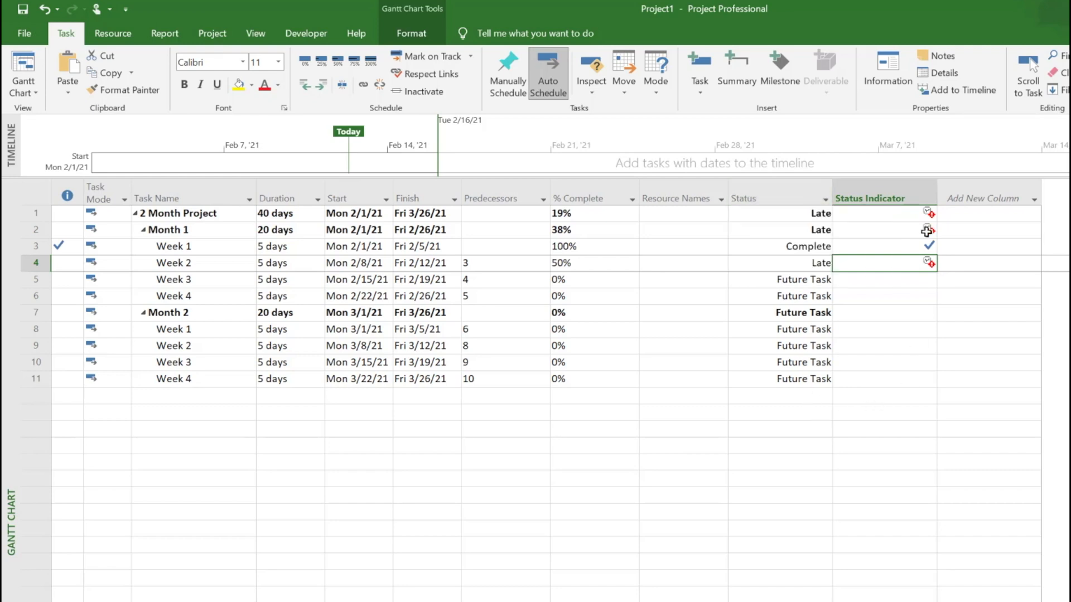
{"action": "mouse_move", "coordinate": [929, 230]}
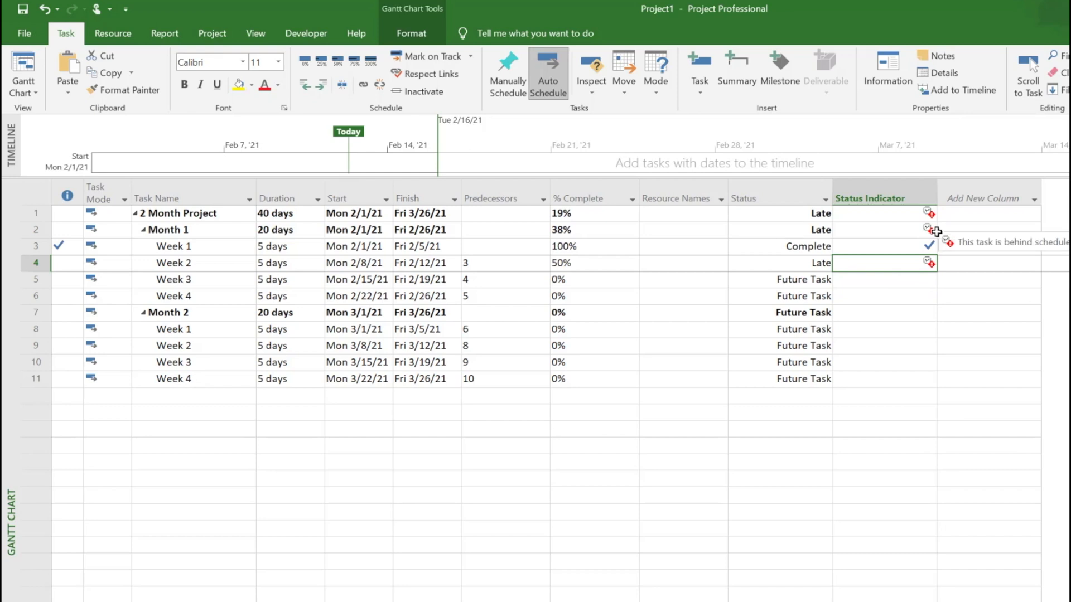
{"action": "mouse_move", "coordinate": [960, 449]}
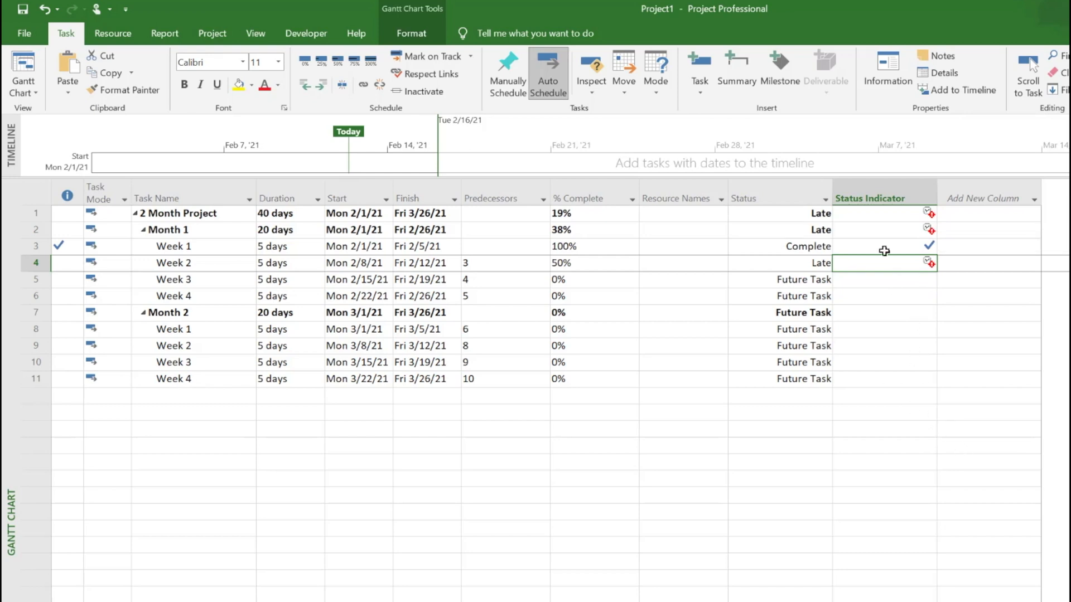
{"action": "mouse_move", "coordinate": [789, 354]}
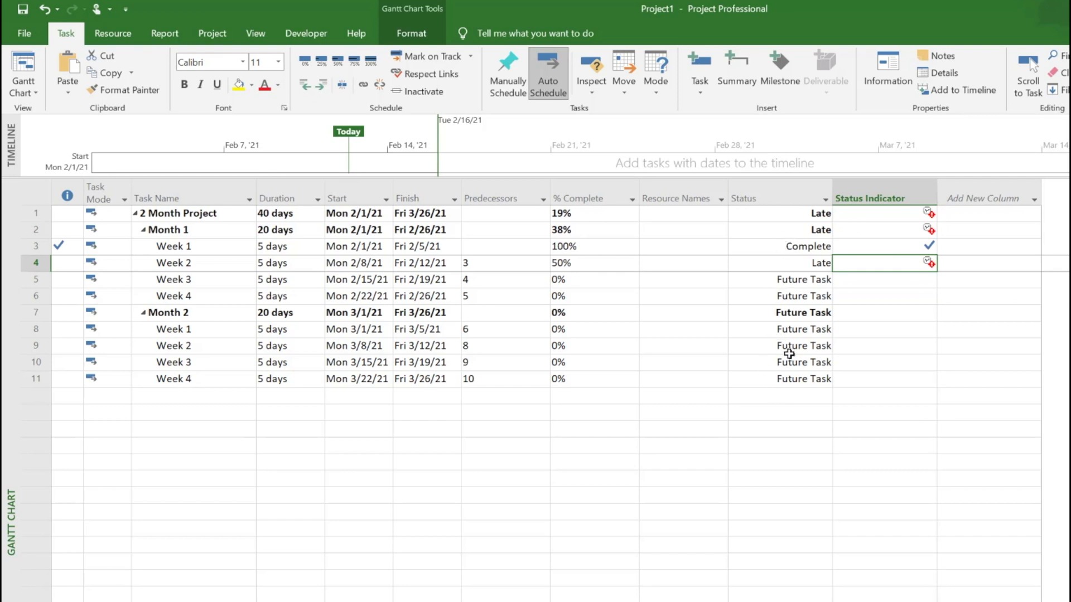
{"action": "mouse_move", "coordinate": [823, 453]}
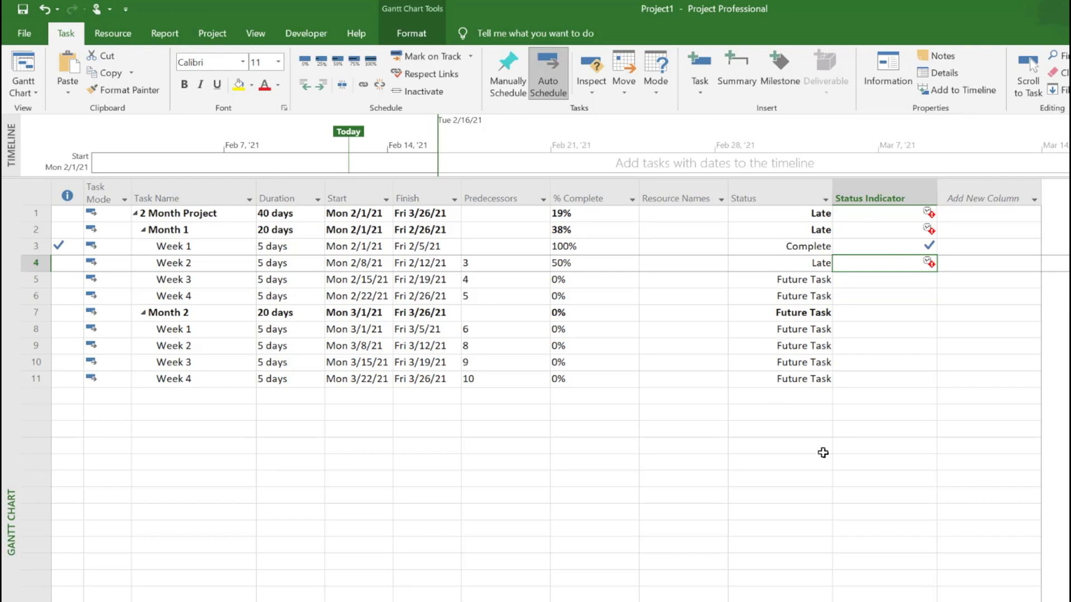
- Add a Text1 column beside Status Indicator and bring up its column options
{"action": "left_click", "coordinate": [987, 198]}
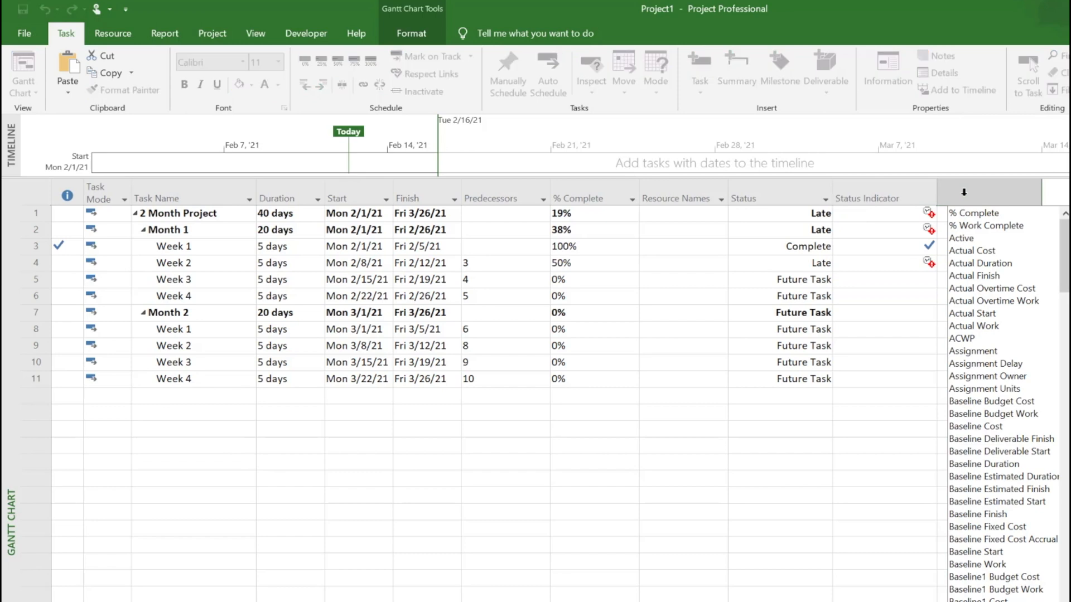
{"action": "type", "text": "text1"}
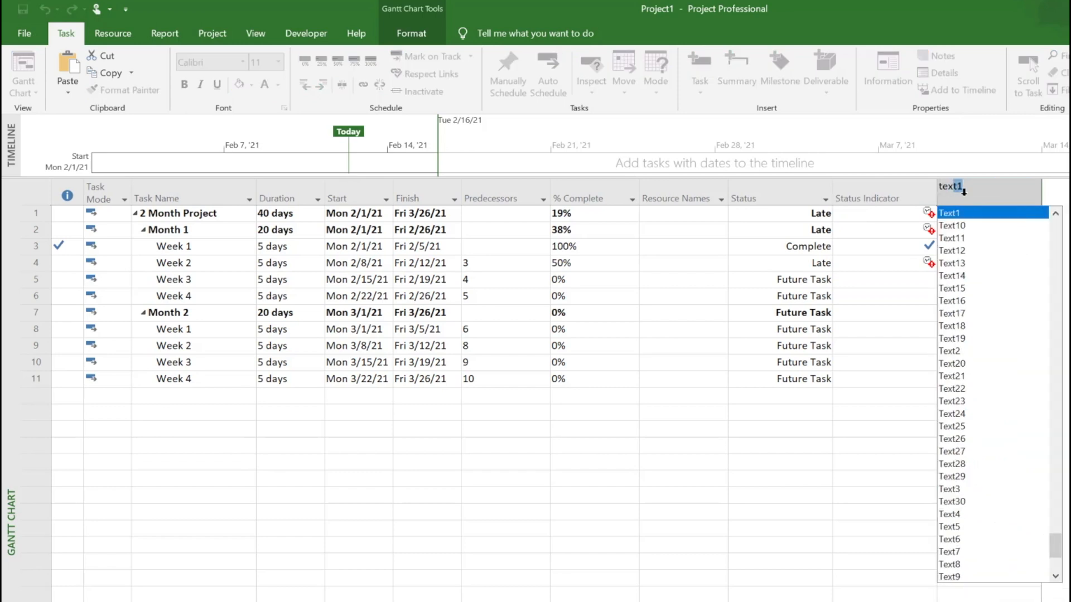
{"action": "left_click", "coordinate": [948, 213]}
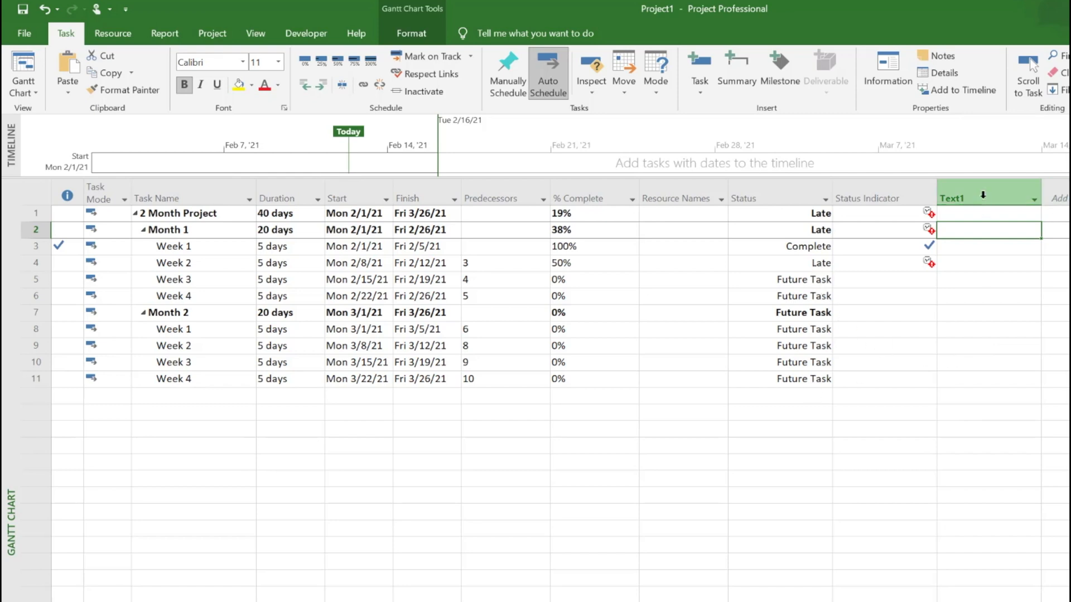
{"action": "right_click", "coordinate": [987, 198]}
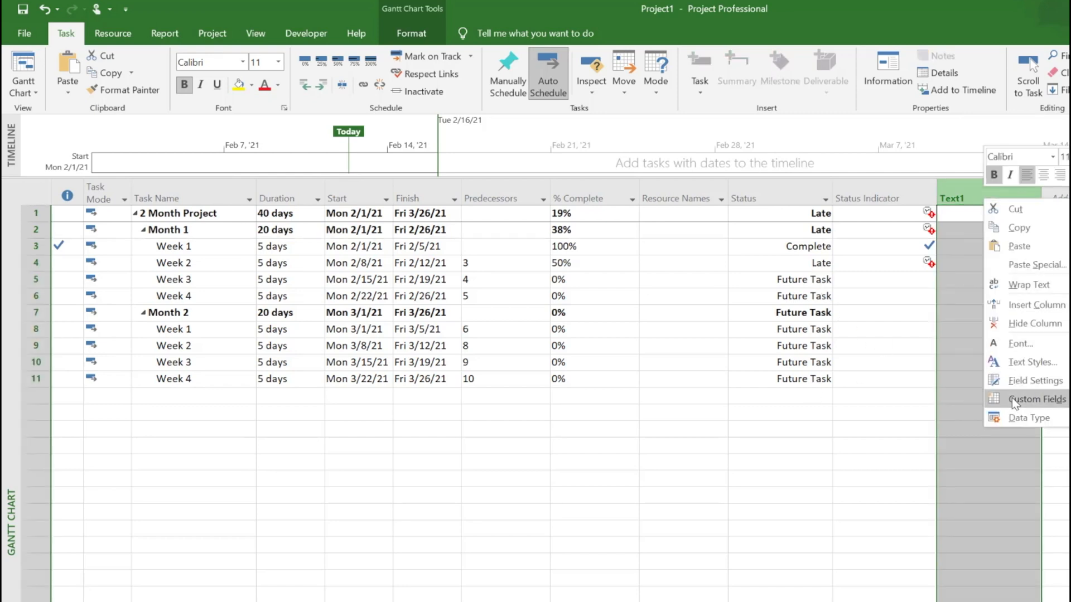
- Make Text1 a calculated custom field, accepting that existing data is replaced
{"action": "left_click", "coordinate": [1036, 399]}
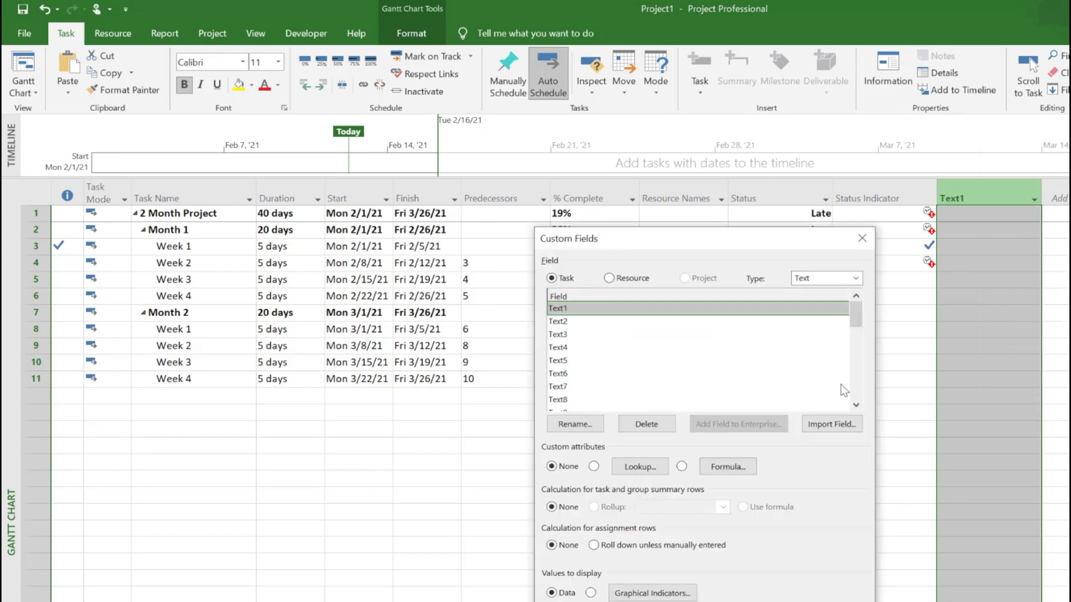
{"action": "left_click", "coordinate": [726, 466]}
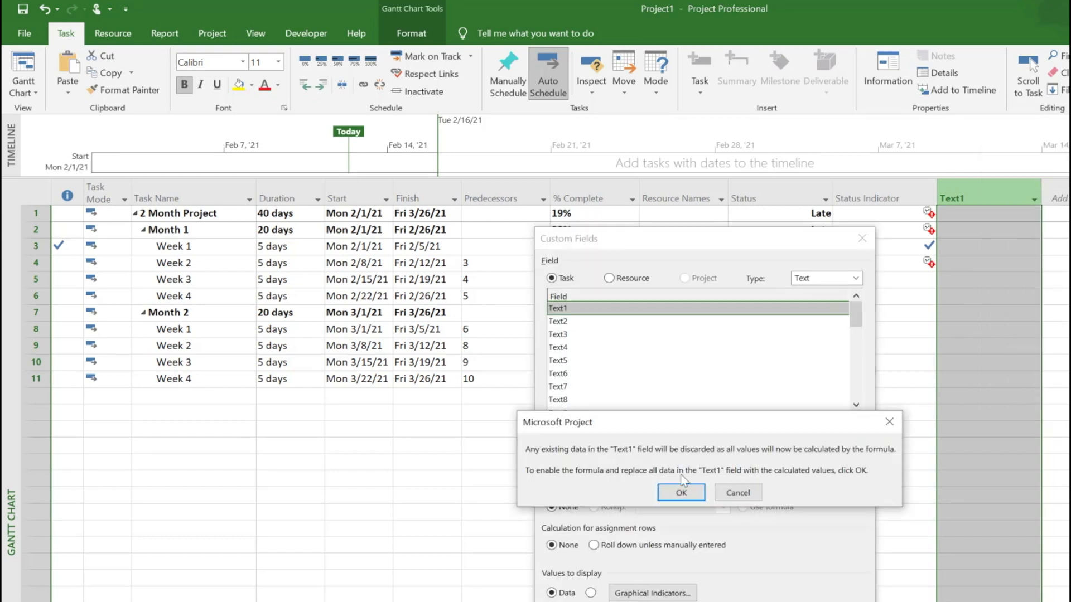
{"action": "left_click", "coordinate": [679, 492]}
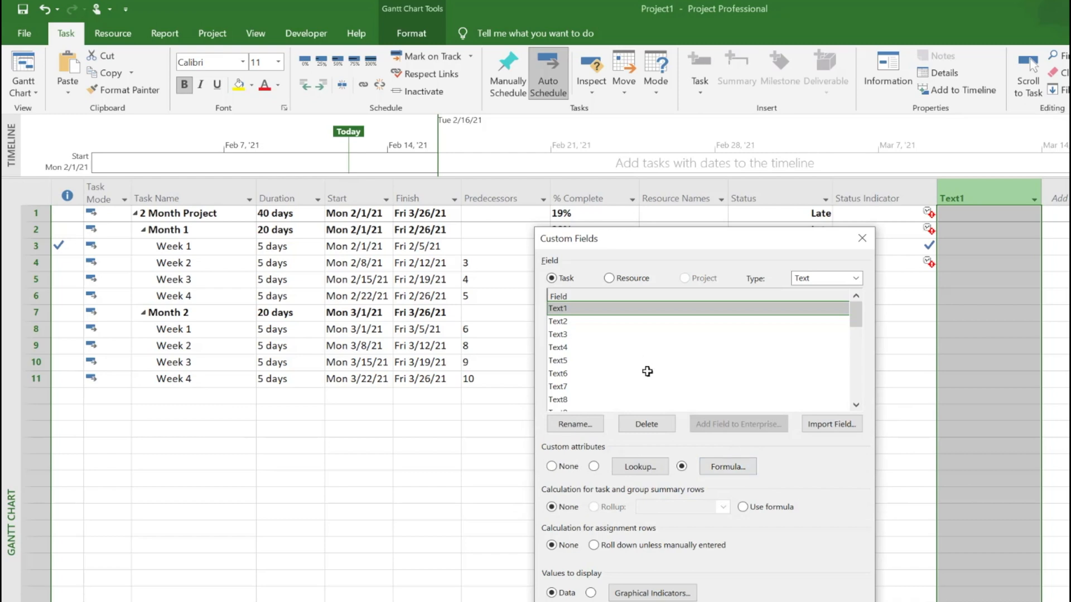
{"action": "left_click", "coordinate": [726, 466]}
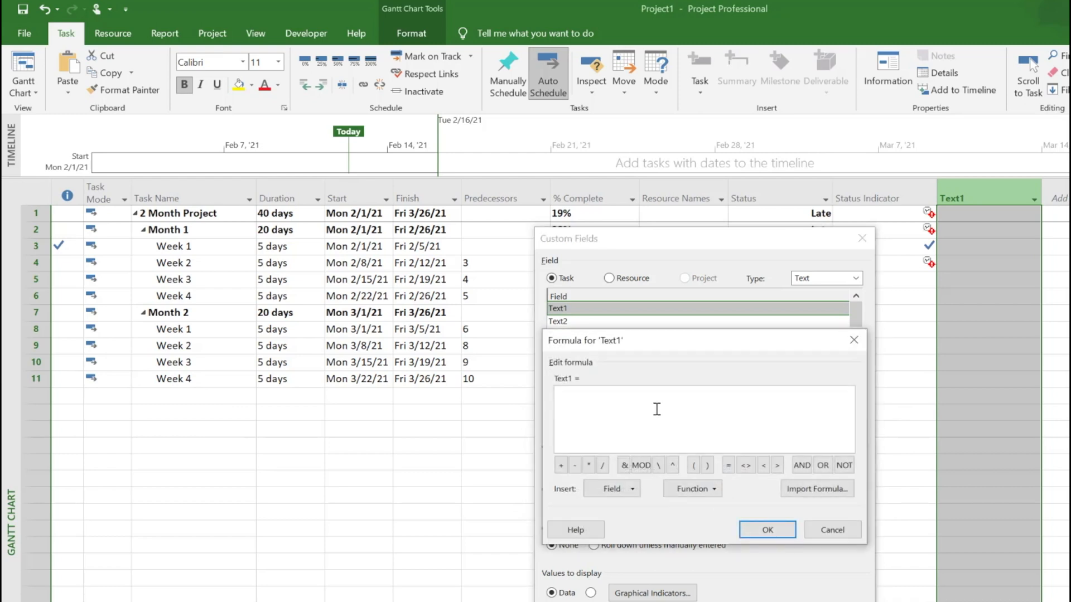
- Set Text1's formula to Status and have summary rows use the formula too
{"action": "type", "text": "Stat"}
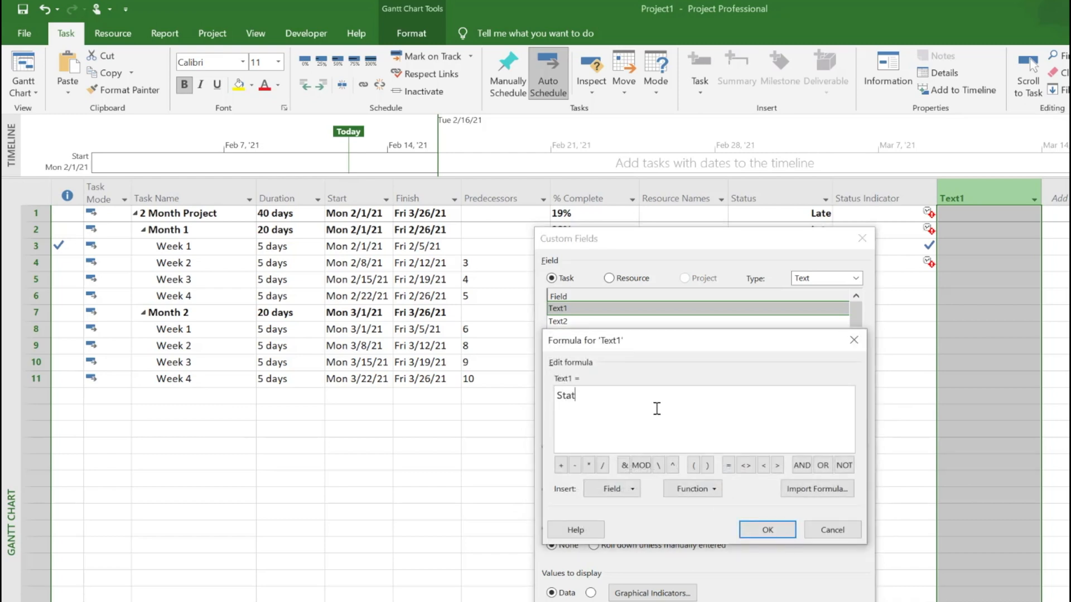
{"action": "type", "text": "us"}
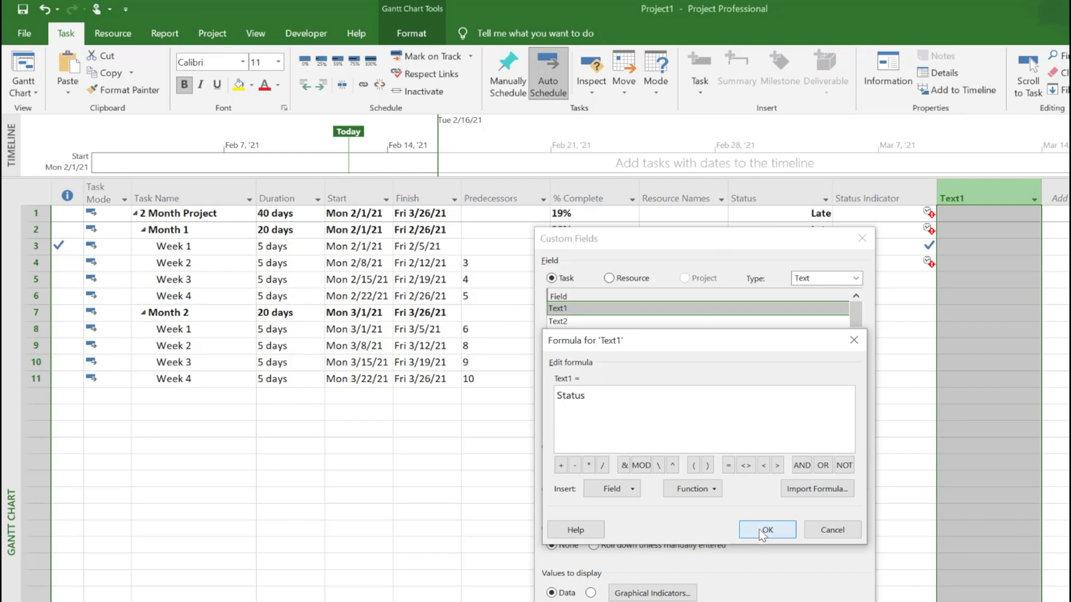
{"action": "left_click", "coordinate": [766, 529]}
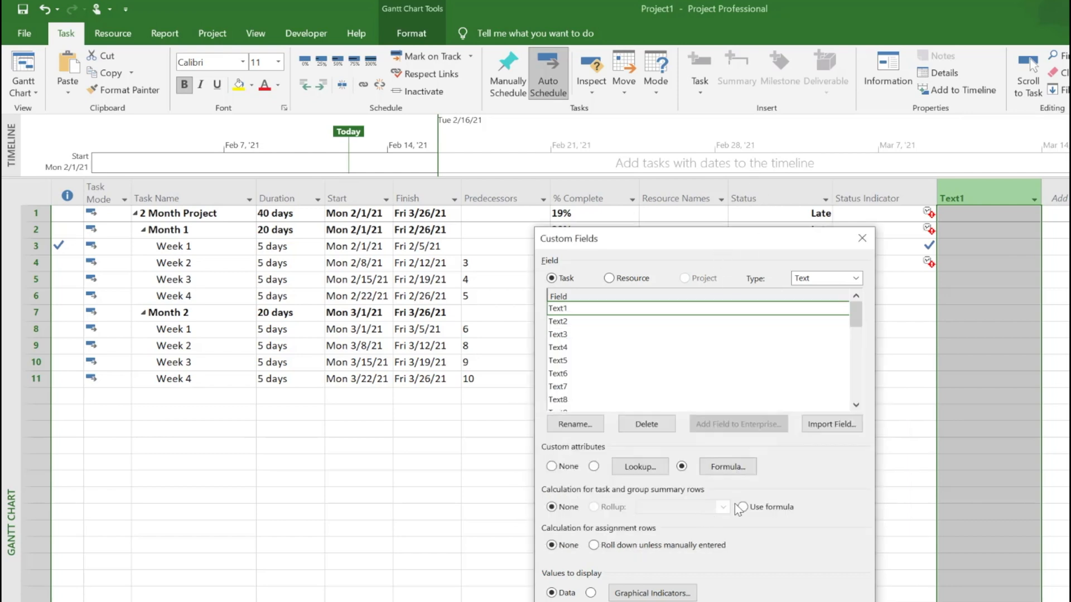
{"action": "left_click", "coordinate": [740, 506]}
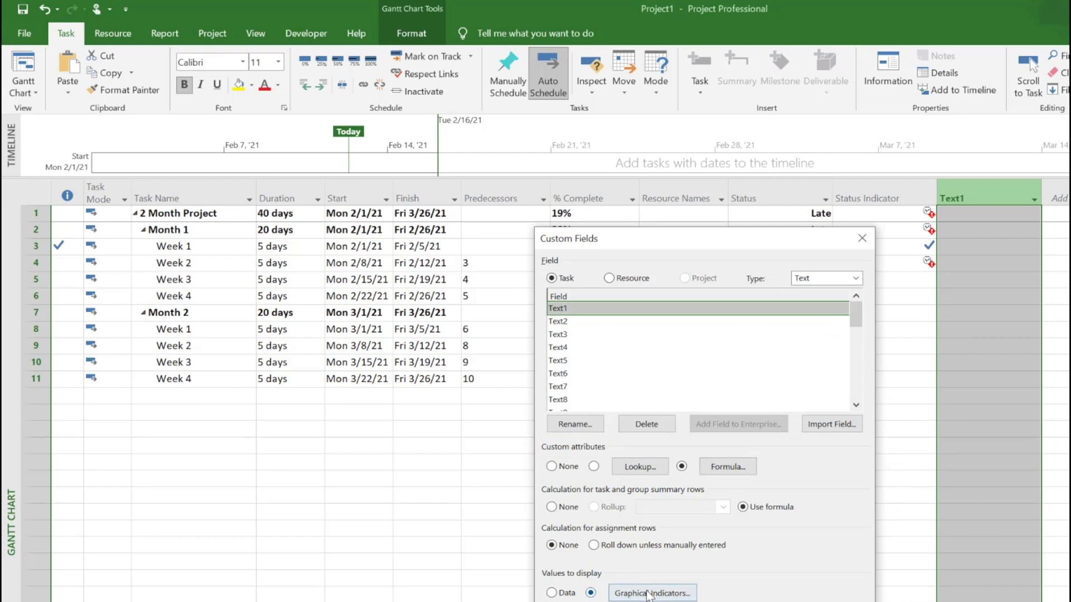
- Set the indicator rules to 'equals' tests and map value 0 to a green circle
{"action": "left_click", "coordinate": [650, 592]}
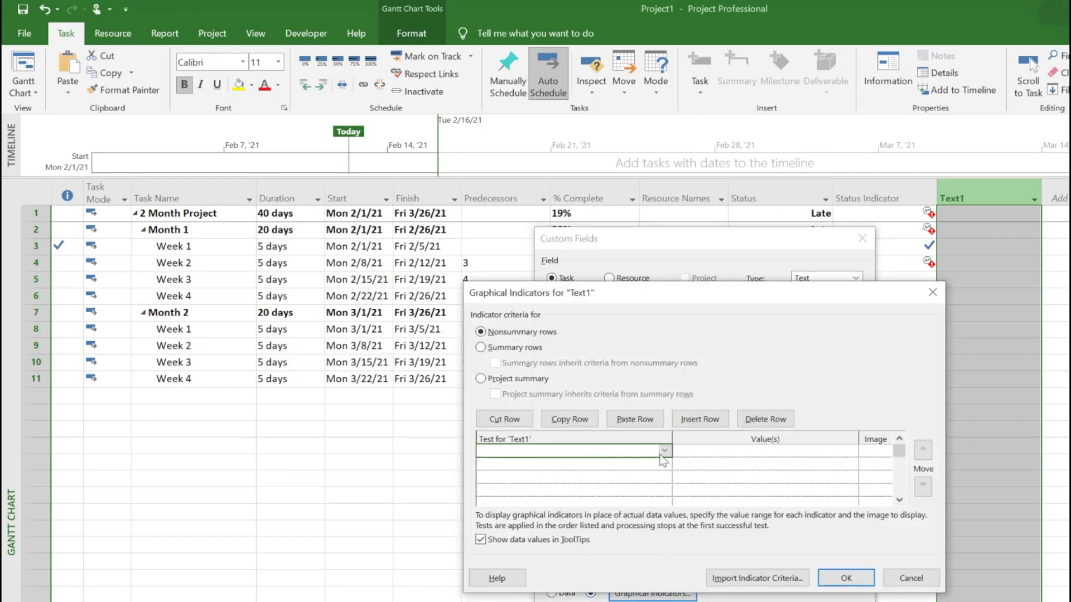
{"action": "left_click", "coordinate": [662, 449]}
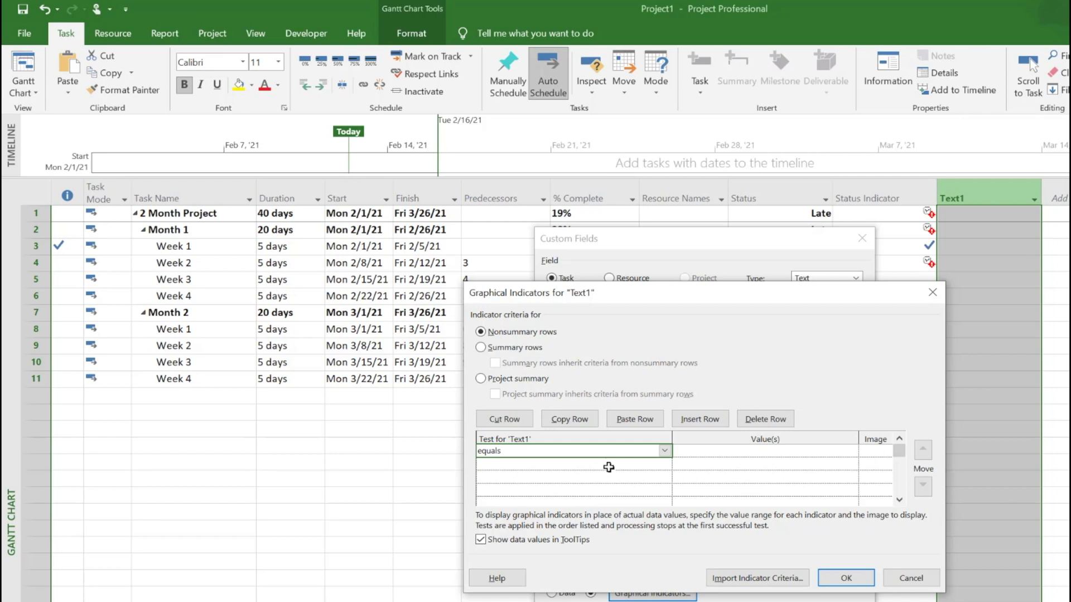
{"action": "left_click", "coordinate": [662, 464]}
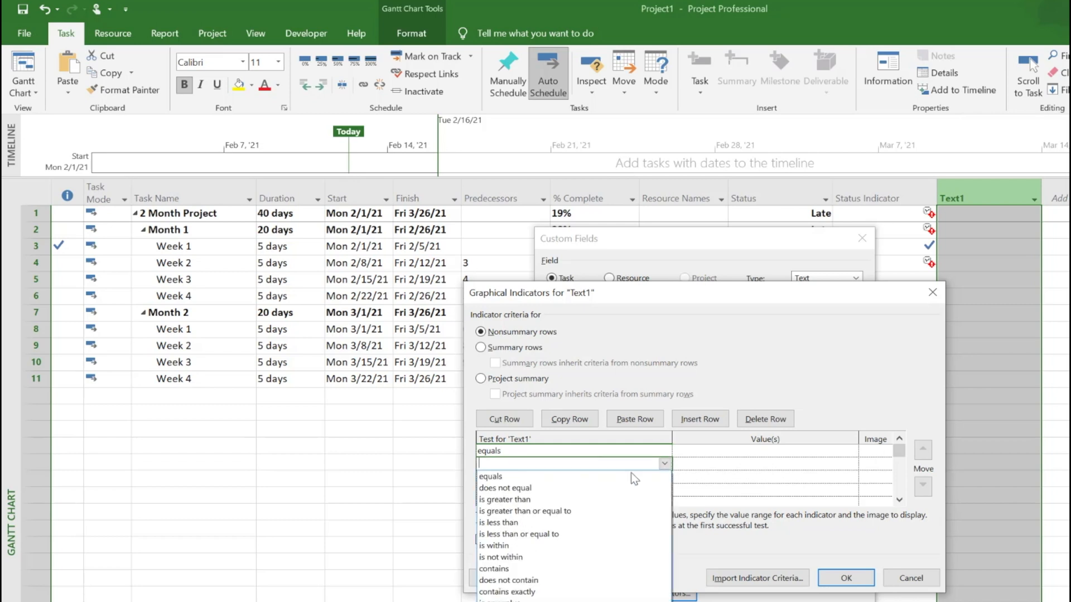
{"action": "left_click", "coordinate": [491, 477]}
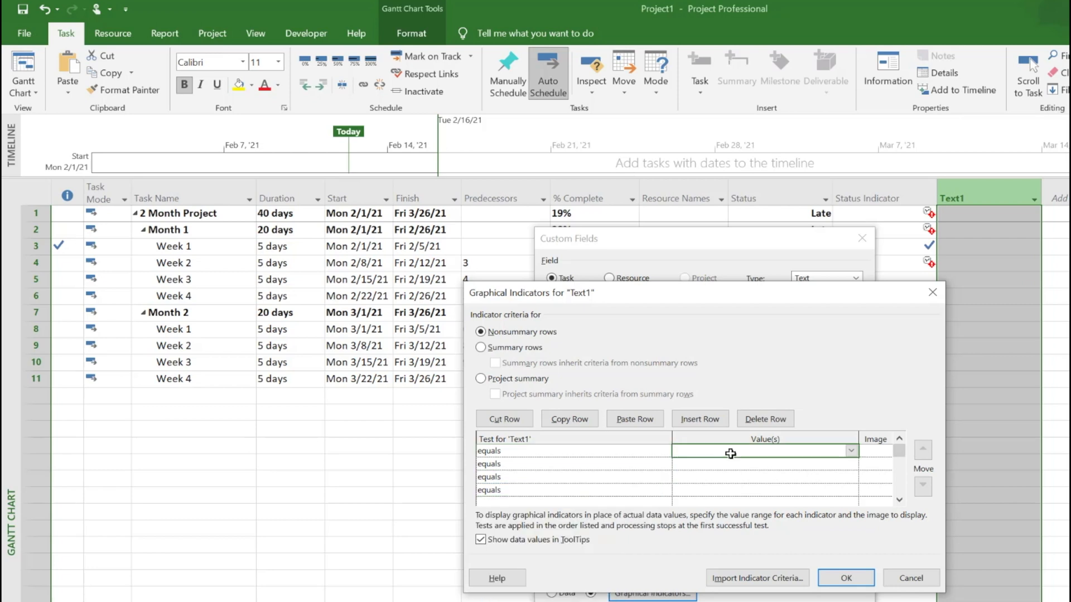
{"action": "type", "text": "0"}
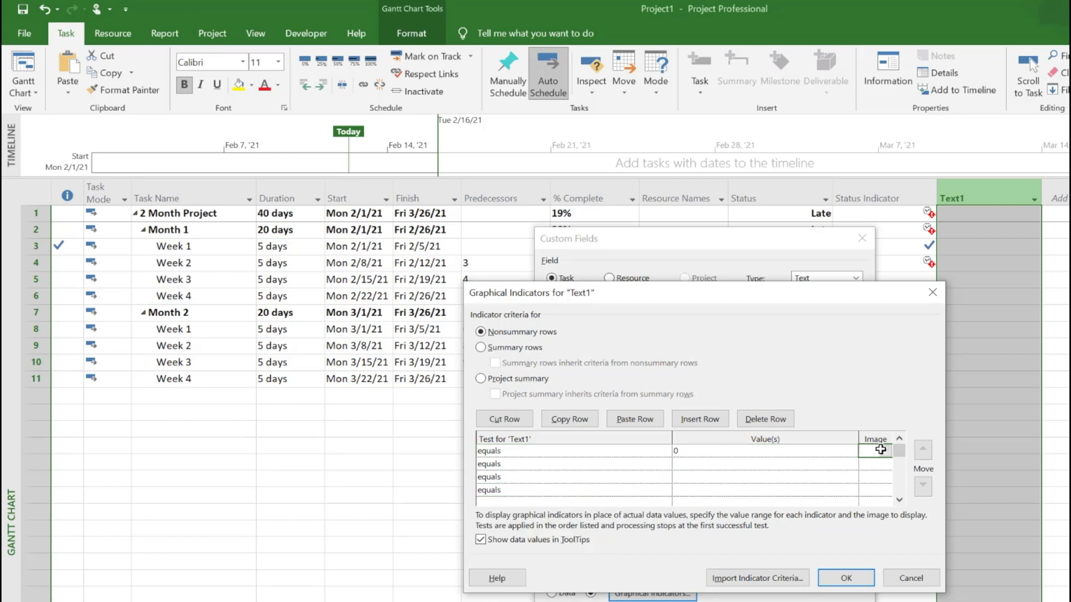
{"action": "left_click", "coordinate": [884, 451]}
{"action": "type", "text": "1"}
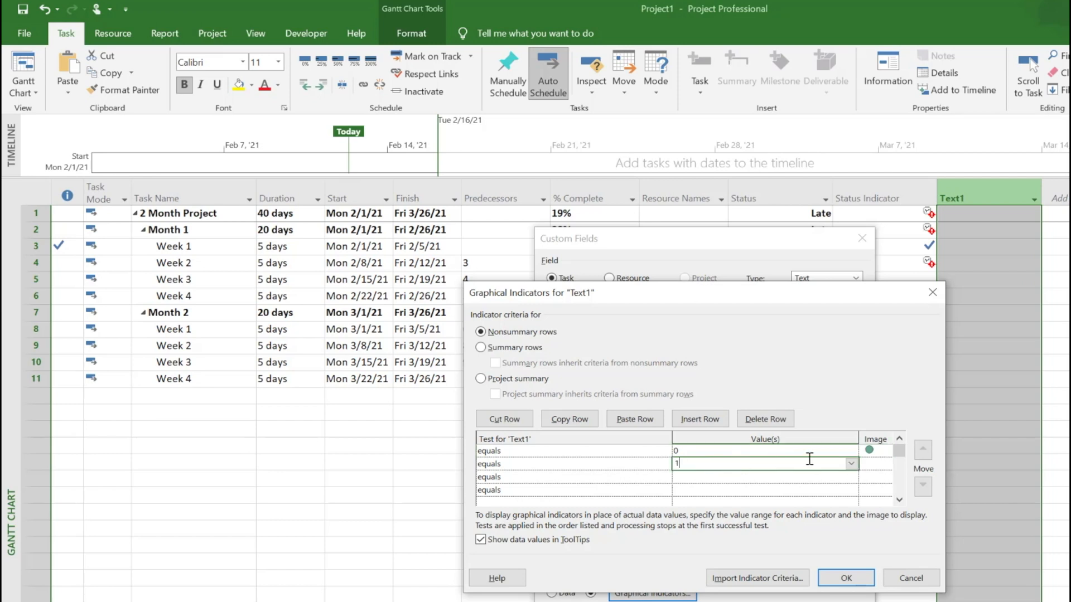
- Map value 1 to amber, 2 to red and 3 to a white circle
{"action": "left_click", "coordinate": [884, 464]}
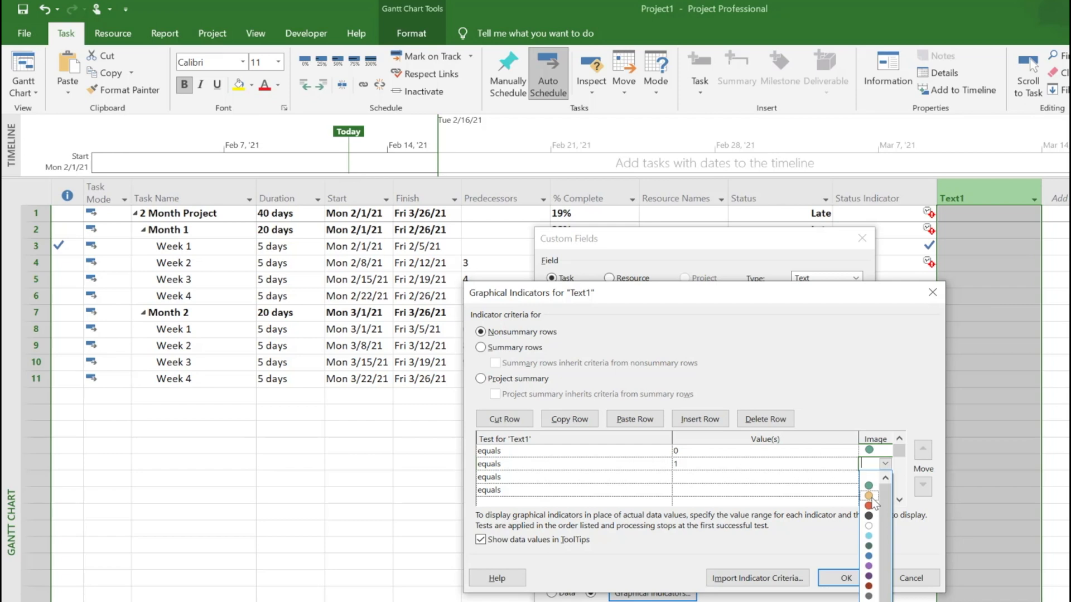
{"action": "left_click", "coordinate": [869, 496]}
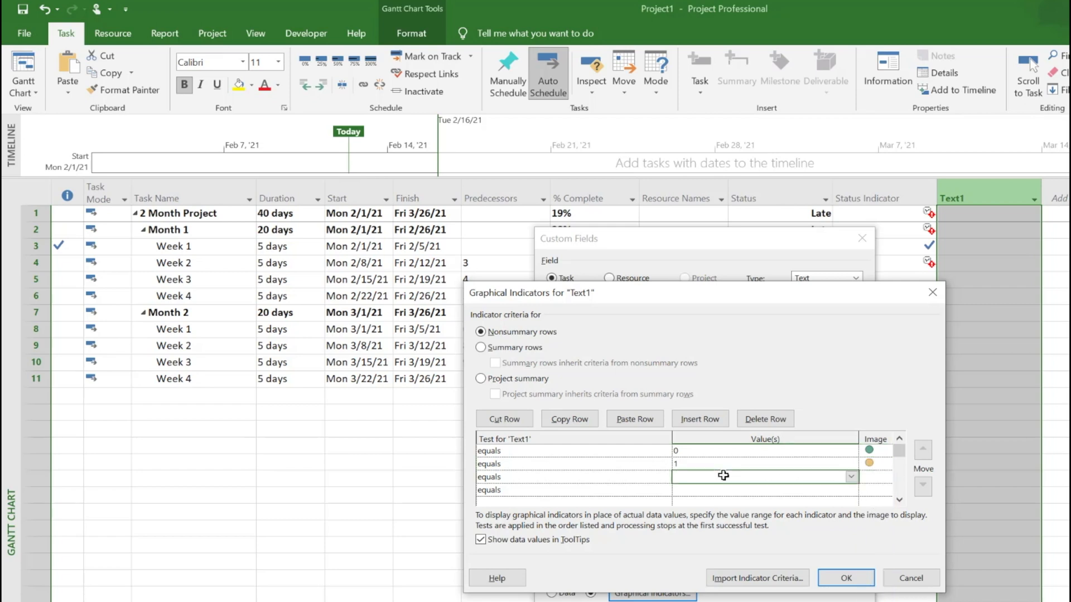
{"action": "type", "text": "2"}
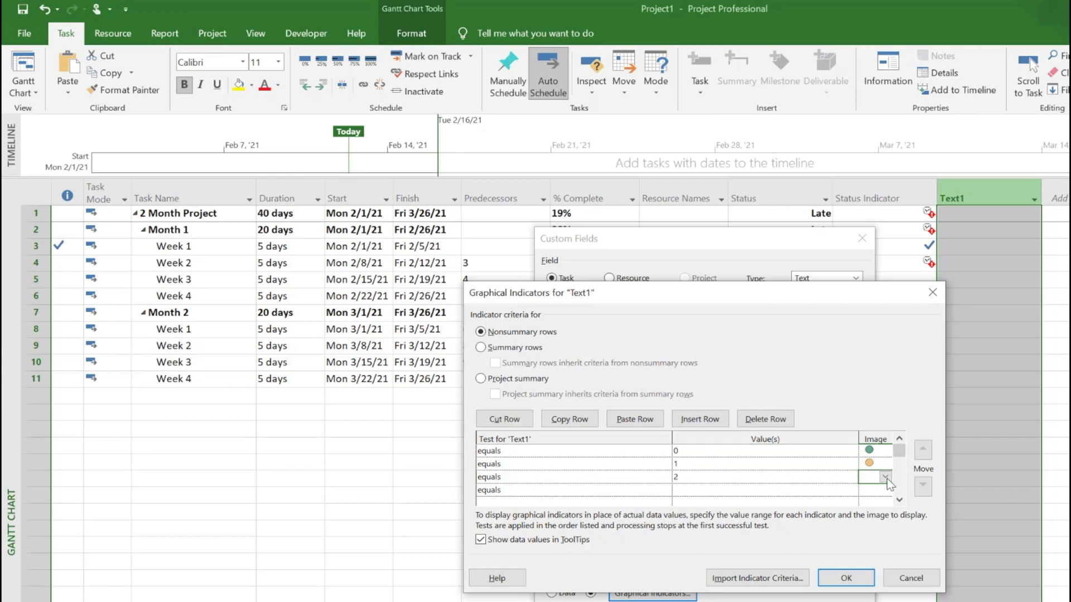
{"action": "left_click", "coordinate": [883, 476]}
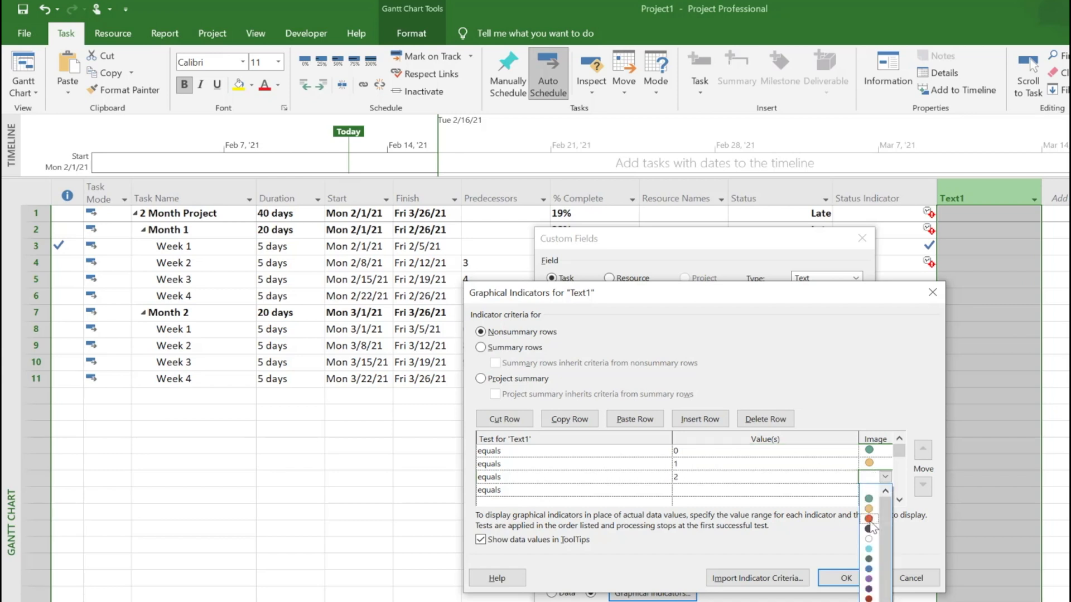
{"action": "left_click", "coordinate": [870, 518]}
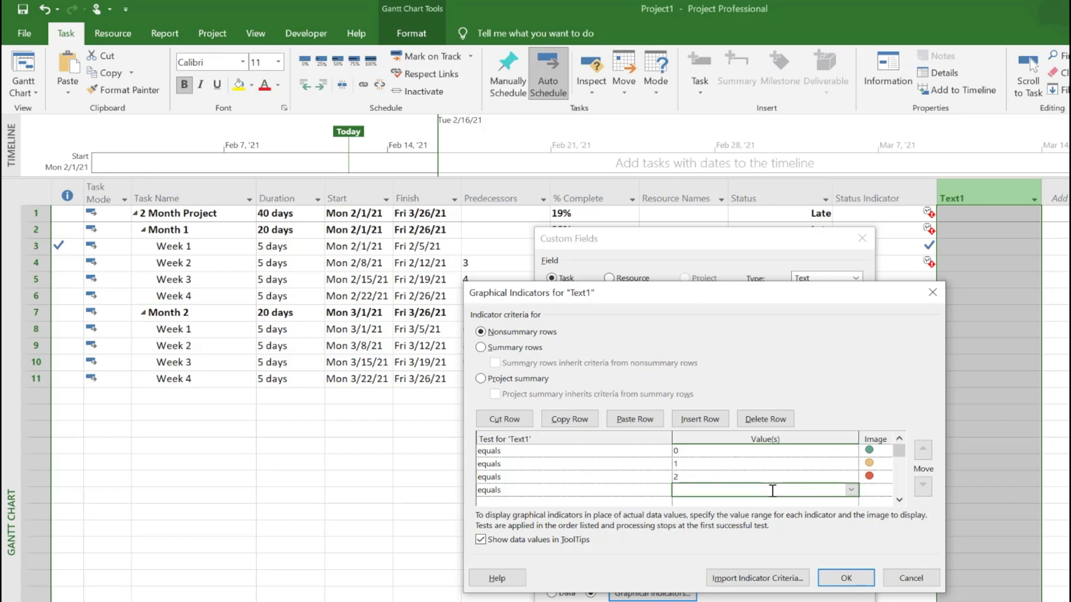
{"action": "type", "text": "3"}
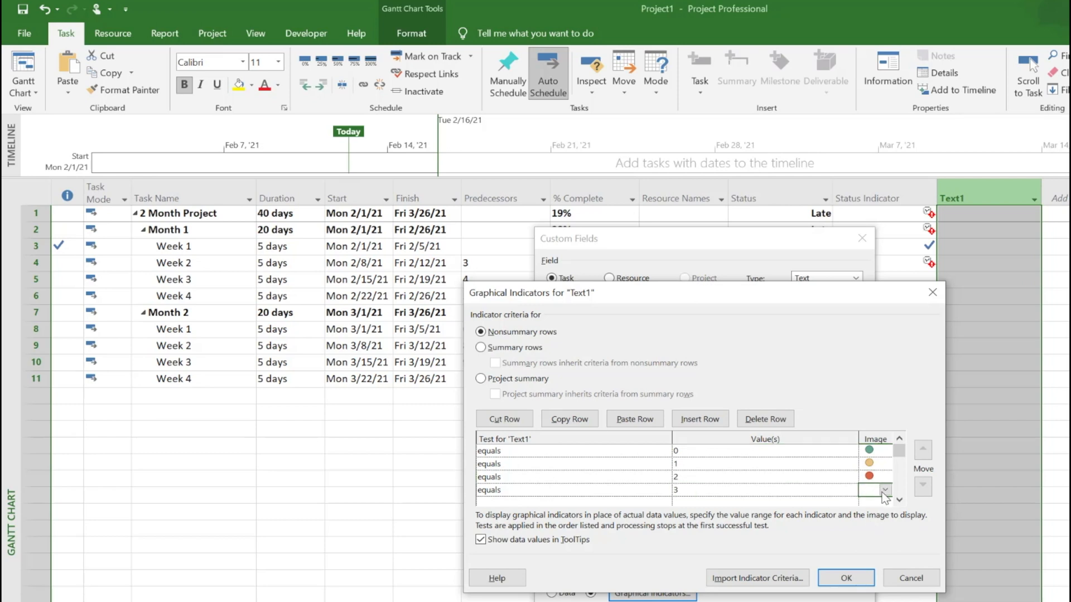
{"action": "left_click", "coordinate": [869, 490]}
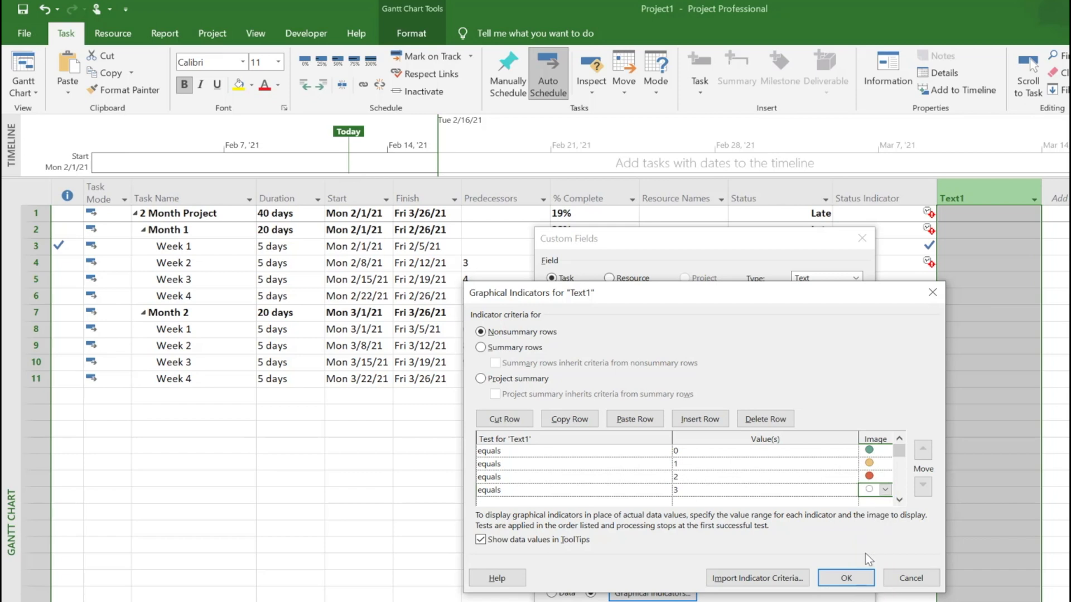
{"action": "left_click", "coordinate": [845, 578]}
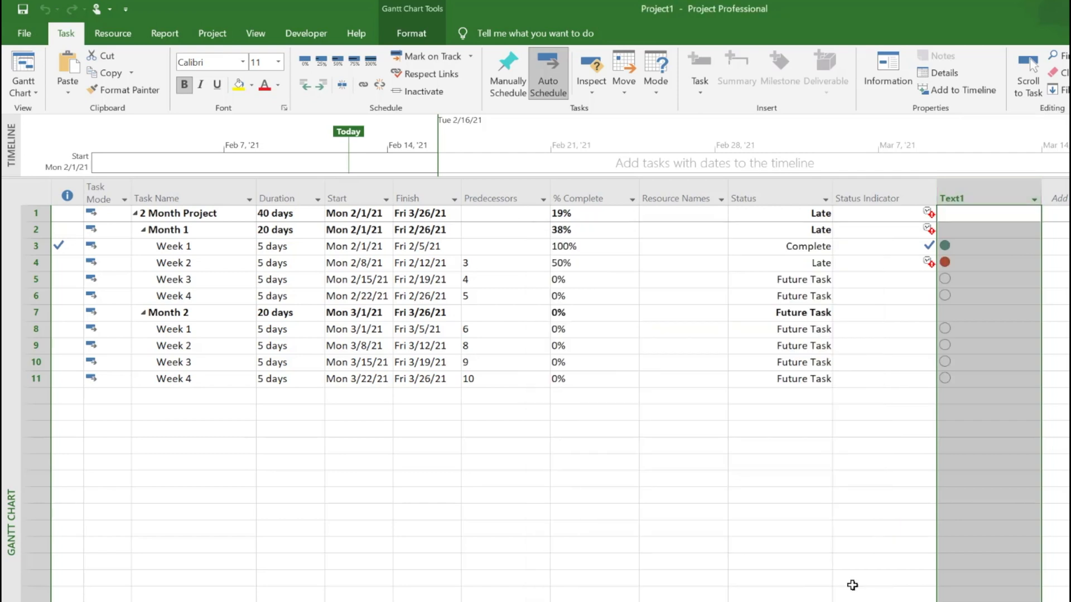
- Compare Week 1 and Week 2 statuses with their circles and enter 2 in Week 2's Text1 so it shows red
{"action": "left_click", "coordinate": [779, 245]}
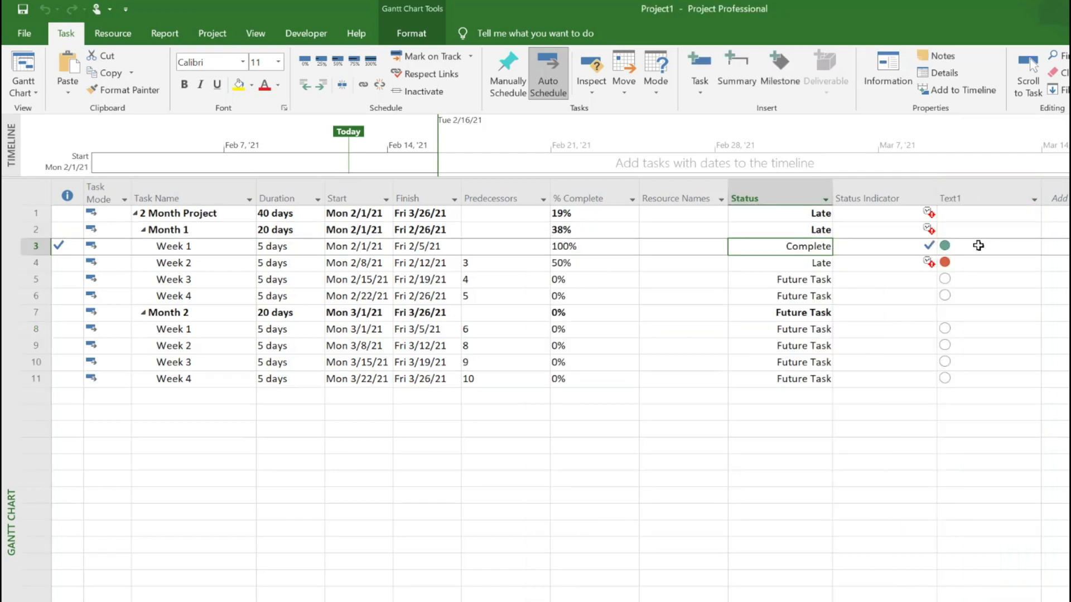
{"action": "left_click", "coordinate": [779, 263]}
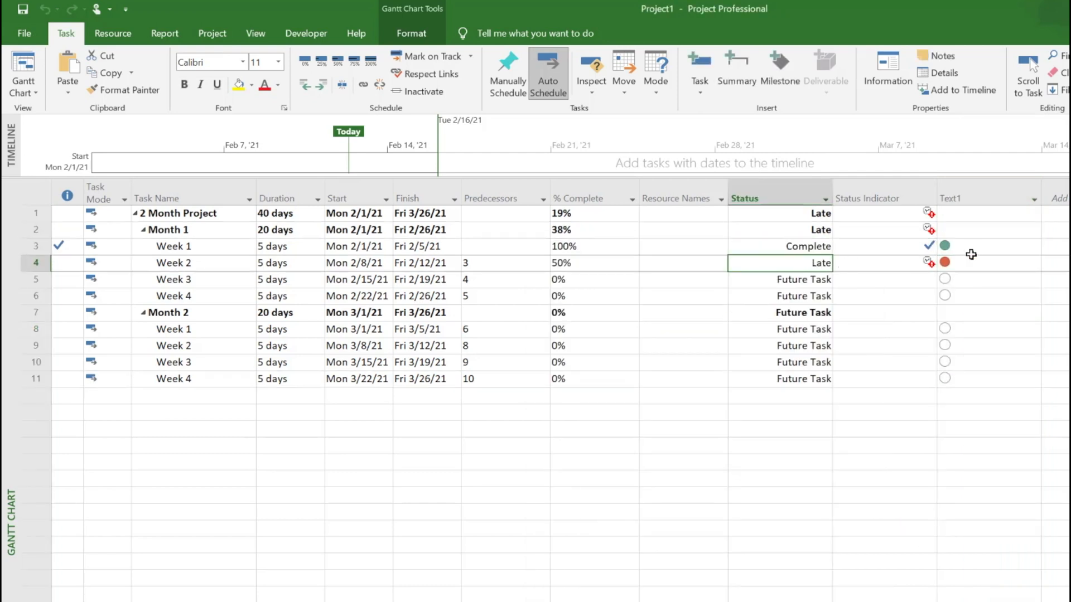
{"action": "left_click", "coordinate": [987, 263]}
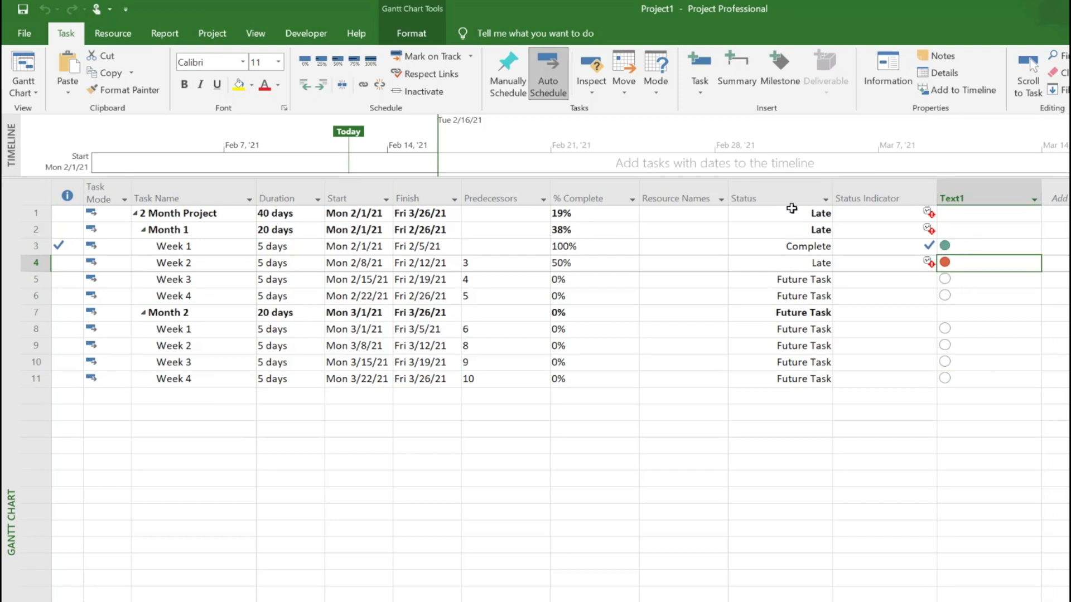
{"action": "mouse_move", "coordinate": [792, 230]}
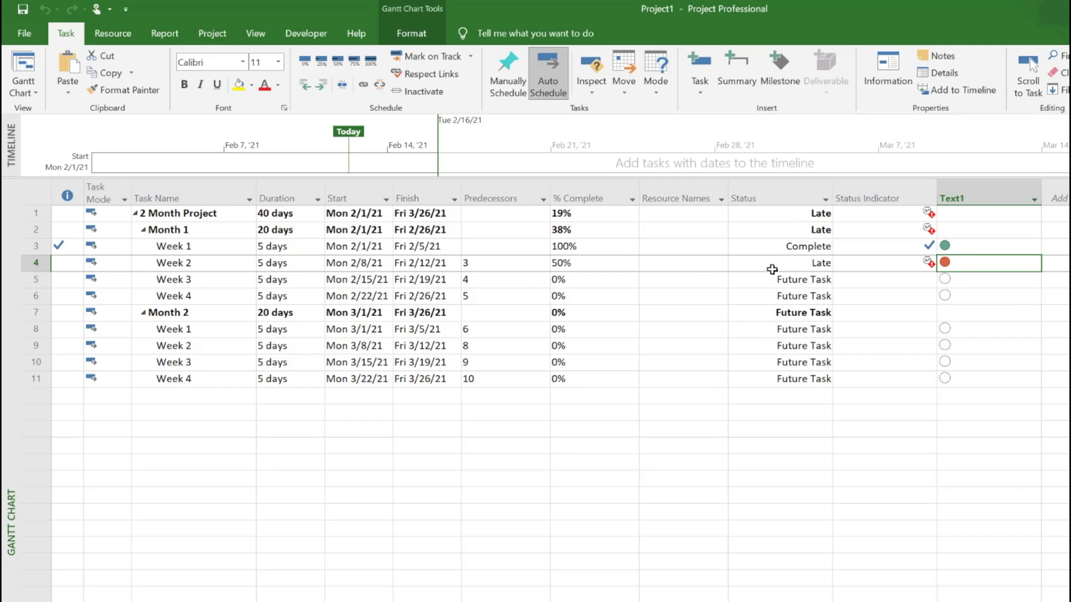
{"action": "mouse_move", "coordinate": [952, 248]}
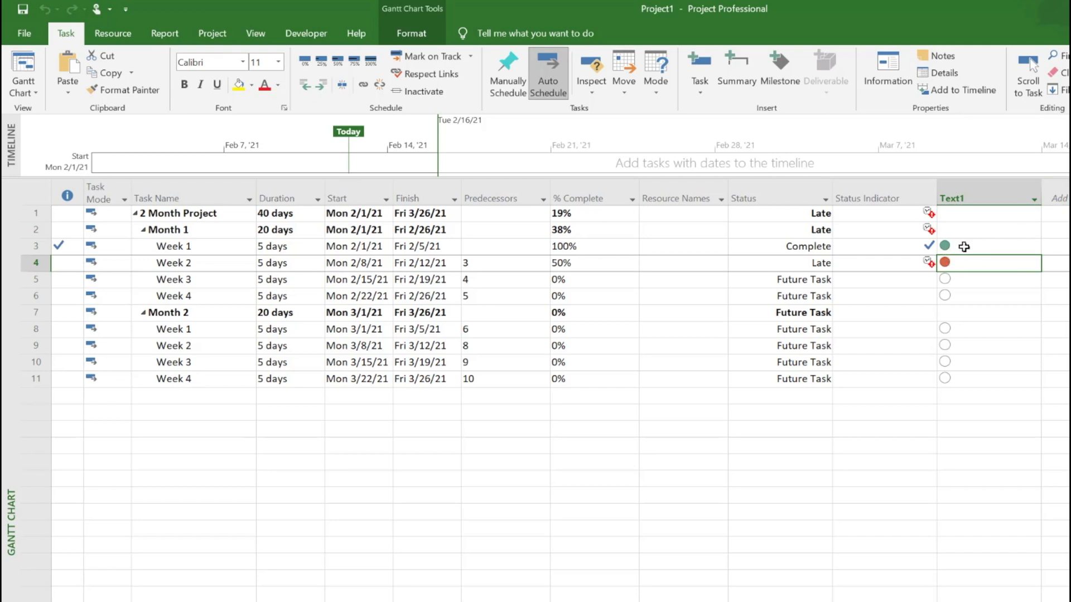
{"action": "type", "text": "2"}
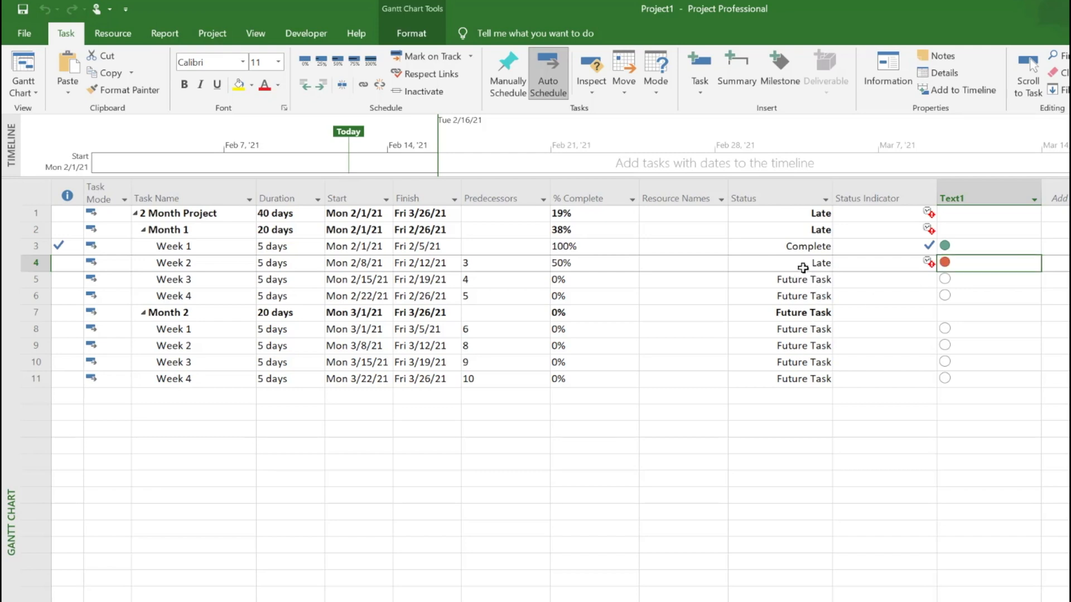
{"action": "mouse_move", "coordinate": [817, 266]}
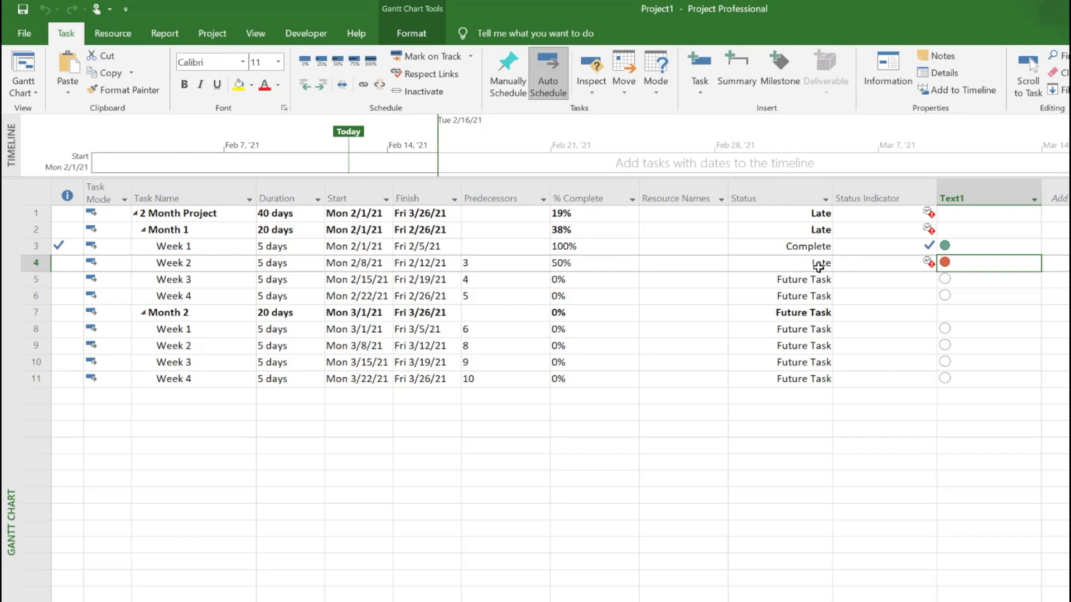
{"action": "left_click", "coordinate": [588, 263]}
{"action": "type", "text": "90"}
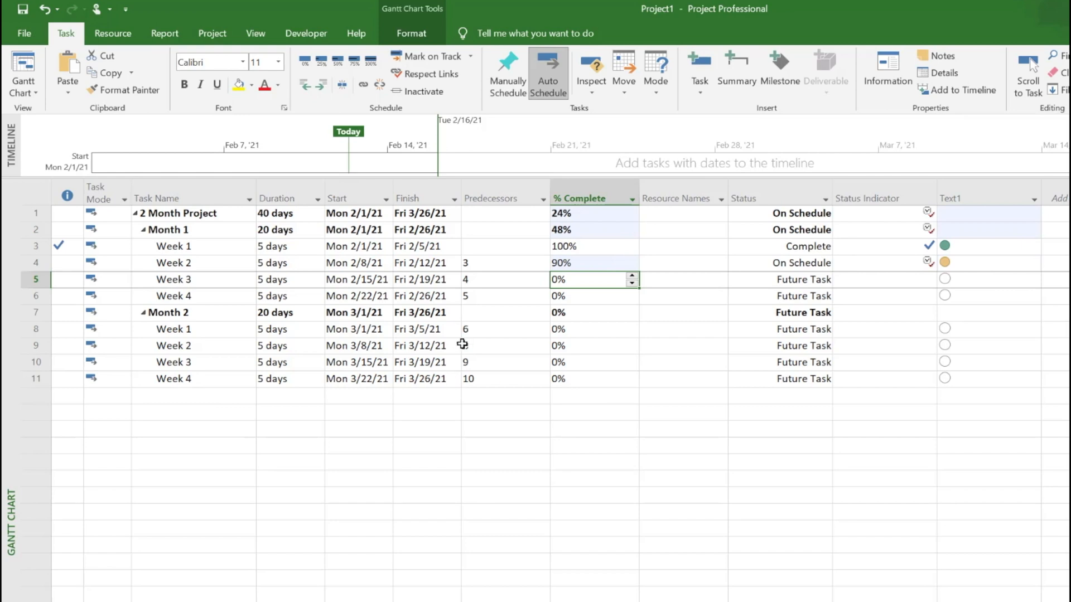
- Select Week 1's % Complete value and then the Week 3 task row
{"action": "left_click", "coordinate": [580, 245]}
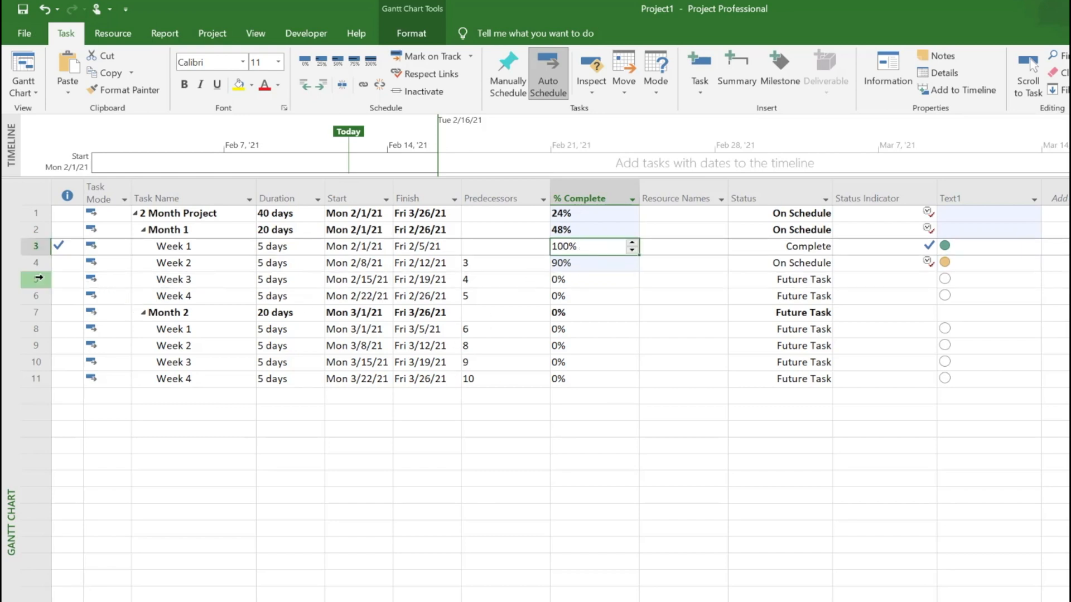
{"action": "left_click", "coordinate": [36, 279]}
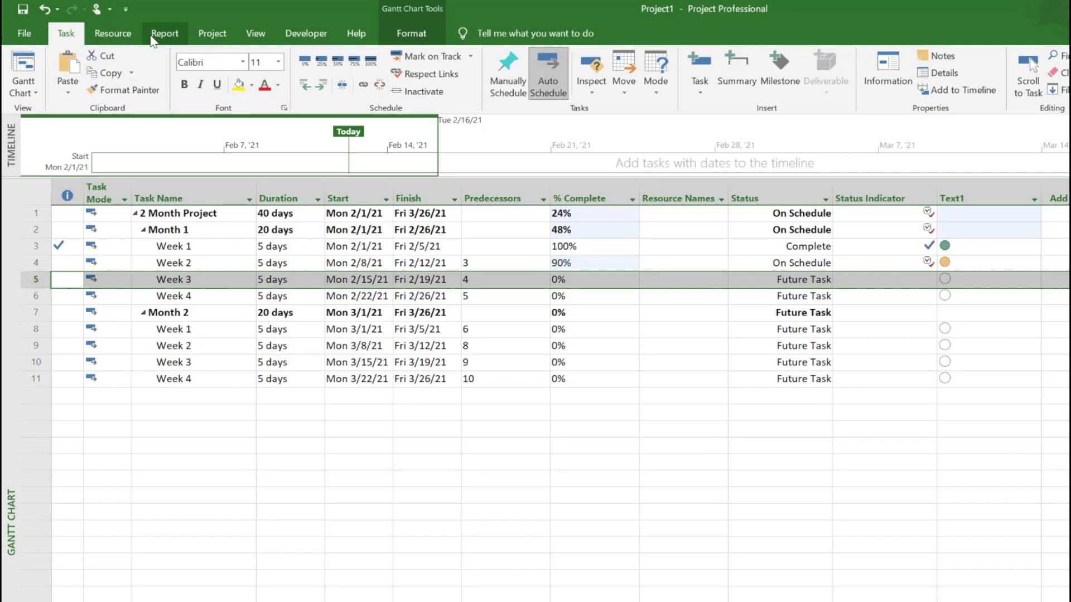
{"action": "mouse_move", "coordinate": [38, 284]}
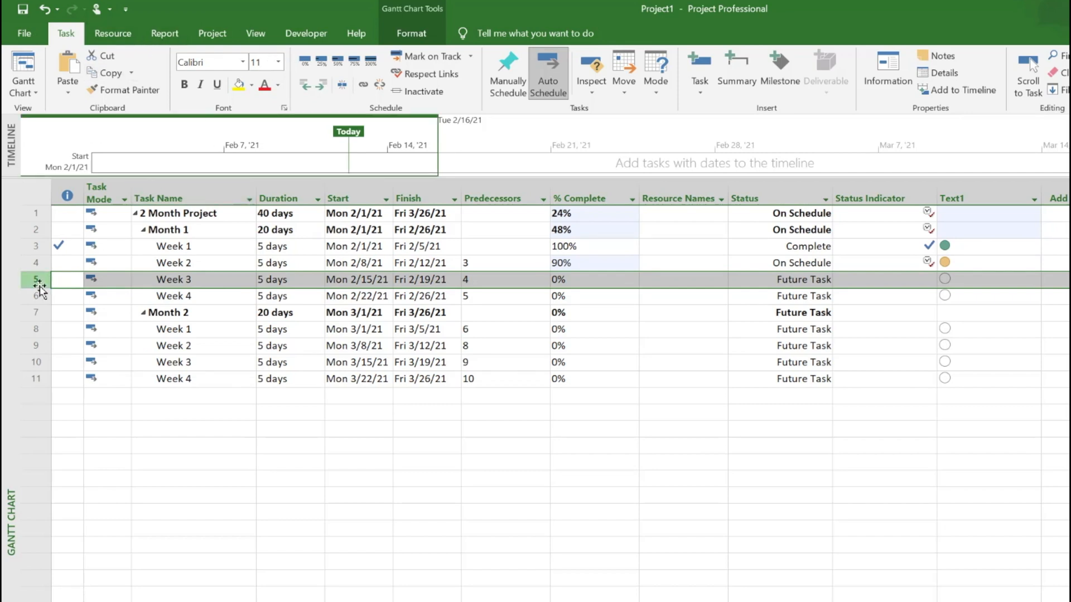
- Insert 'Week 2 Non Critical Task' above Week 3 with a 2-day duration and predecessor 3
{"action": "right_click", "coordinate": [36, 279]}
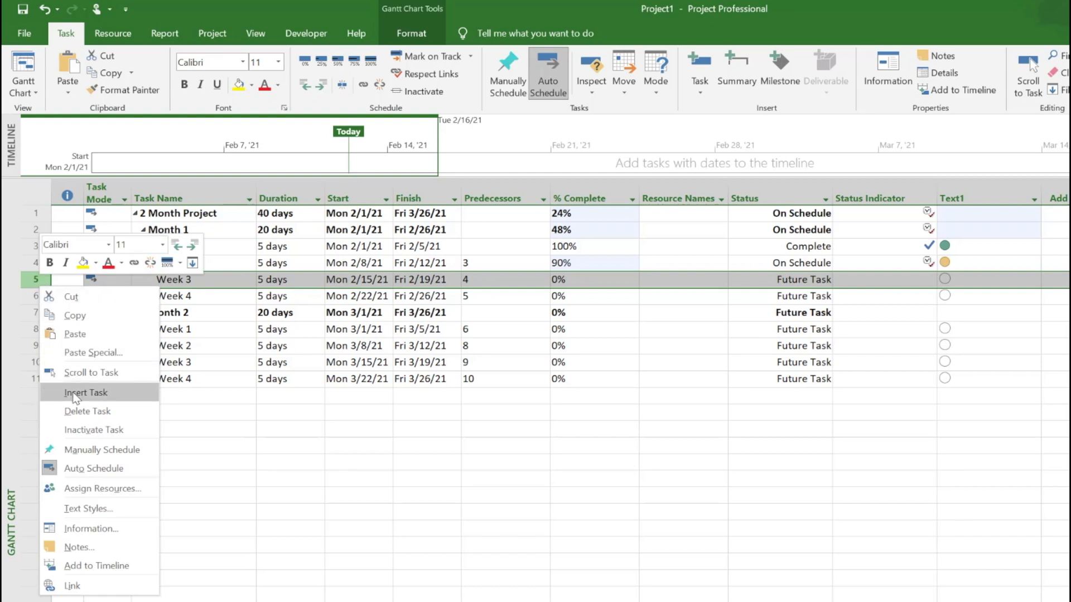
{"action": "left_click", "coordinate": [86, 391]}
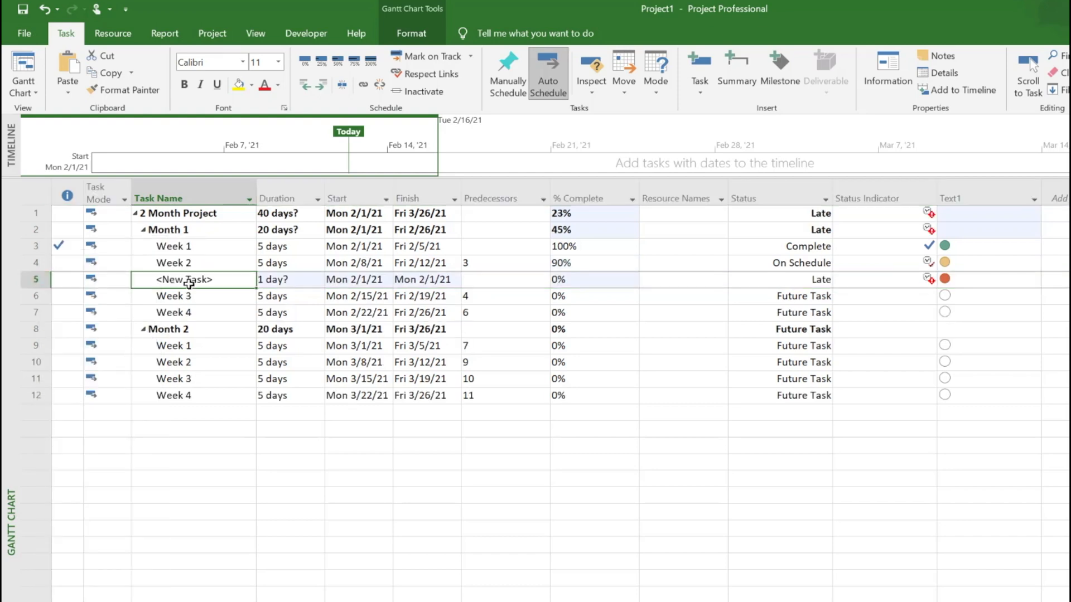
{"action": "type", "text": "Week 2 Non-C"}
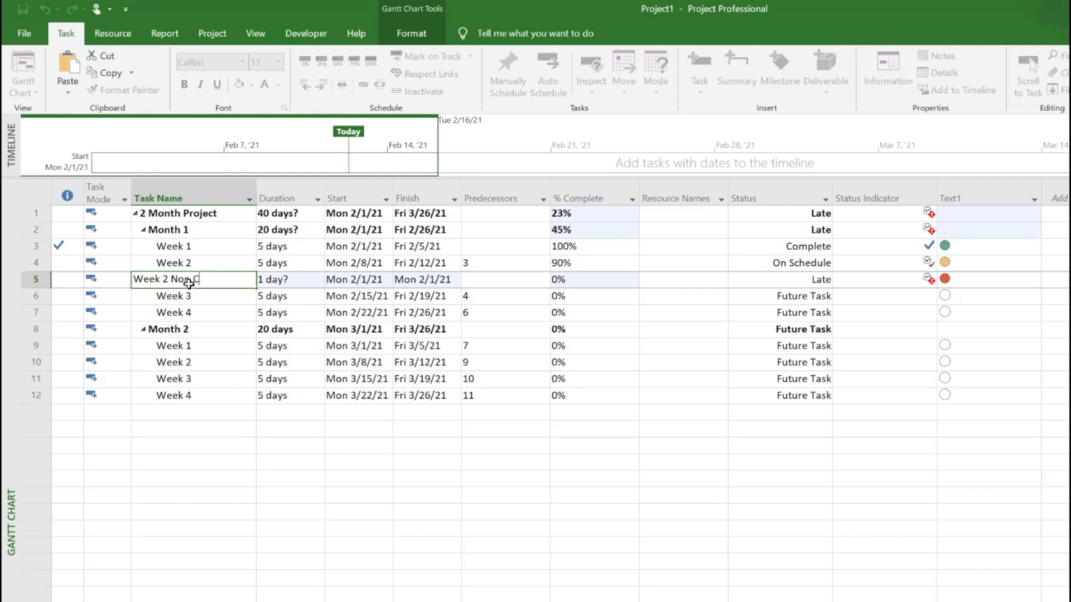
{"action": "type", "text": "ritical Task"}
{"action": "left_click", "coordinate": [504, 279]}
{"action": "type", "text": "3"}
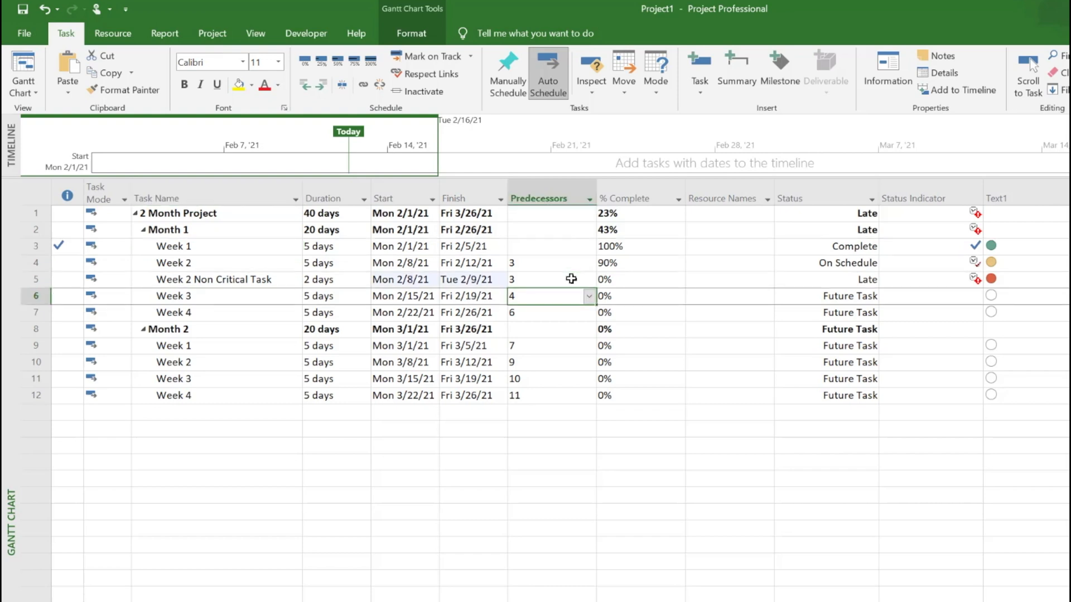
{"action": "mouse_move", "coordinate": [671, 278]}
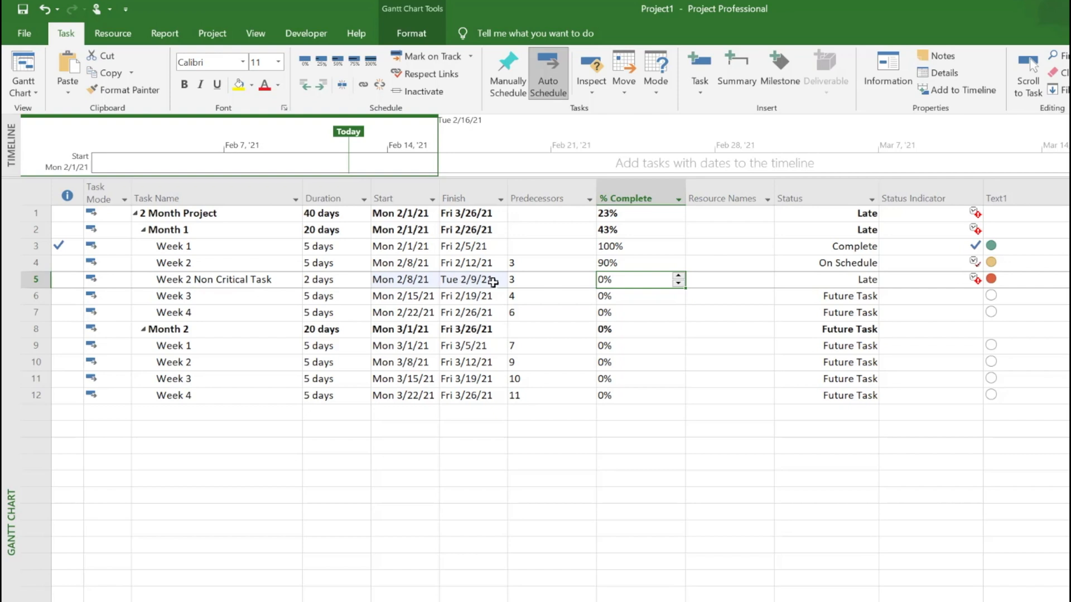
{"action": "mouse_move", "coordinate": [997, 278]}
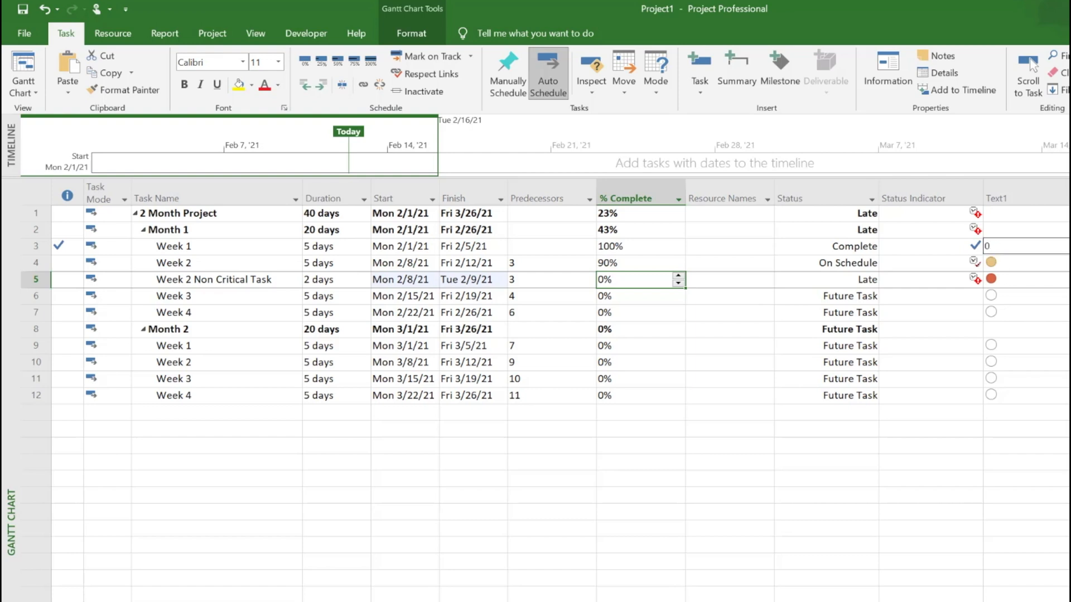
{"action": "type", "text": "2"}
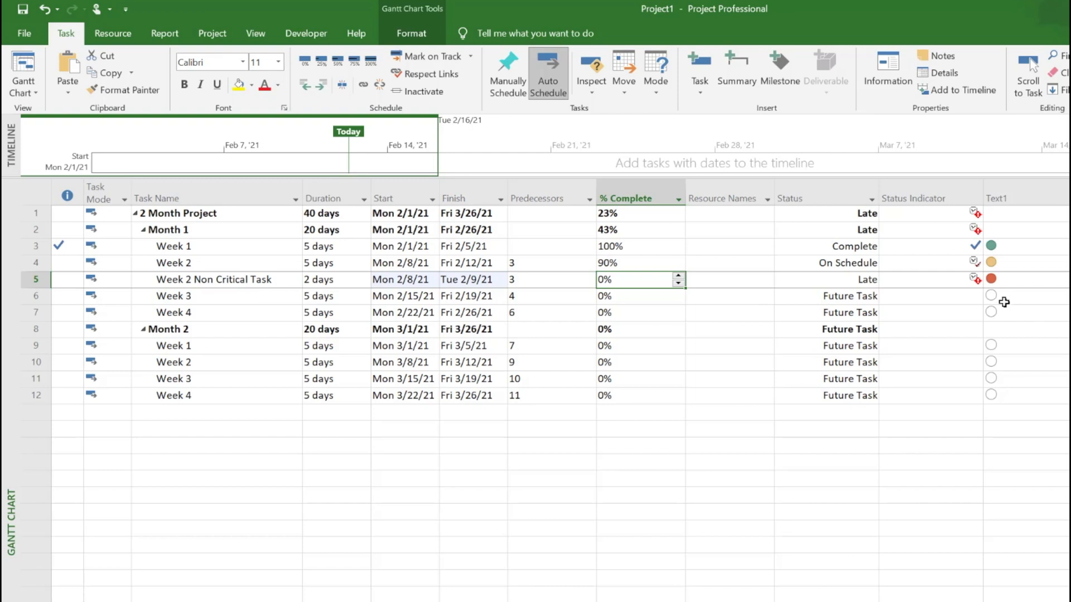
{"action": "mouse_move", "coordinate": [948, 318]}
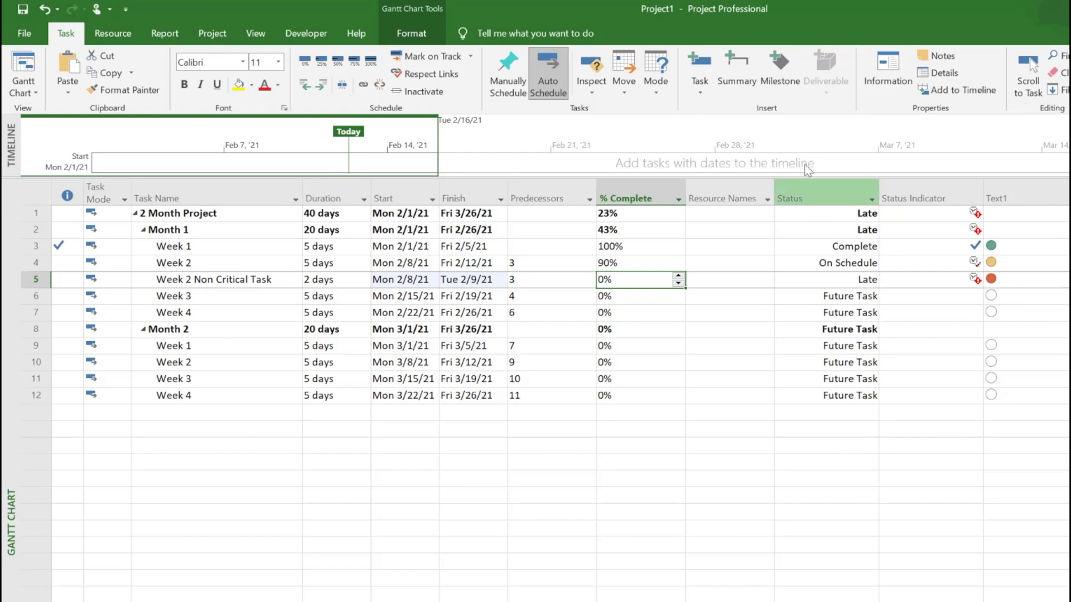
{"action": "left_click", "coordinate": [825, 199]}
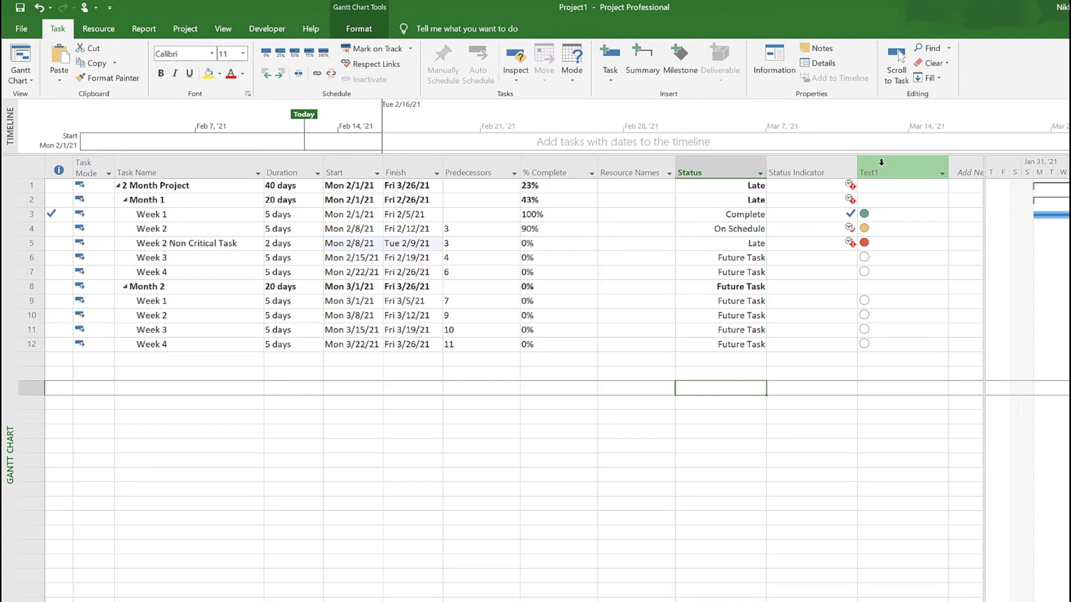
- Reopen Text1's custom field settings and view its graphical indicator criteria
{"action": "left_click", "coordinate": [719, 345]}
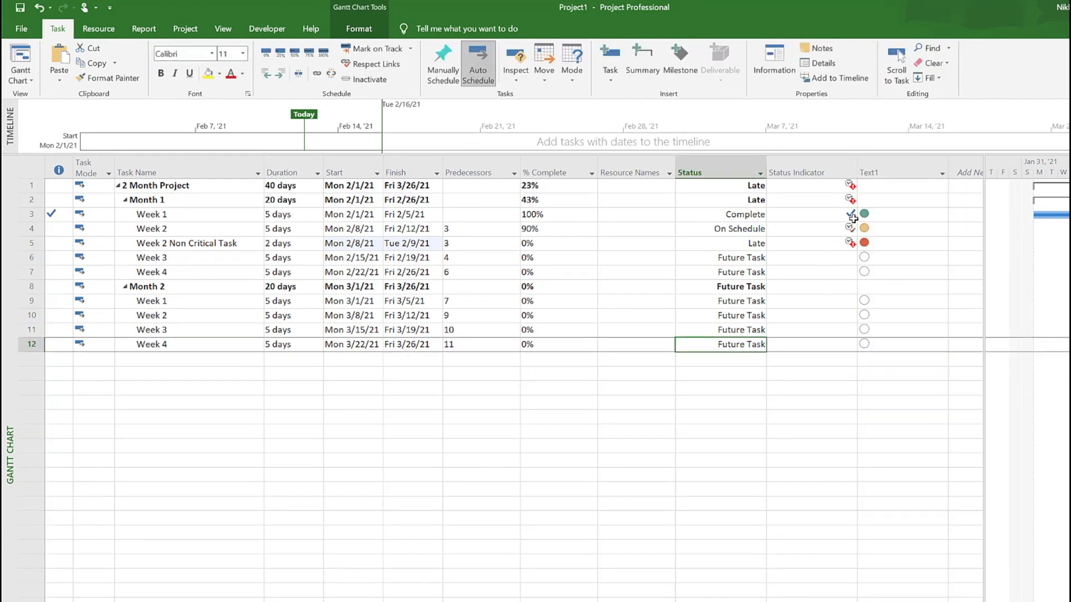
{"action": "right_click", "coordinate": [888, 172]}
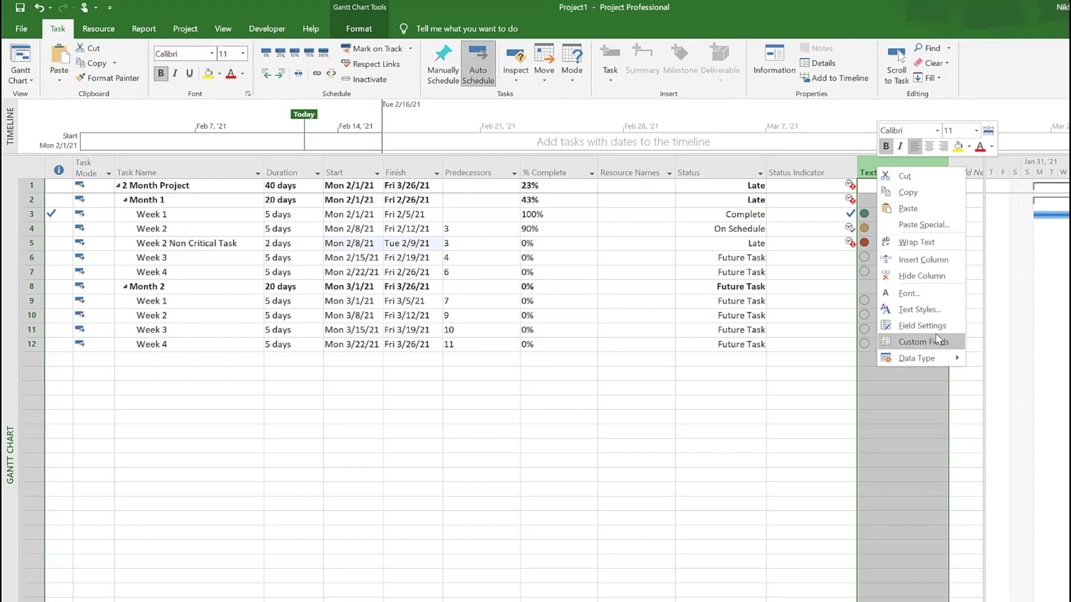
{"action": "left_click", "coordinate": [921, 342]}
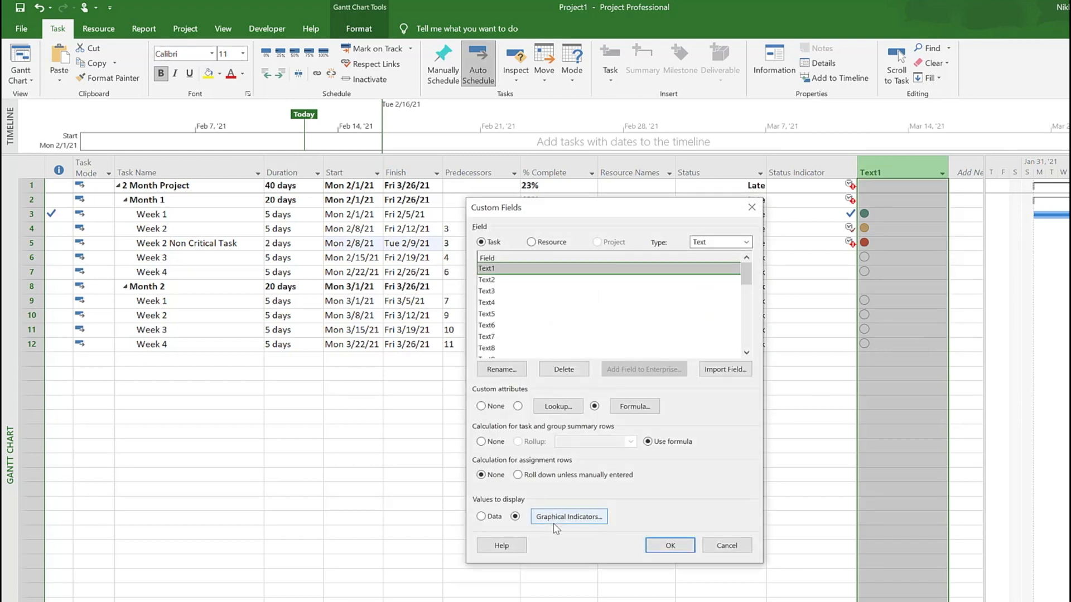
{"action": "left_click", "coordinate": [569, 517]}
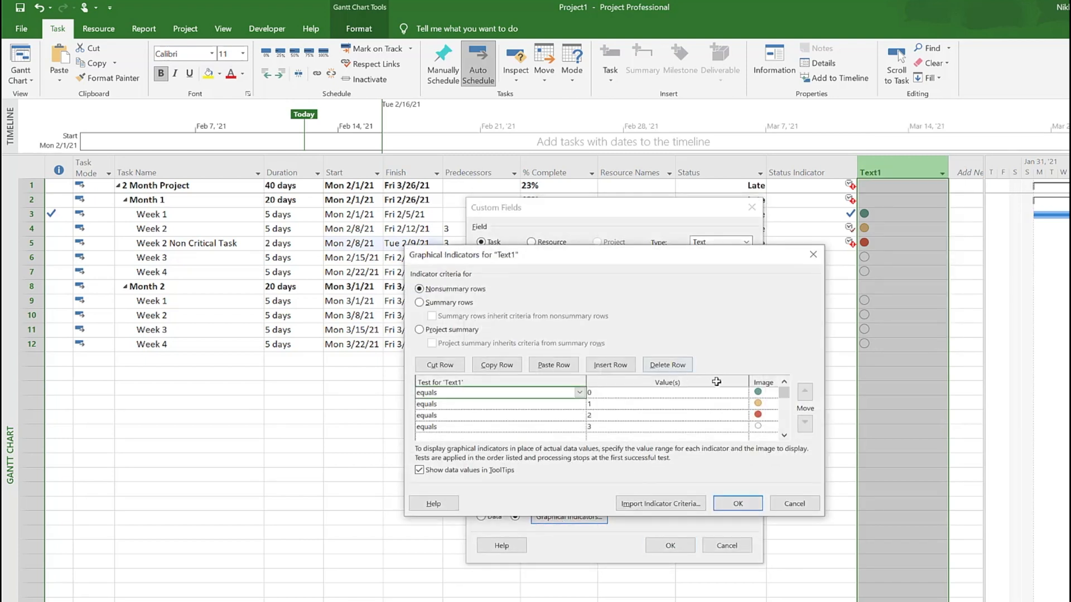
{"action": "mouse_move", "coordinate": [581, 330]}
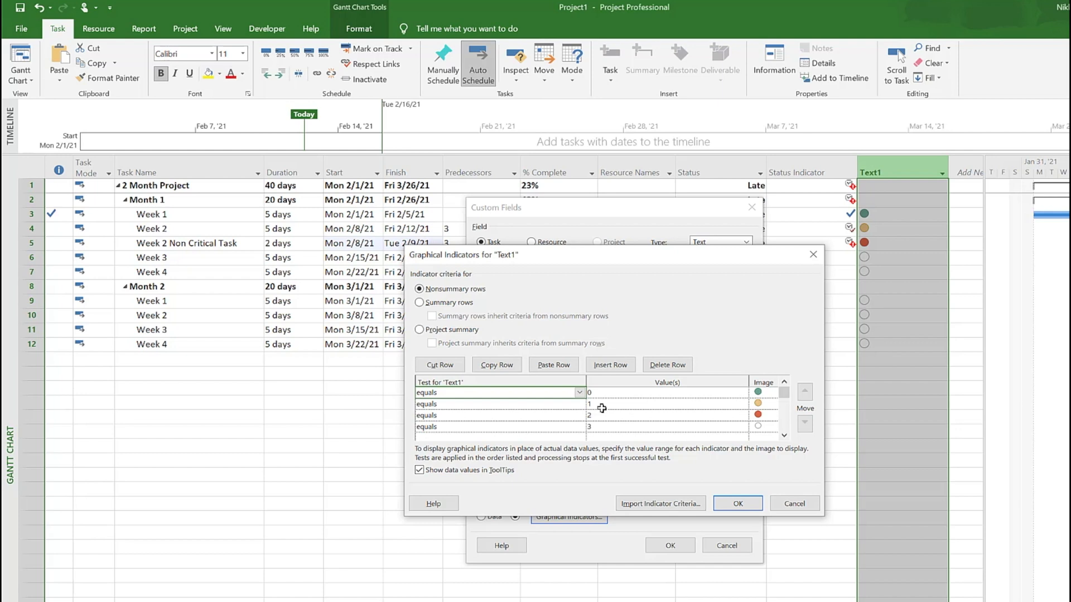
{"action": "mouse_move", "coordinate": [609, 417]}
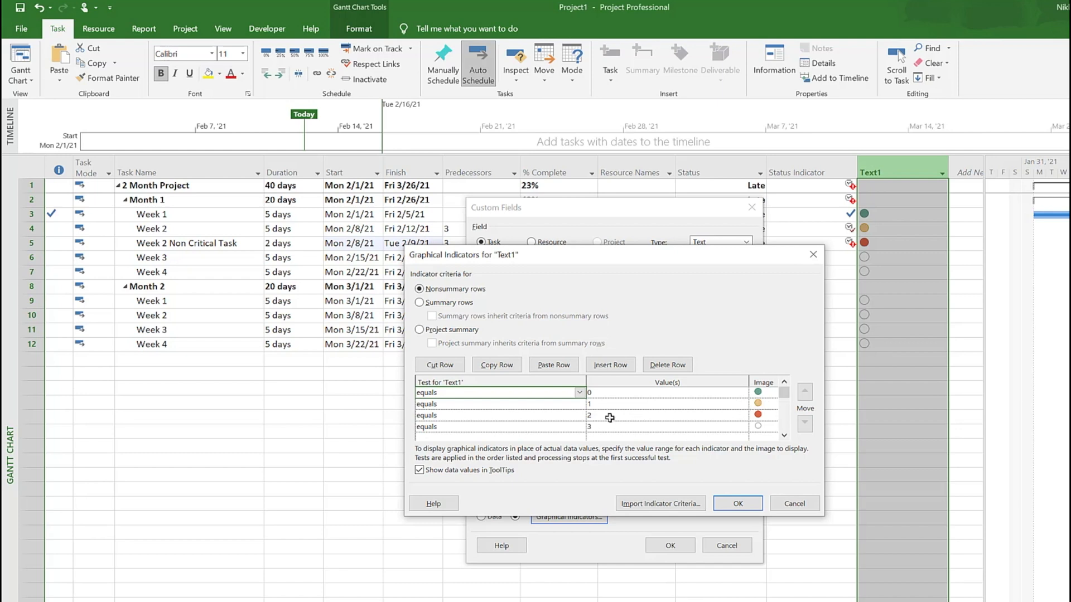
{"action": "mouse_move", "coordinate": [747, 417]}
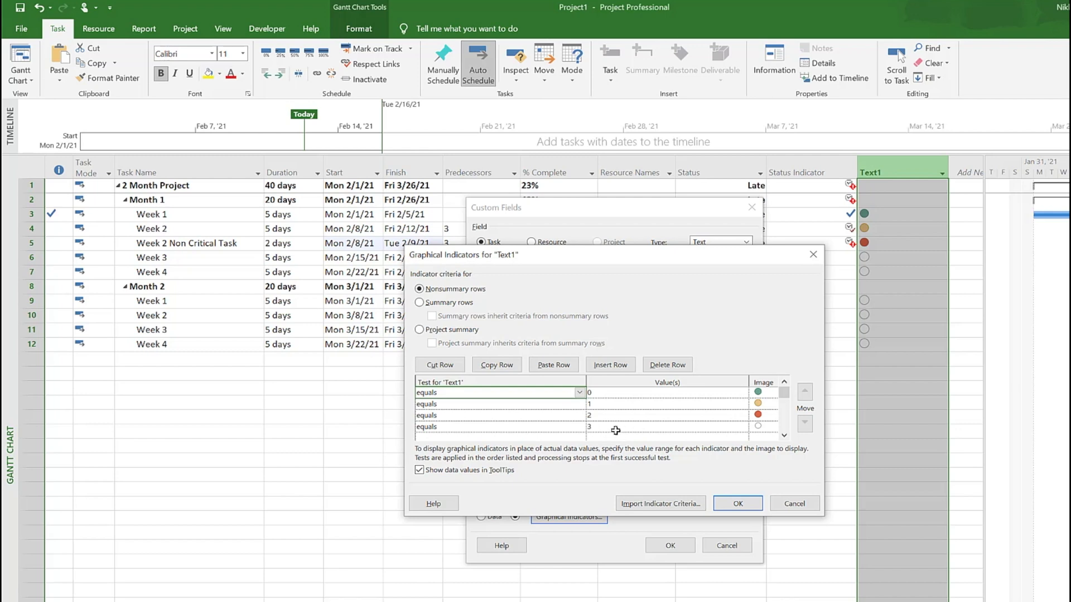
{"action": "mouse_move", "coordinate": [773, 434]}
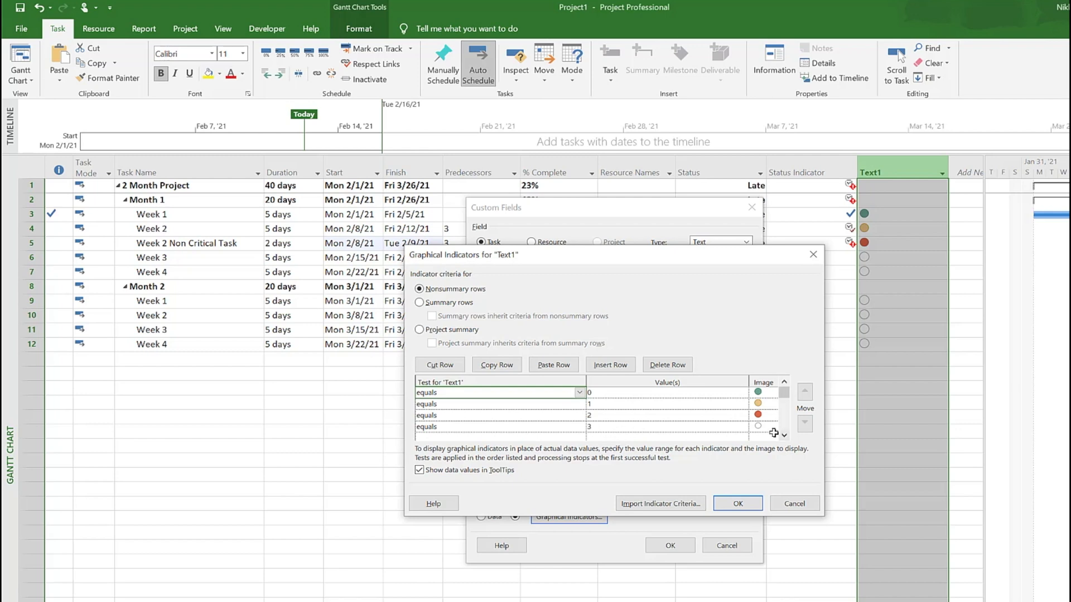
{"action": "mouse_move", "coordinate": [710, 508]}
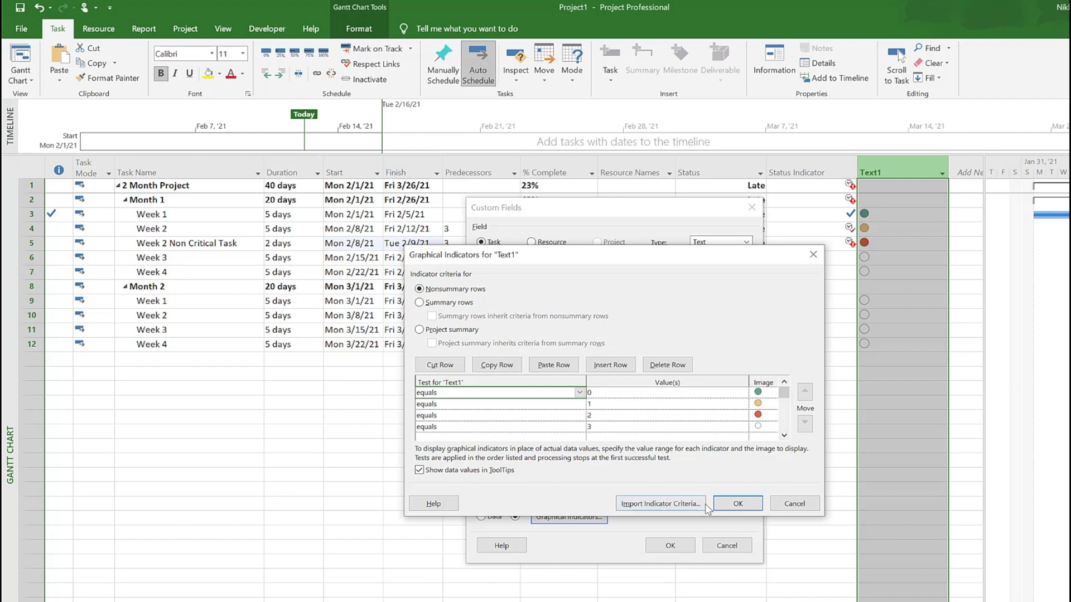
- Close the indicator criteria unchanged, select Month 2 and reopen Text1's custom field settings
{"action": "left_click", "coordinate": [737, 503]}
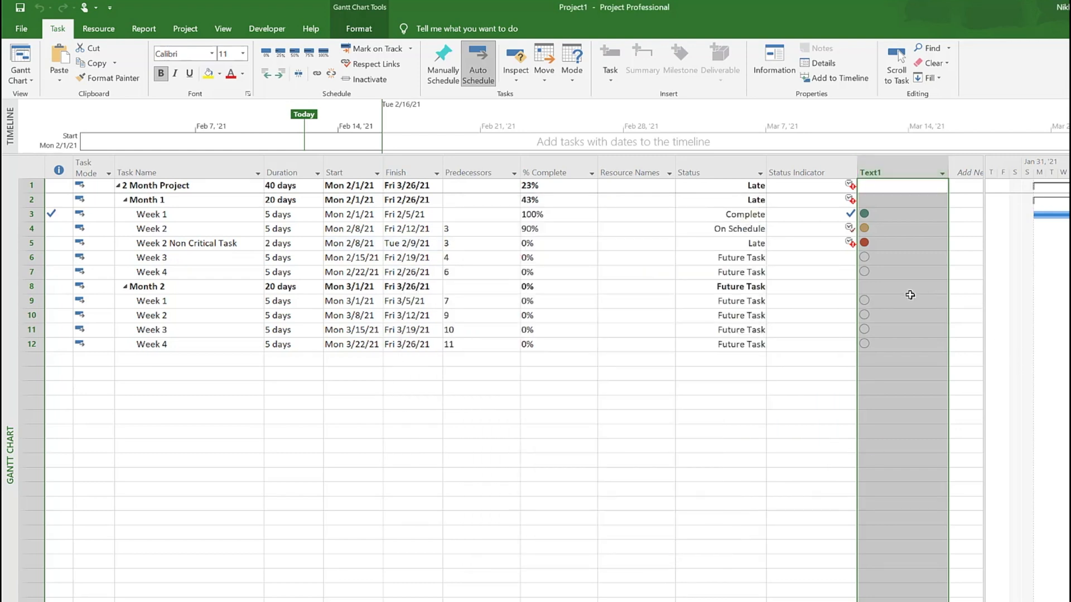
{"action": "left_click", "coordinate": [902, 286]}
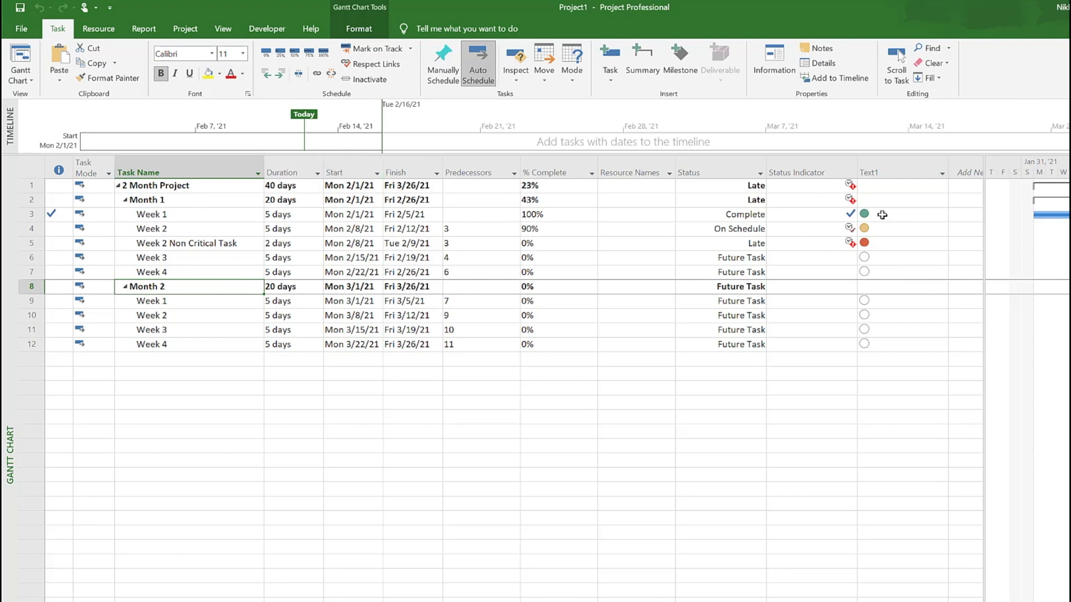
{"action": "left_click", "coordinate": [877, 172]}
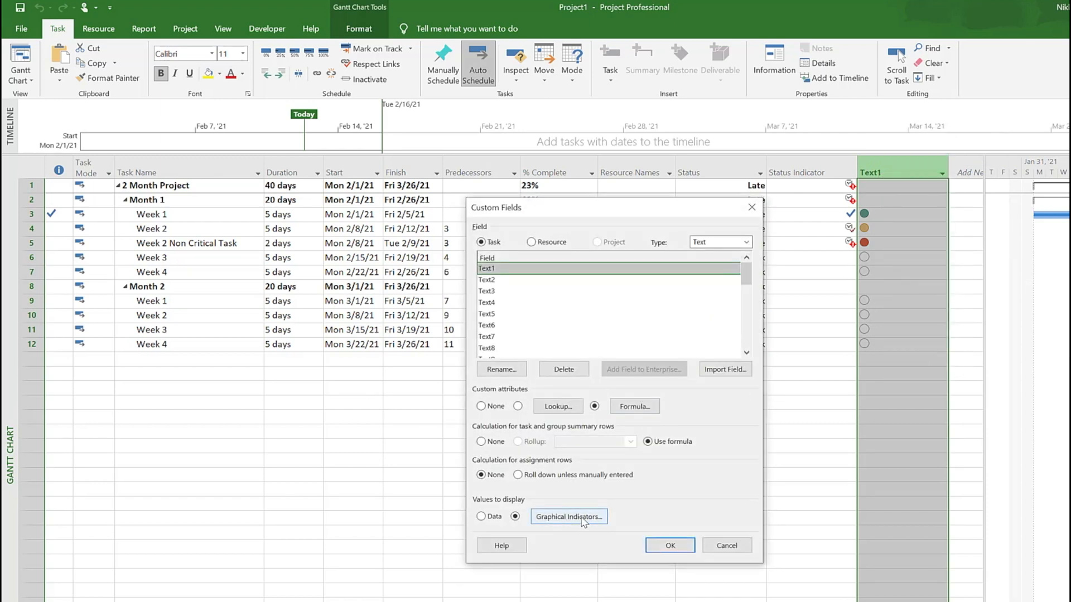
- Make Text1 summary rows inherit the nonsummary traffic-light criteria and confirm the replacement
{"action": "left_click", "coordinate": [568, 517]}
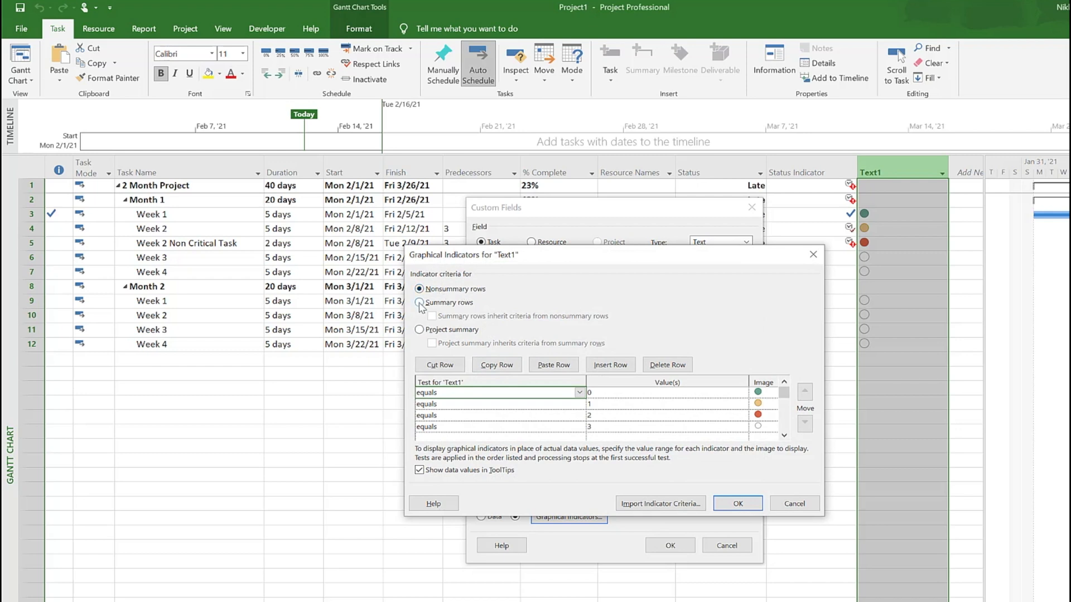
{"action": "left_click", "coordinate": [420, 303]}
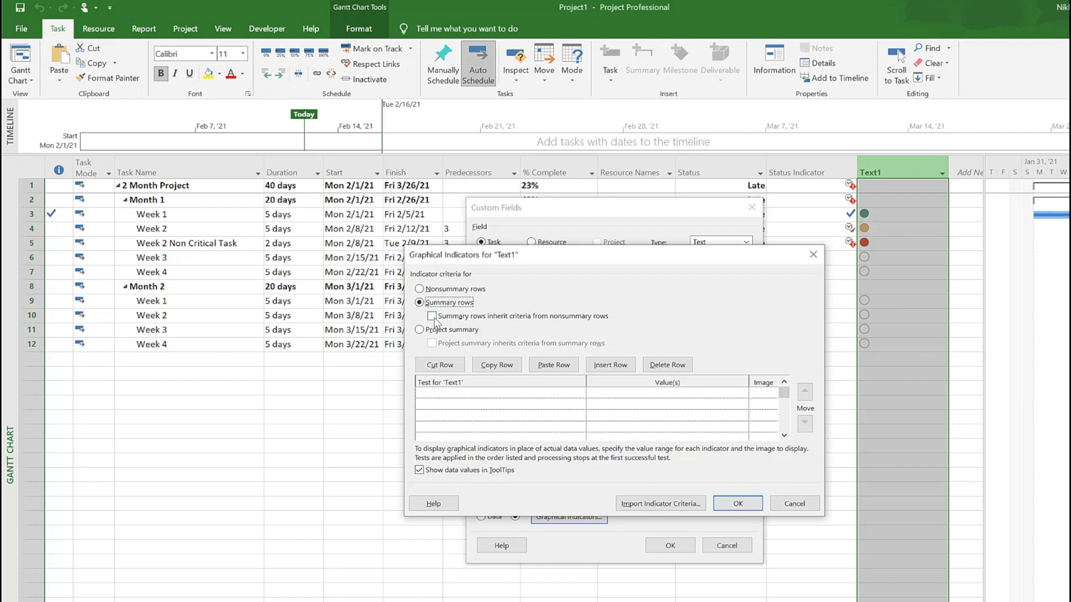
{"action": "left_click", "coordinate": [431, 316]}
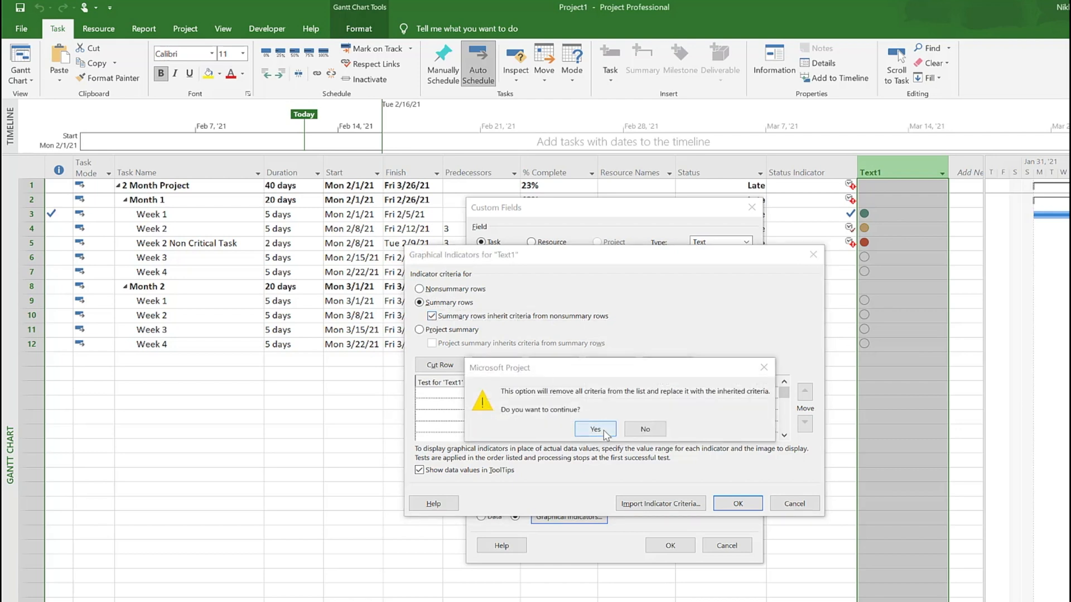
{"action": "left_click", "coordinate": [594, 428]}
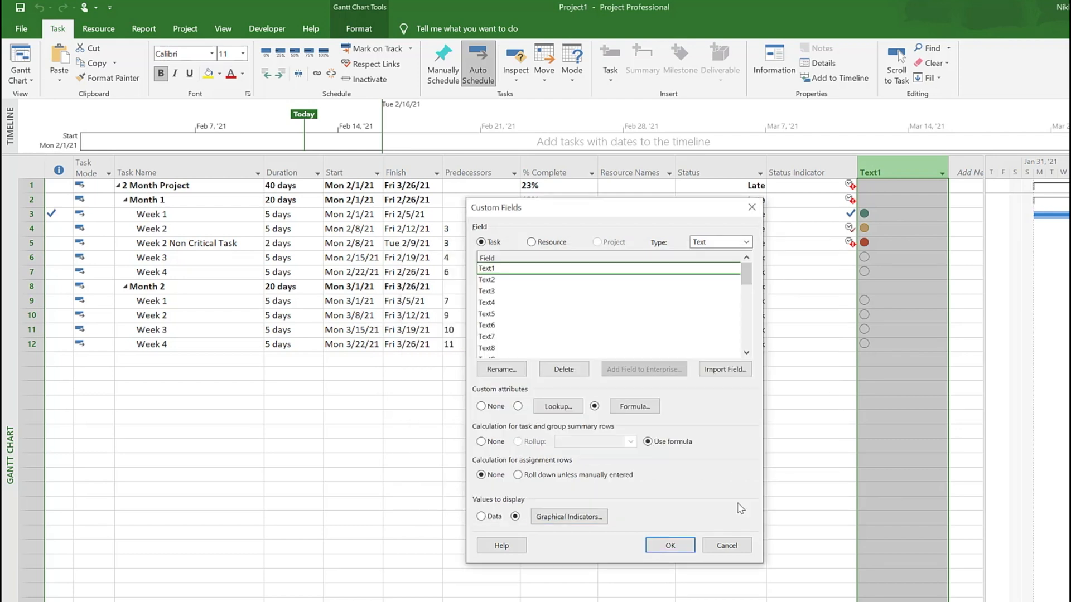
{"action": "left_click", "coordinate": [668, 545]}
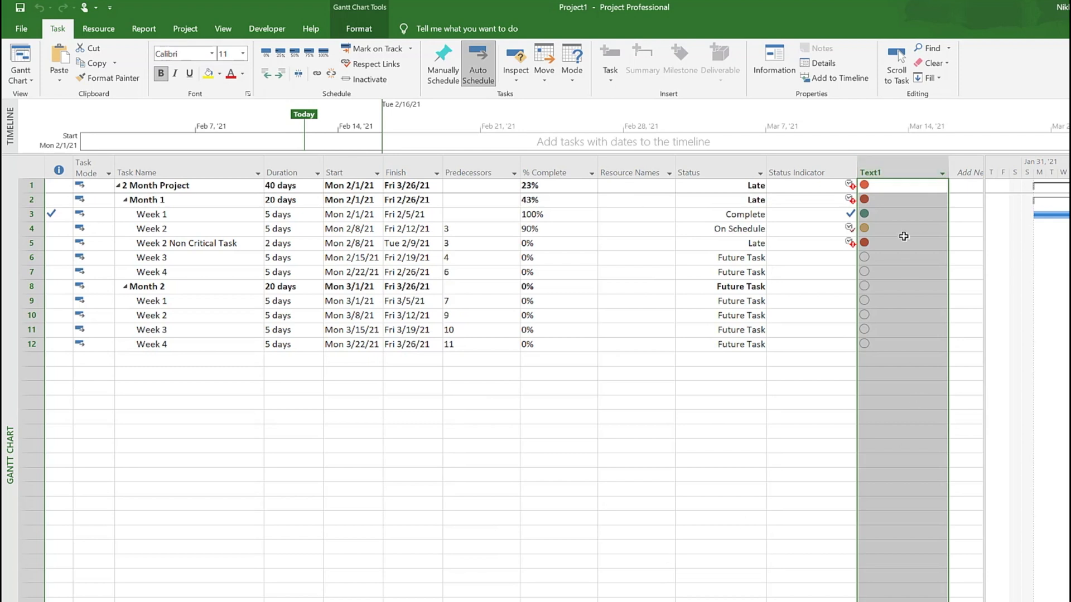
{"action": "left_click", "coordinate": [901, 403]}
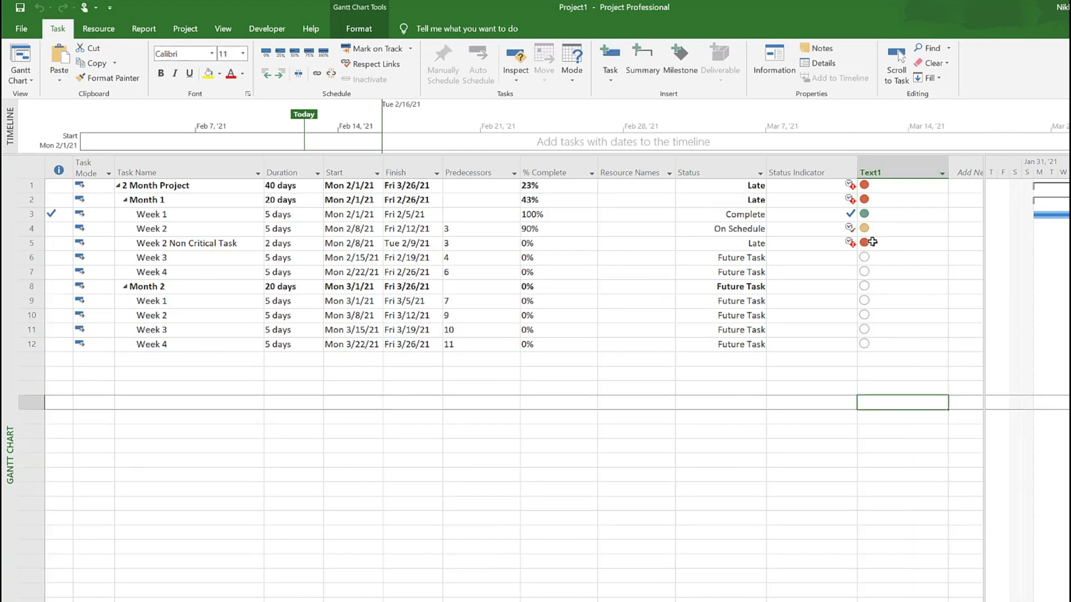
{"action": "mouse_move", "coordinate": [973, 369]}
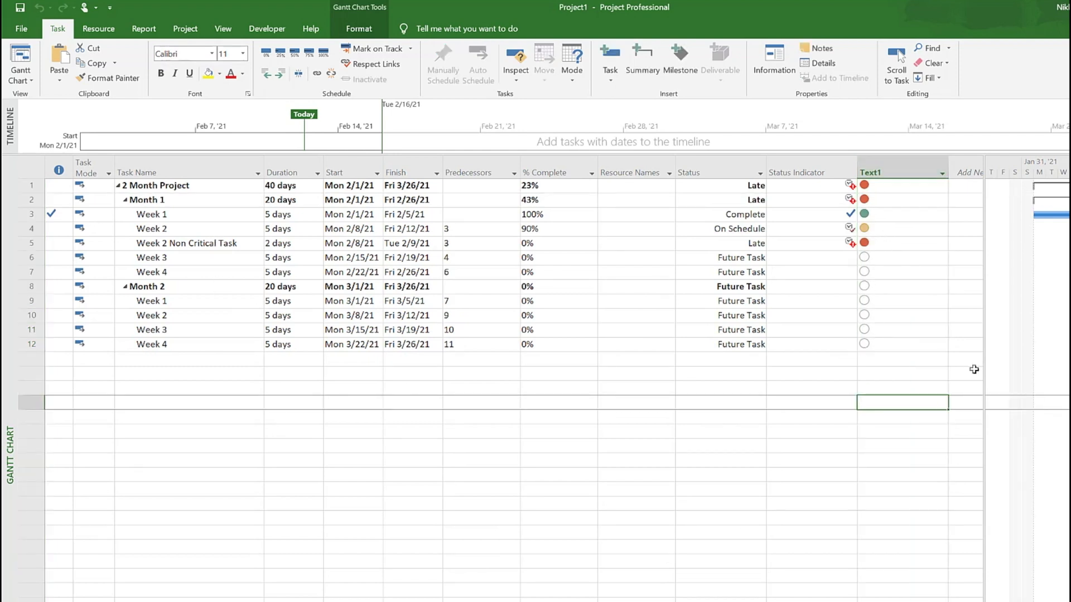
{"action": "mouse_move", "coordinate": [937, 425]}
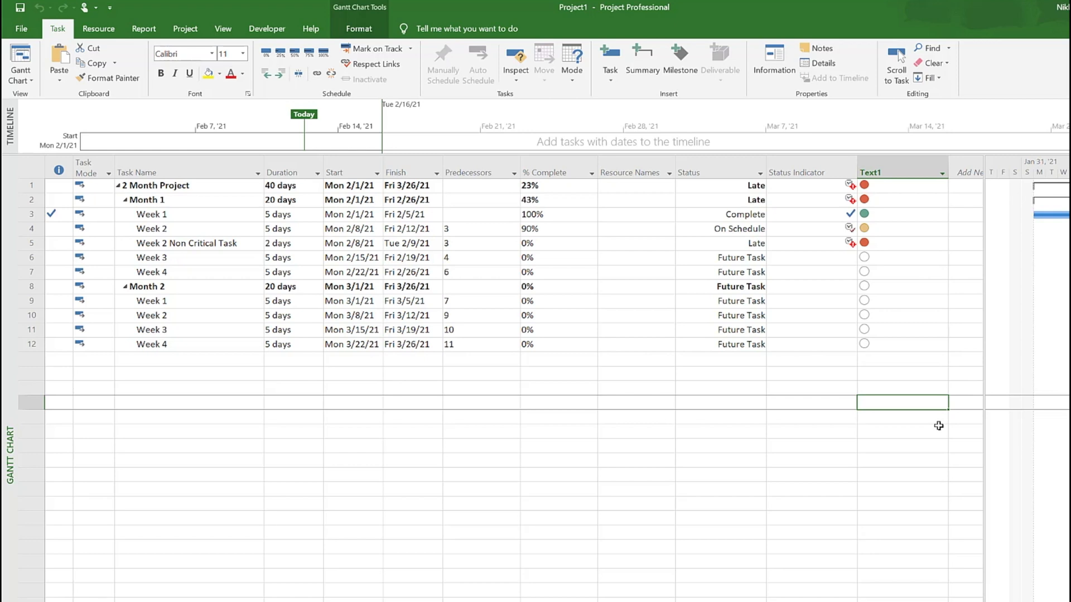
{"action": "mouse_move", "coordinate": [745, 183]}
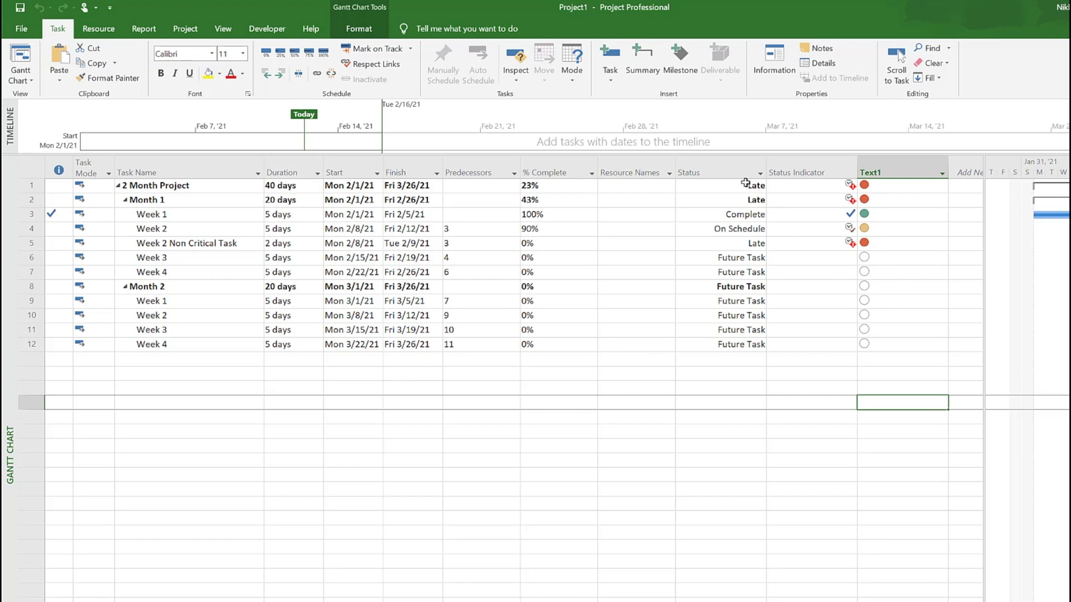
{"action": "left_click", "coordinate": [809, 171]}
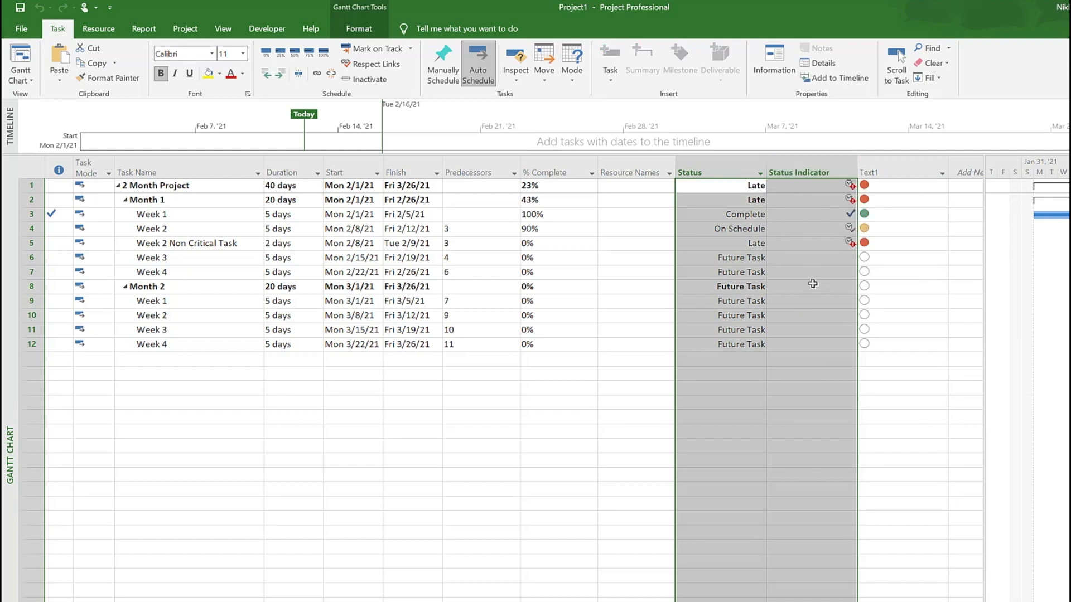
{"action": "mouse_move", "coordinate": [850, 253]}
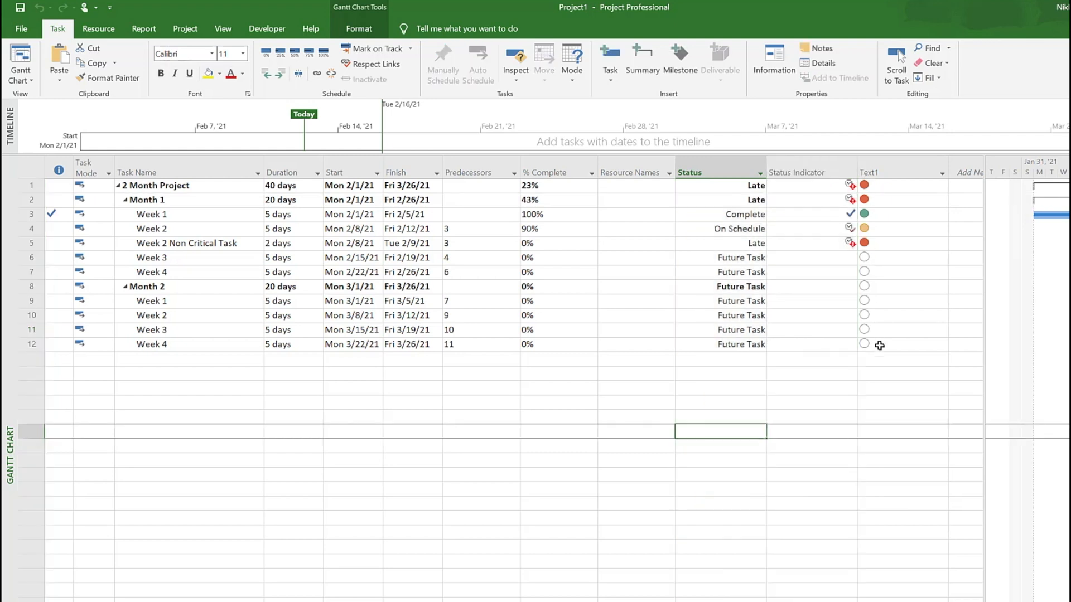
{"action": "mouse_move", "coordinate": [897, 321]}
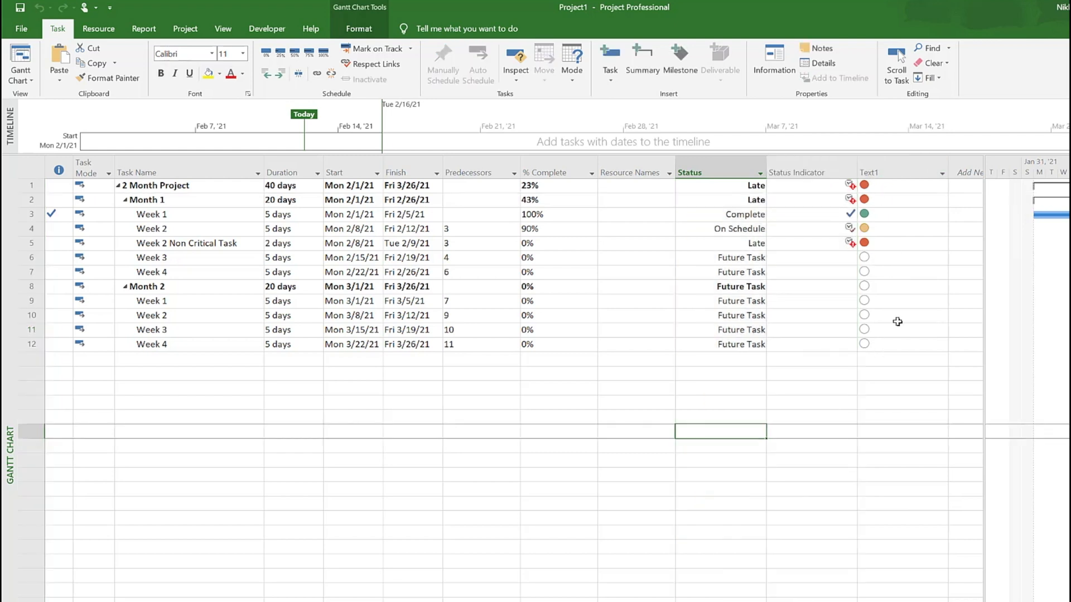
{"action": "mouse_move", "coordinate": [897, 357]}
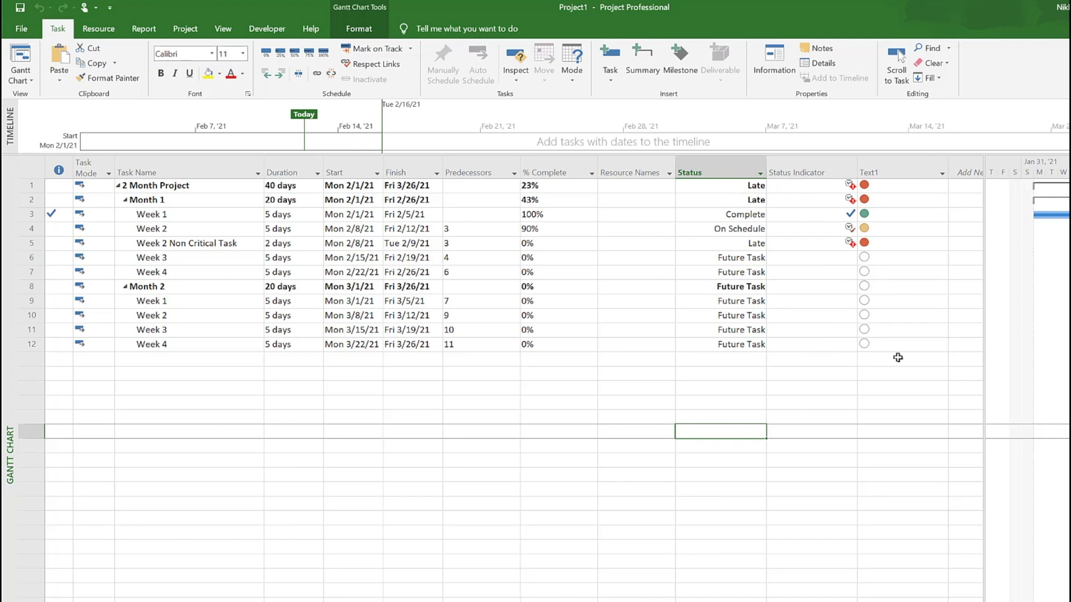
{"action": "mouse_move", "coordinate": [211, 274]}
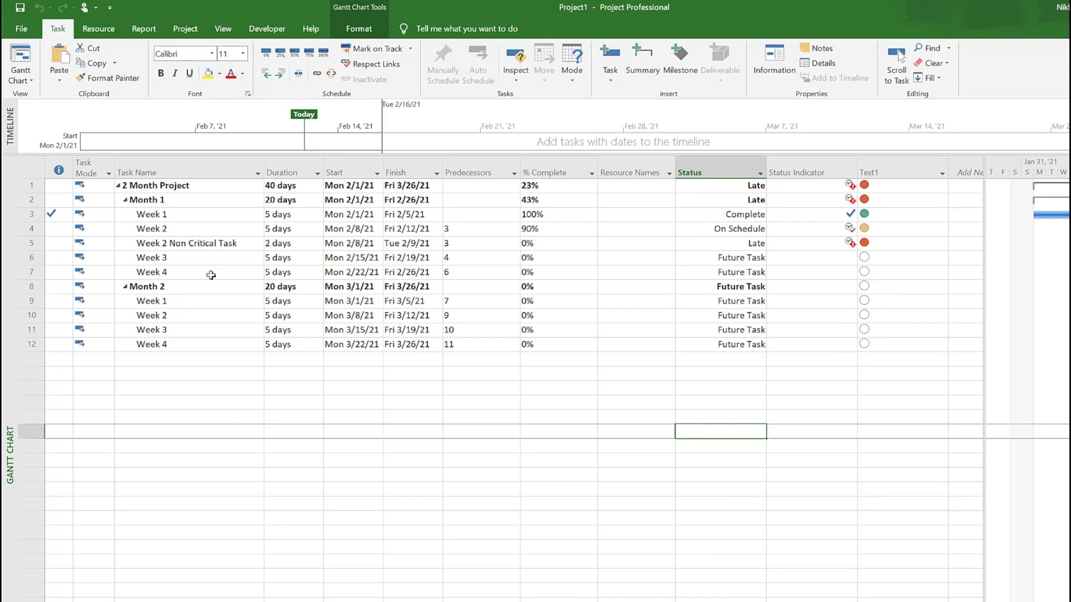
{"action": "left_click", "coordinate": [187, 243]}
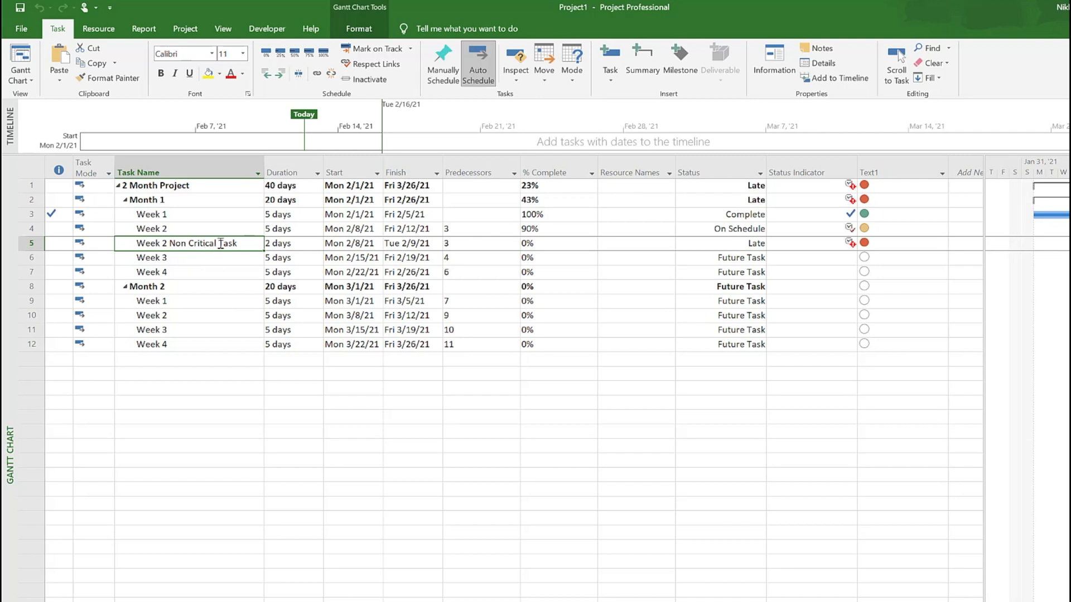
{"action": "left_click", "coordinate": [410, 243]}
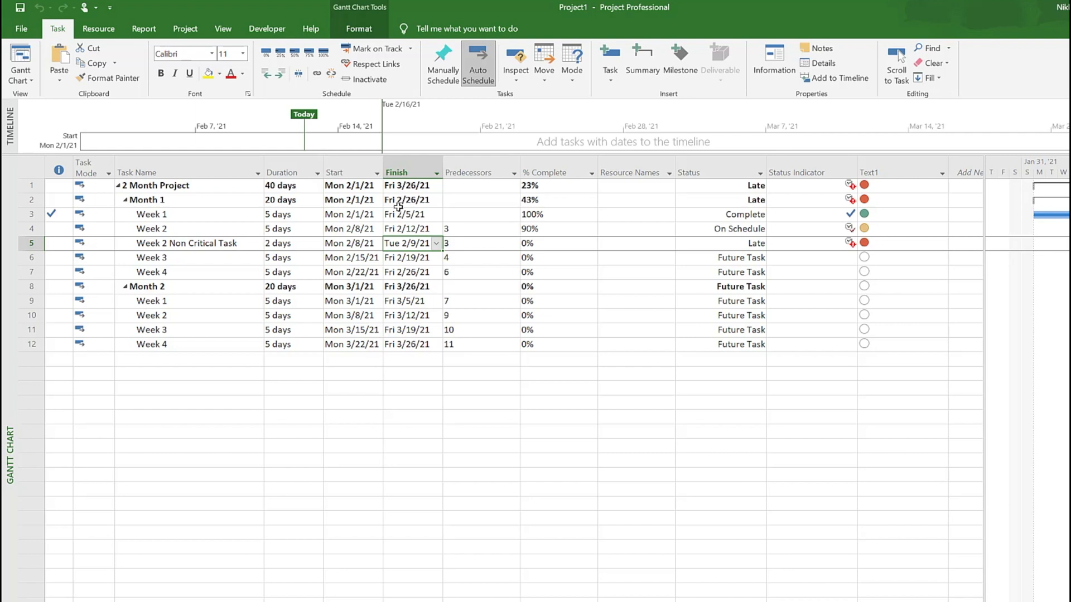
{"action": "left_click", "coordinate": [720, 244]}
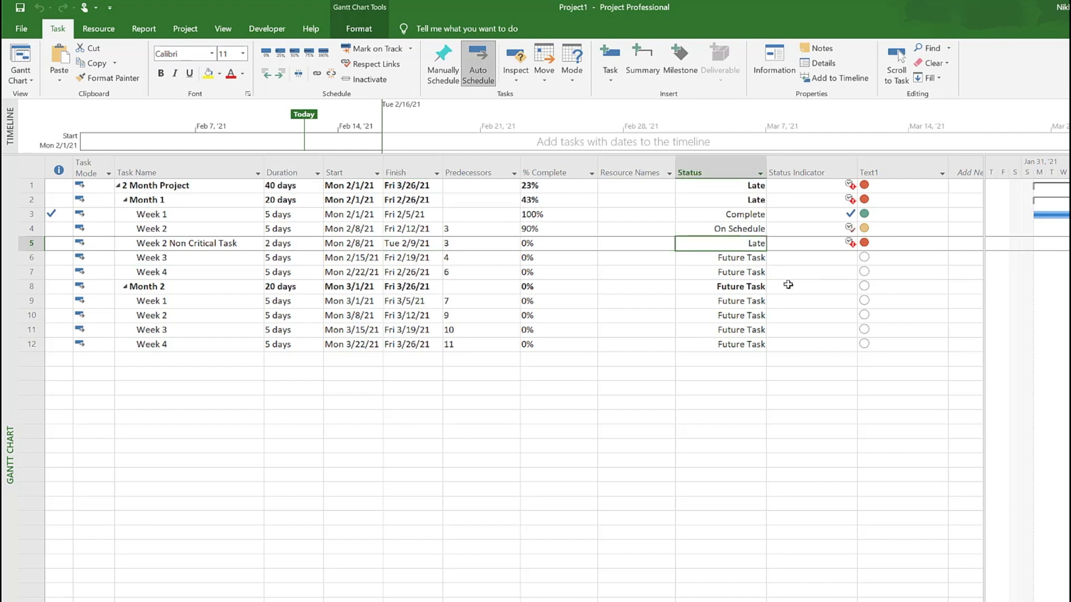
{"action": "left_click", "coordinate": [902, 243]}
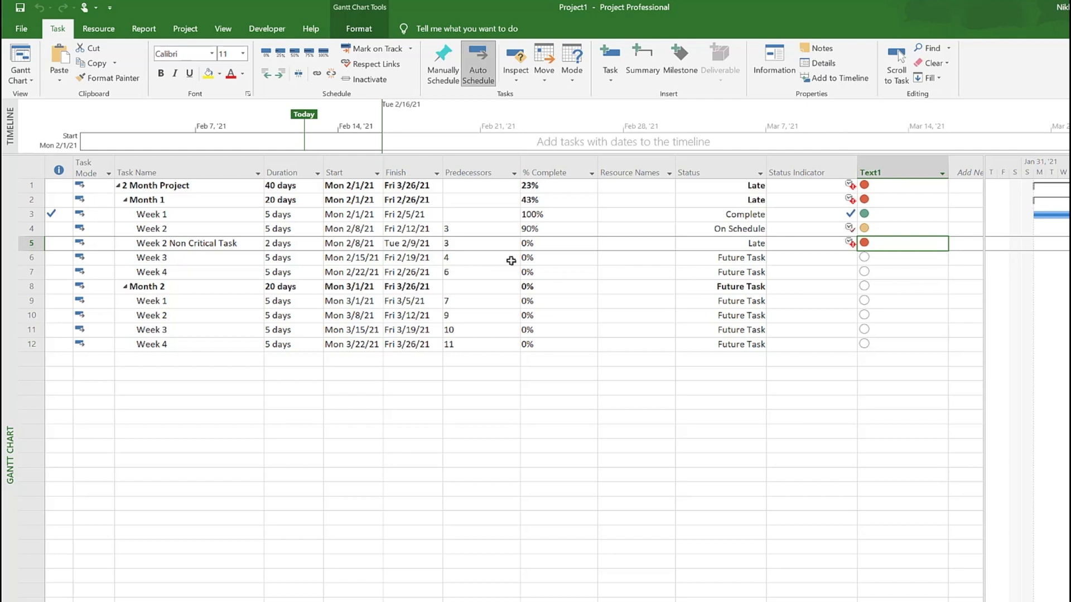
{"action": "mouse_move", "coordinate": [178, 248]}
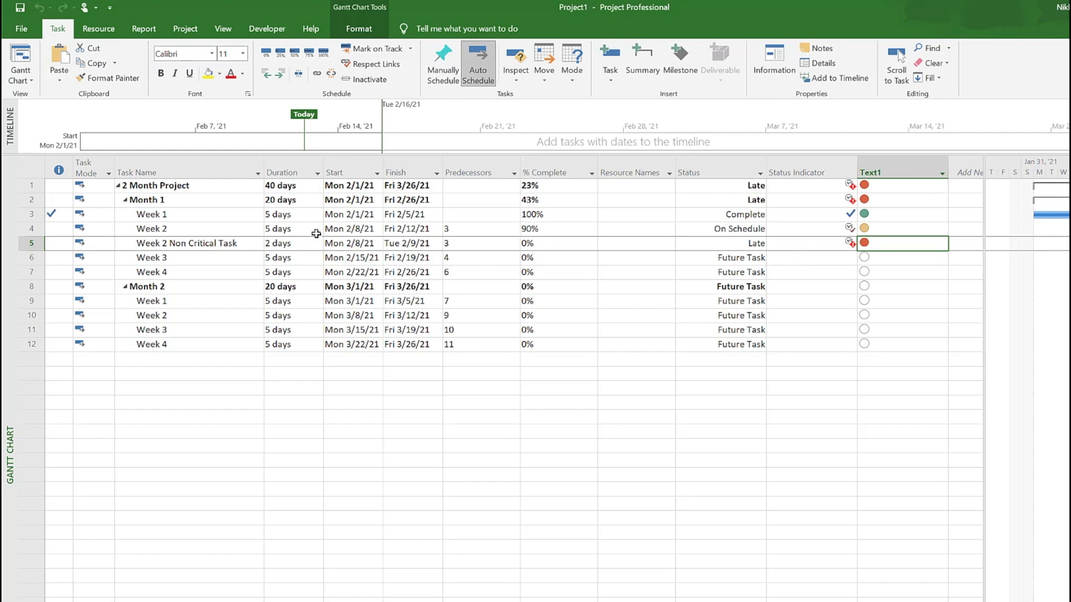
{"action": "mouse_move", "coordinate": [432, 244]}
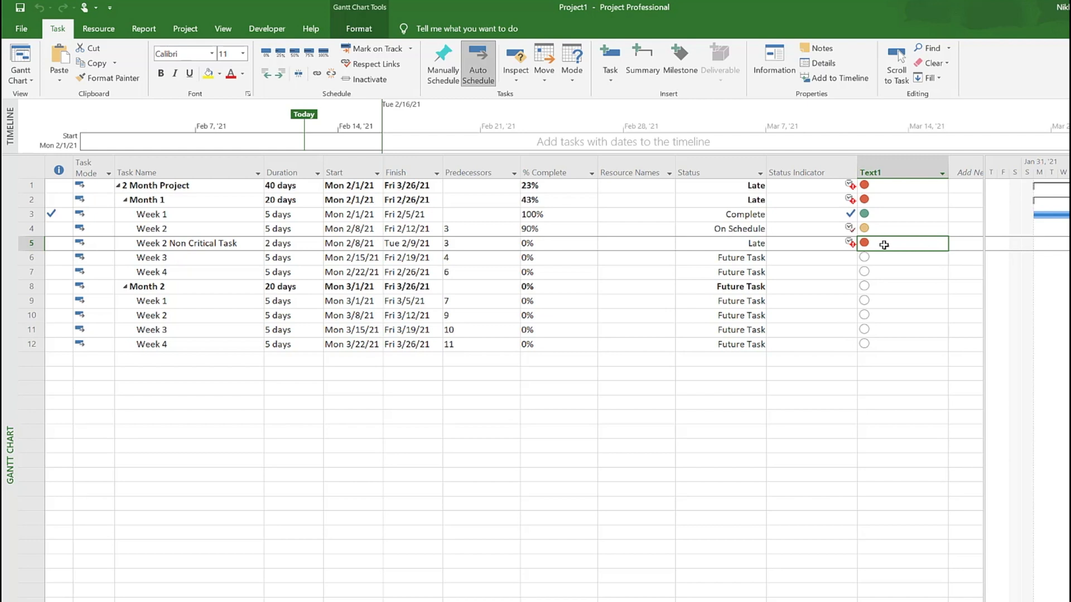
{"action": "type", "text": "2"}
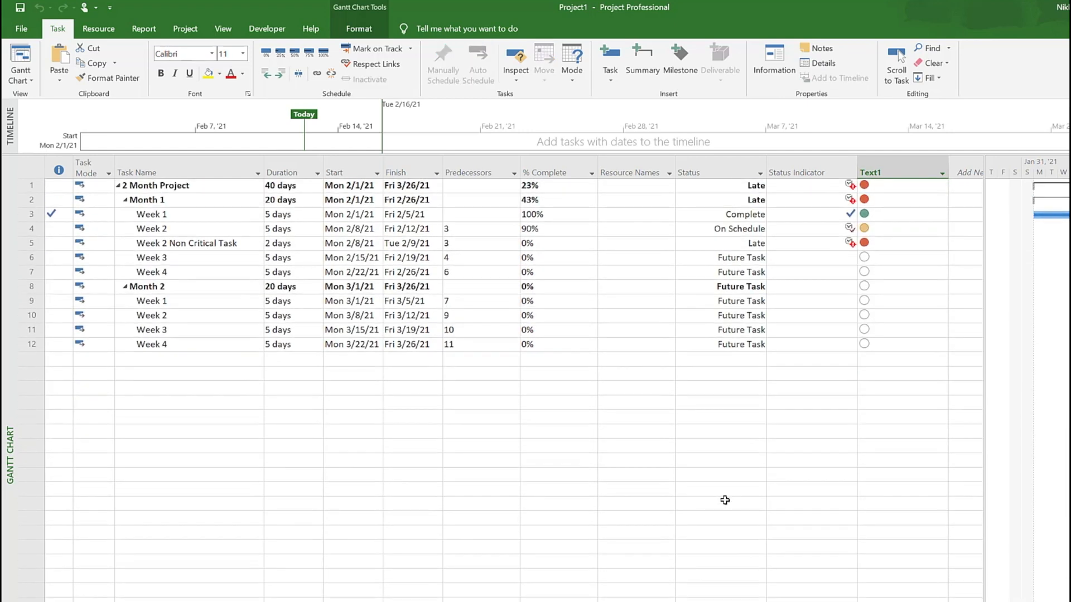
{"action": "left_click", "coordinate": [631, 373]}
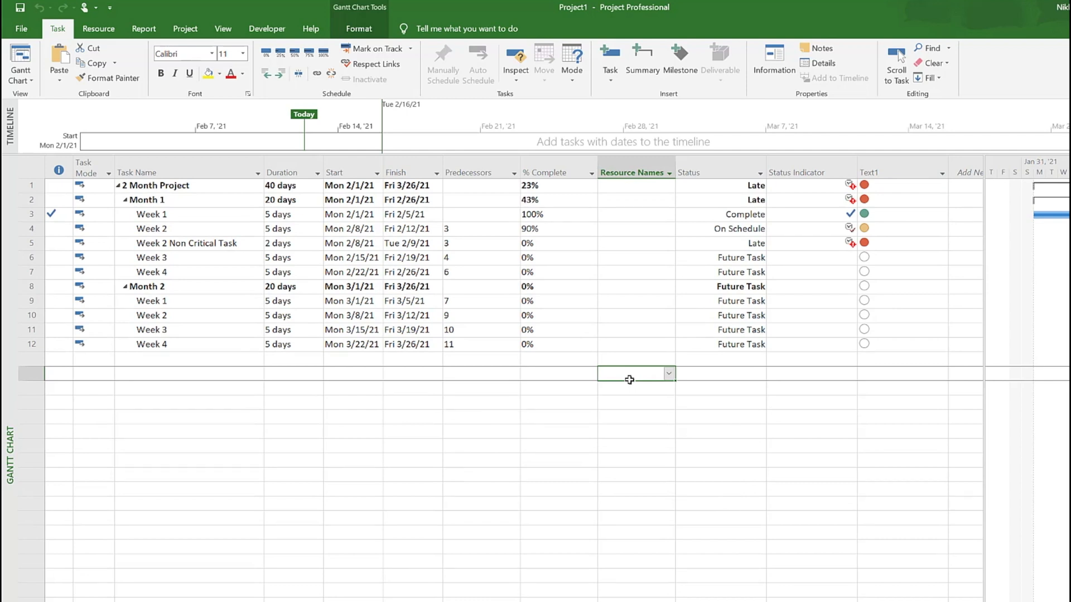
{"action": "left_click", "coordinate": [898, 171]}
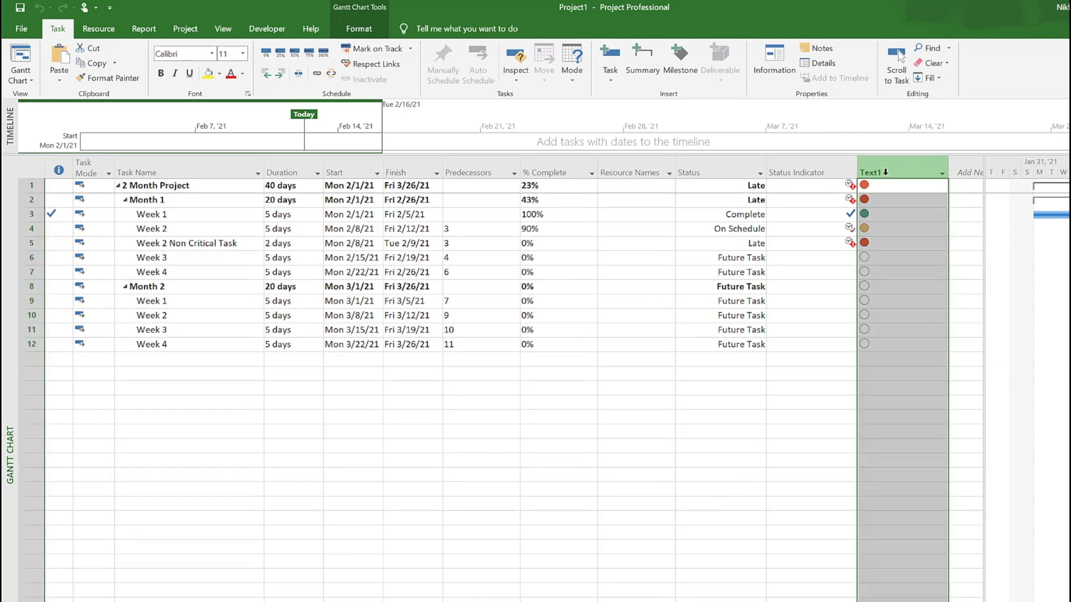
{"action": "left_click", "coordinate": [900, 314]}
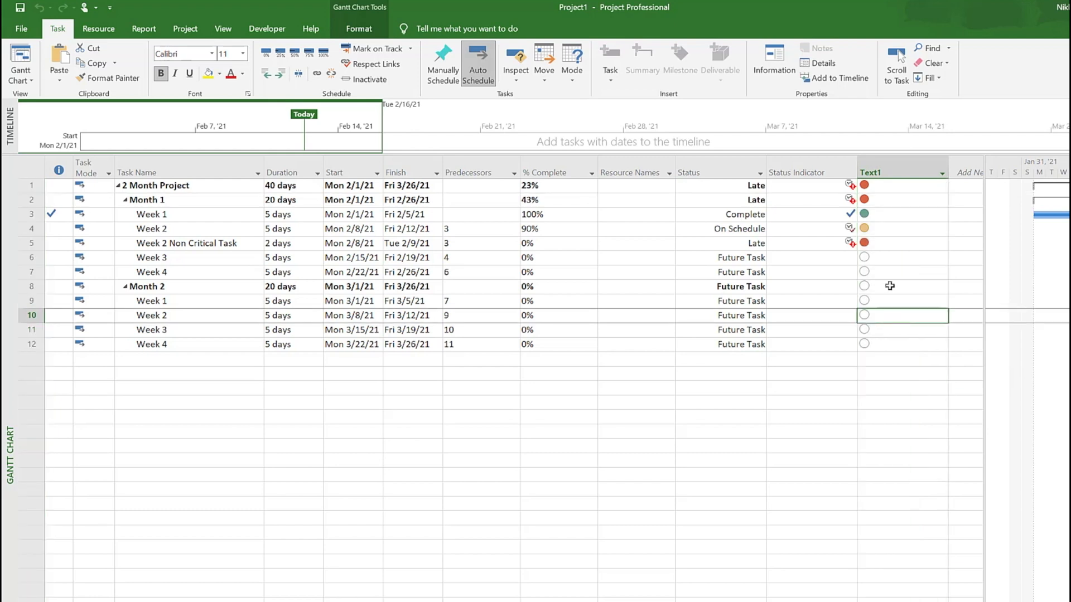
{"action": "left_click", "coordinate": [719, 403]}
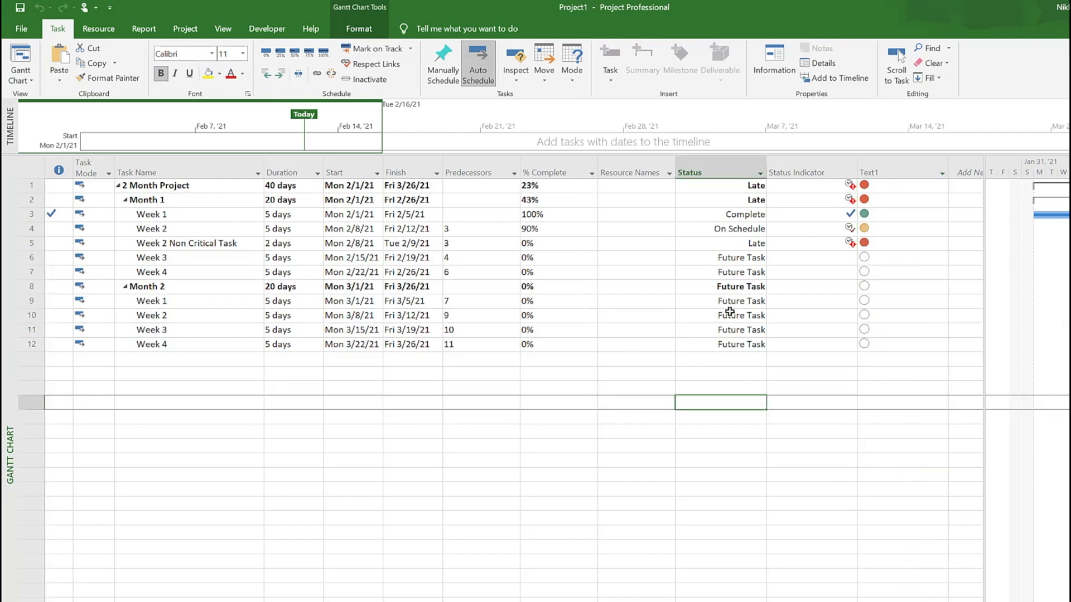
{"action": "left_click", "coordinate": [797, 172]}
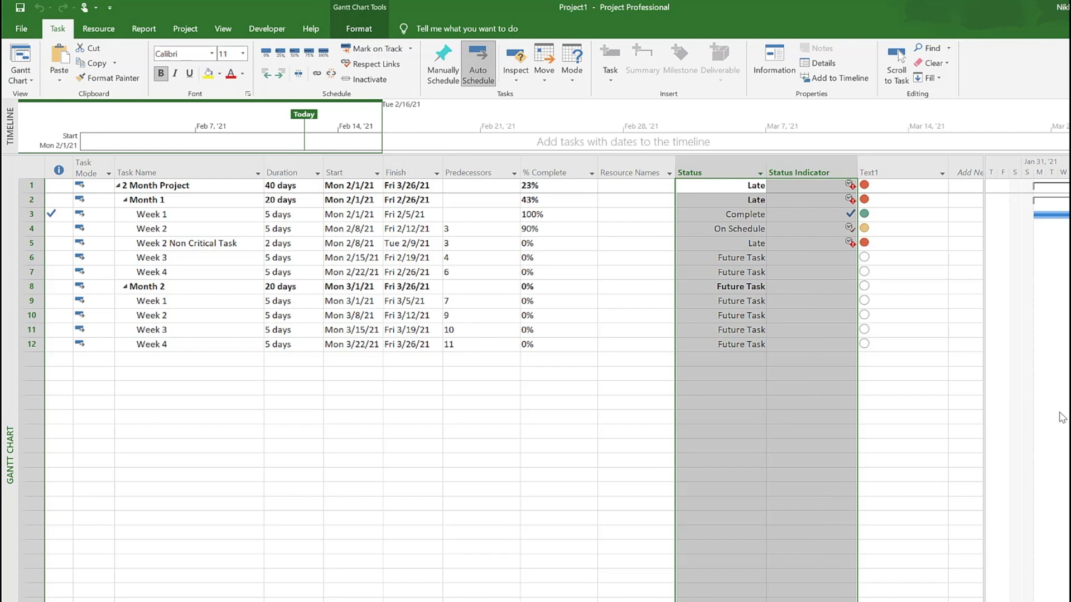
{"action": "mouse_move", "coordinate": [756, 420]}
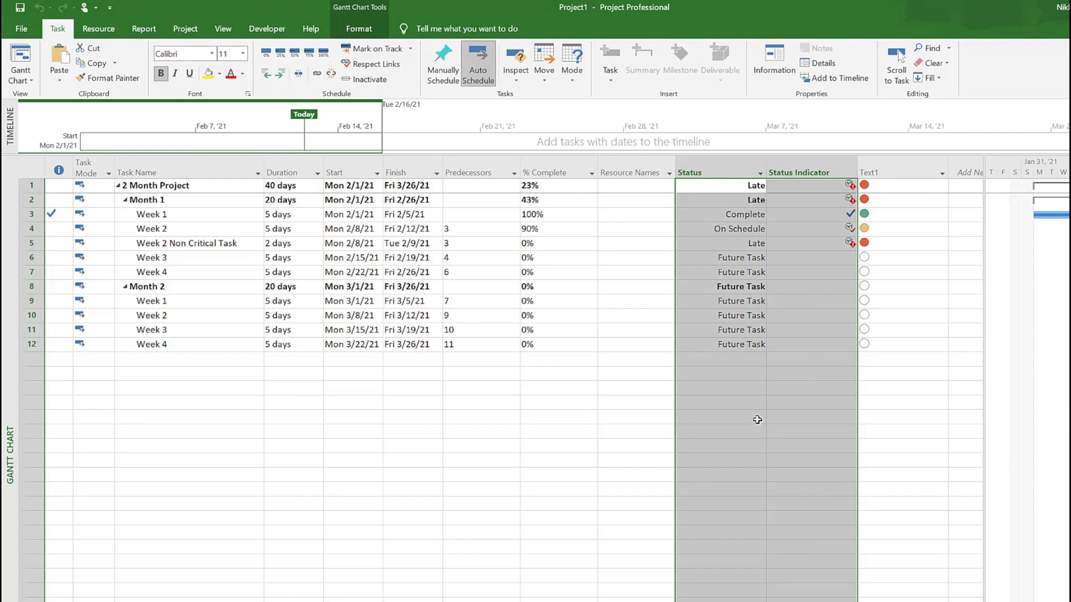
{"action": "left_click", "coordinate": [720, 417]}
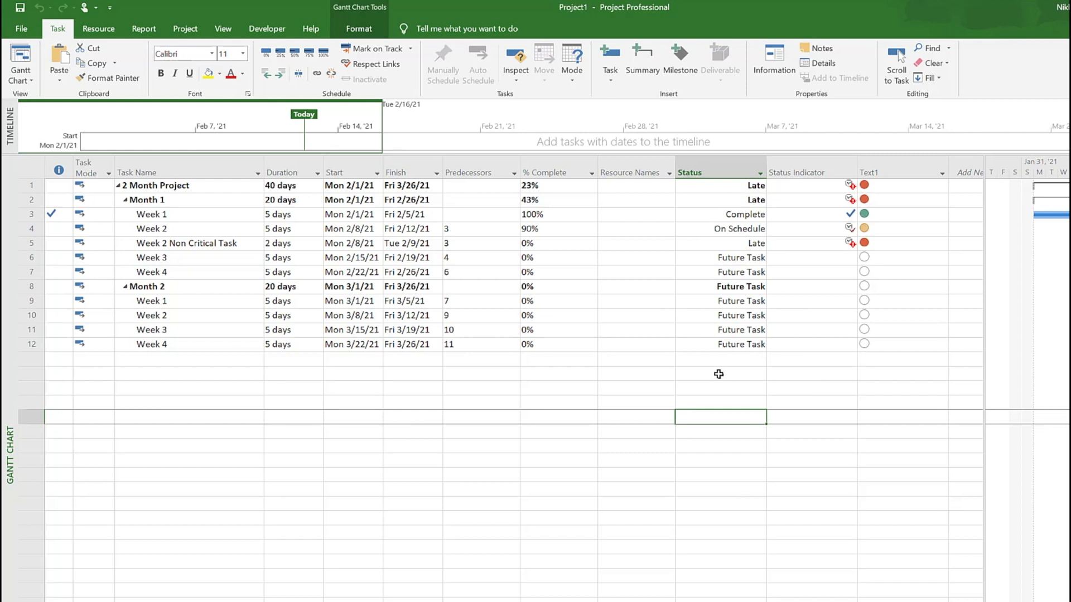
{"action": "mouse_move", "coordinate": [879, 265]}
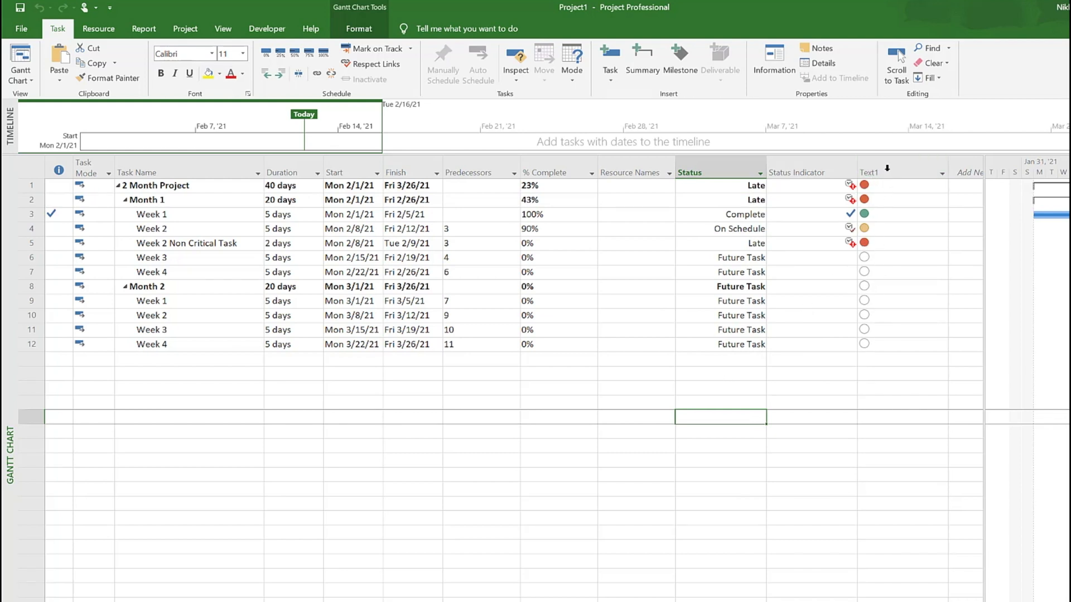
- Review Text1's Status formula without changes and reopen its graphical indicator criteria
{"action": "right_click", "coordinate": [871, 172]}
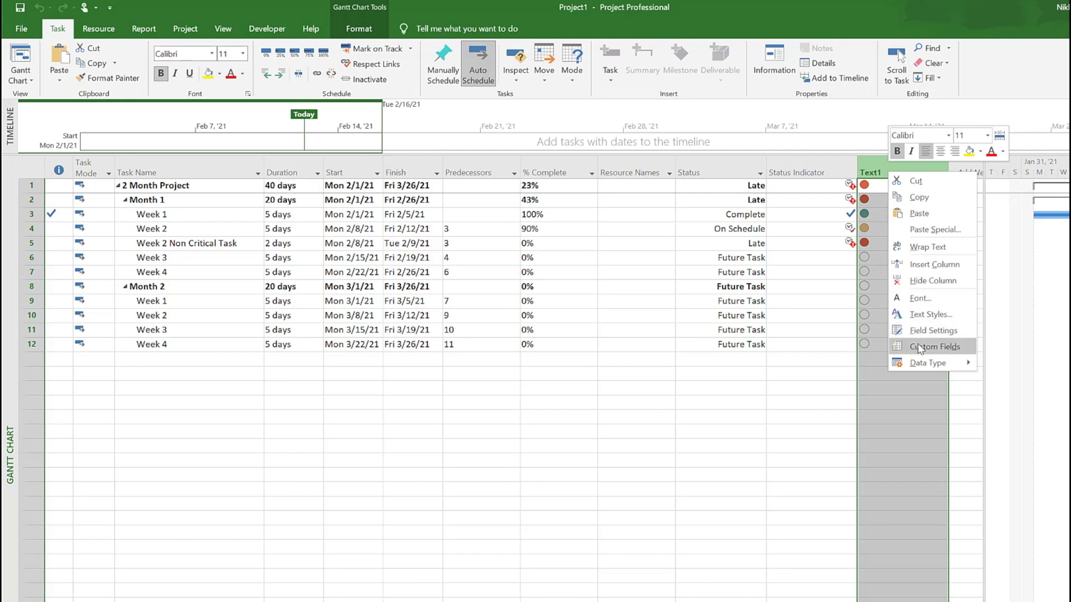
{"action": "left_click", "coordinate": [933, 346]}
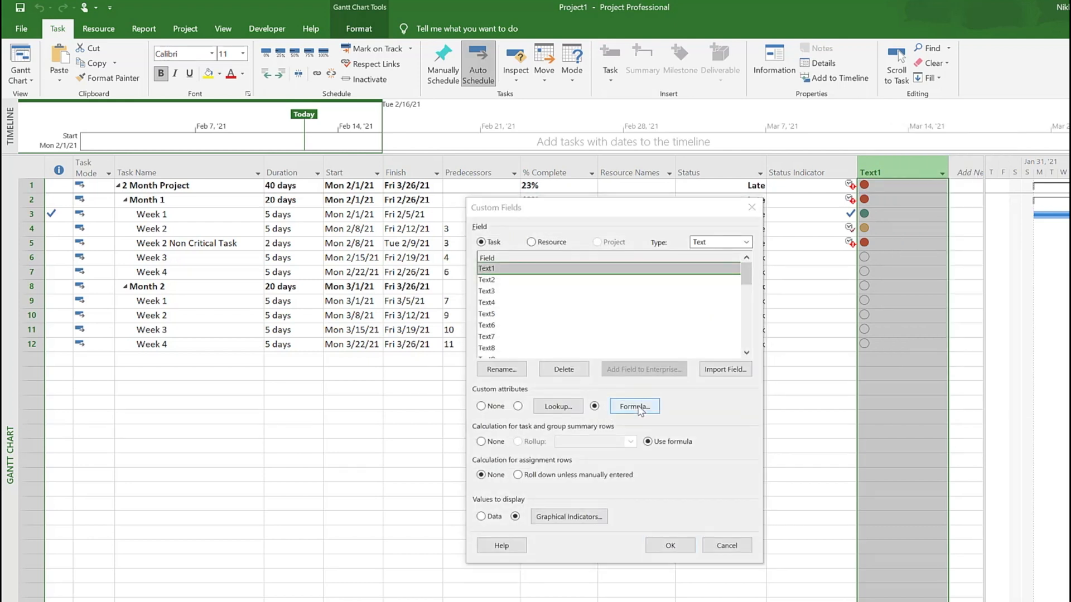
{"action": "left_click", "coordinate": [633, 406]}
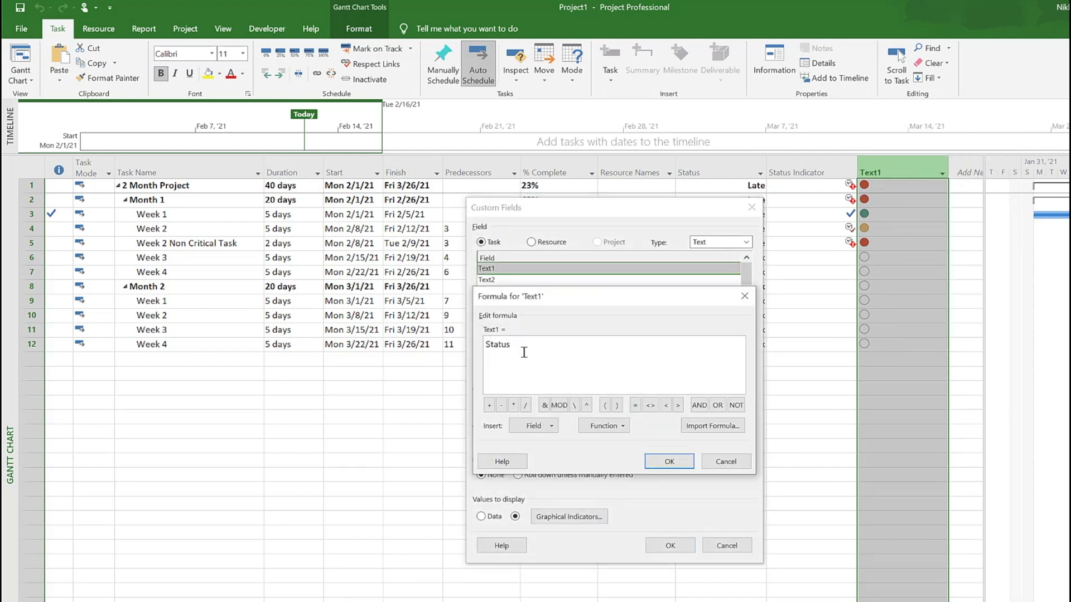
{"action": "left_click", "coordinate": [668, 460]}
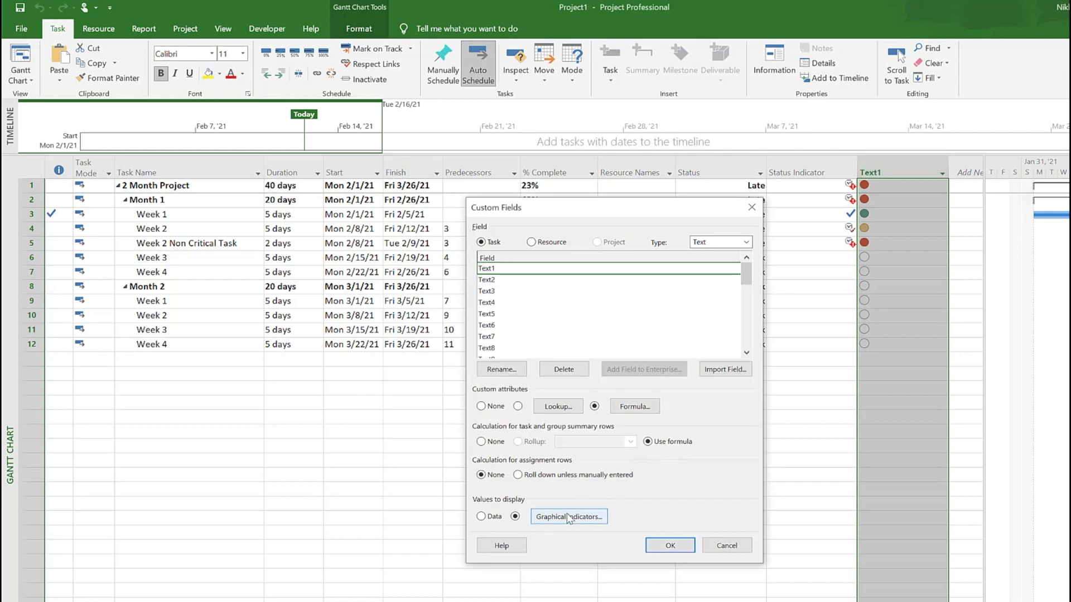
{"action": "left_click", "coordinate": [568, 516]}
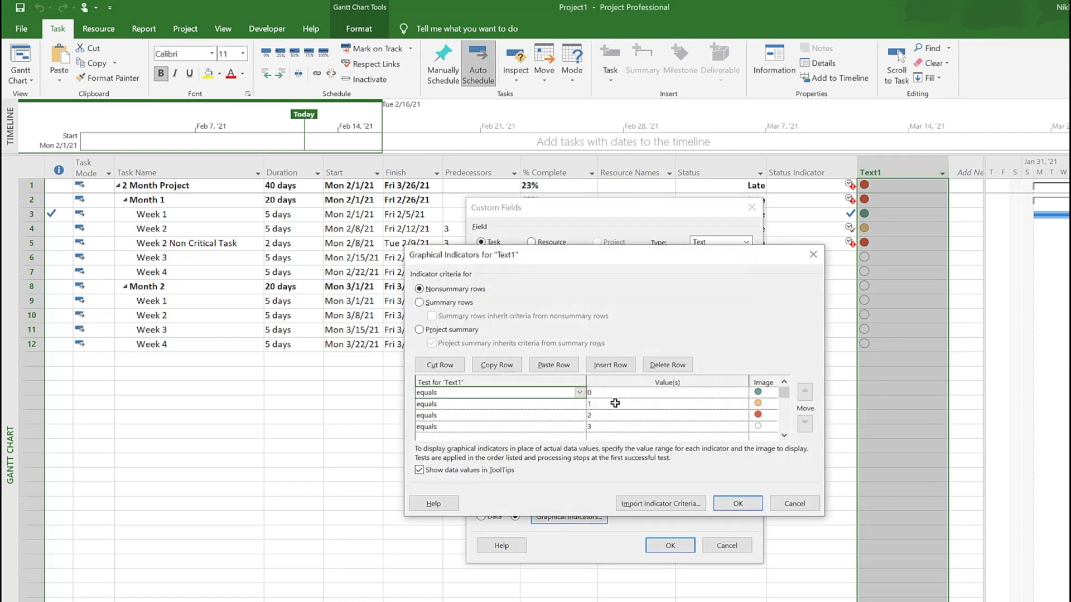
{"action": "mouse_move", "coordinate": [619, 421]}
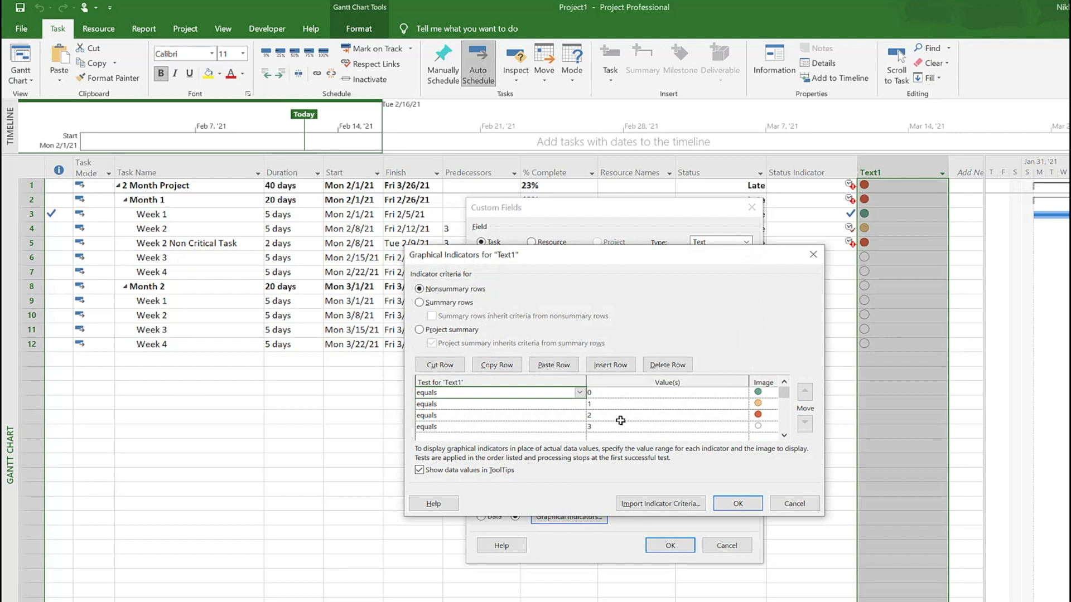